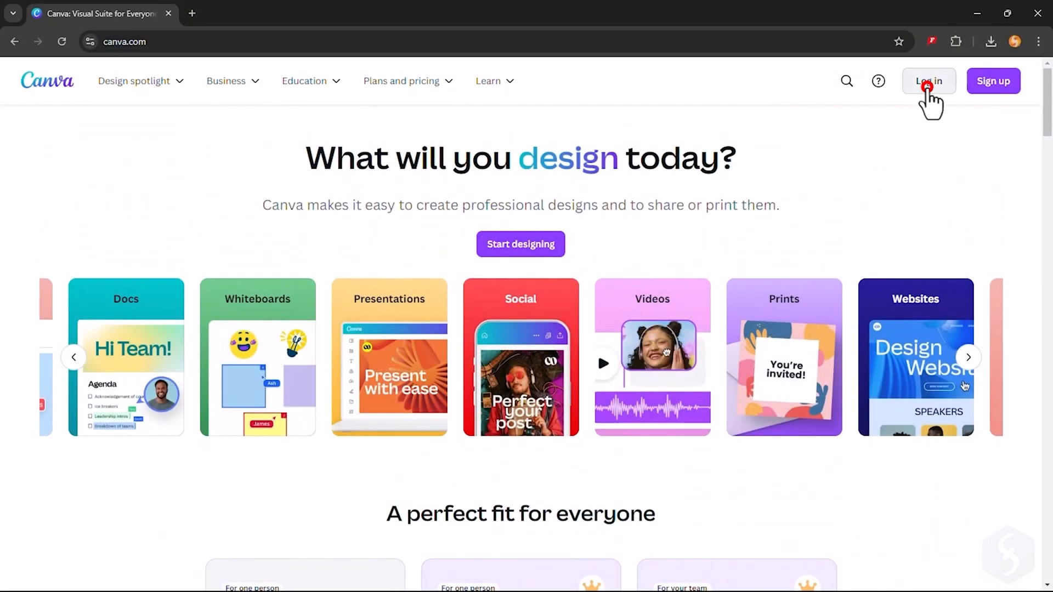
- Log in to Canva and briefly check the account menu on the home dashboard
{"action": "left_click", "coordinate": [930, 80]}
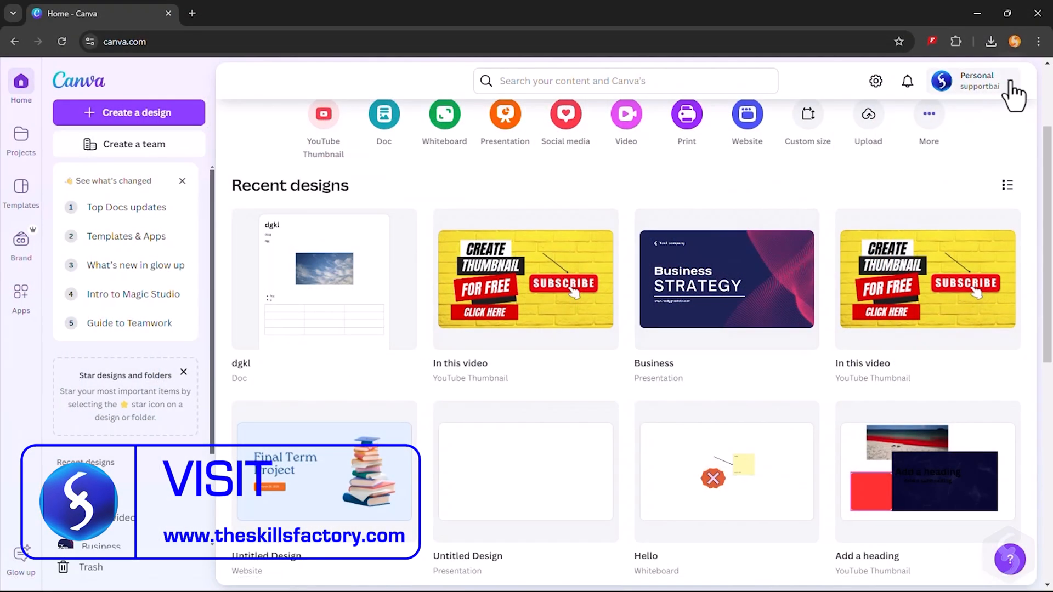
{"action": "left_click", "coordinate": [972, 81]}
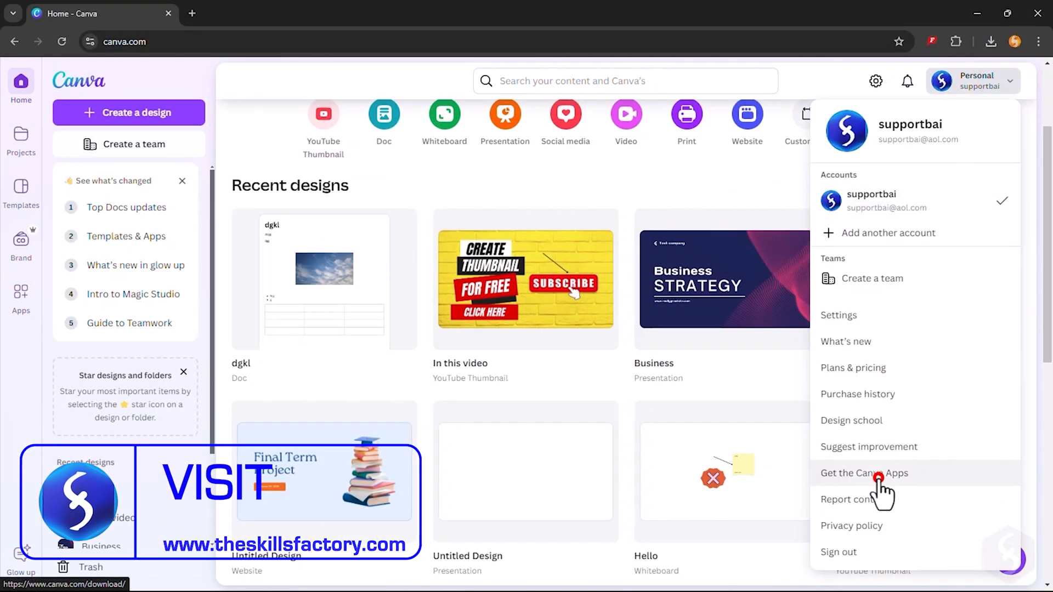
{"action": "left_click", "coordinate": [863, 473]}
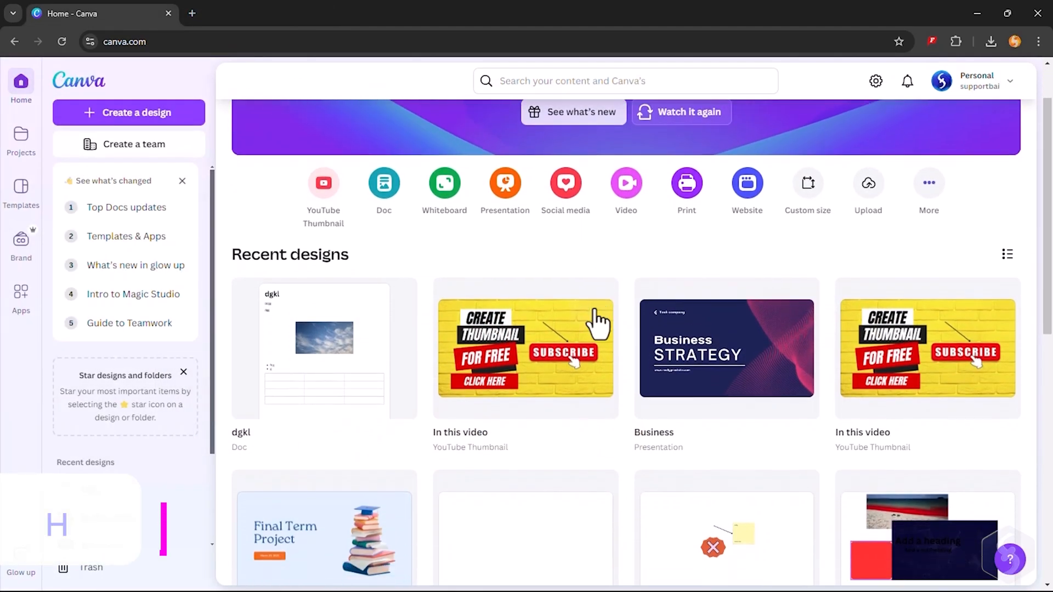
{"action": "scroll", "scroll_direction": "down", "scroll_amount": 3}
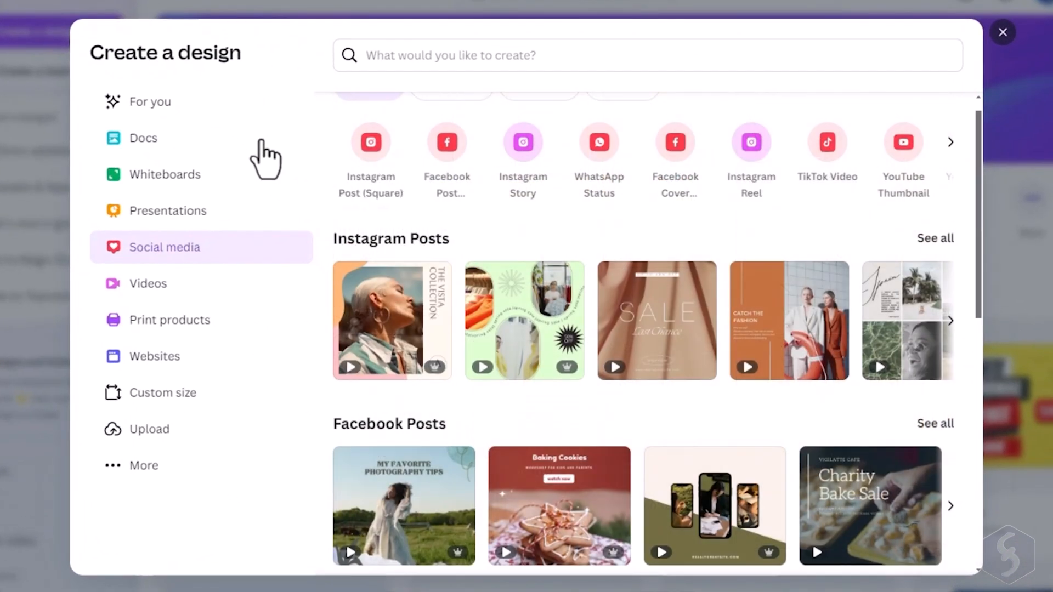
{"action": "left_click", "coordinate": [143, 138]}
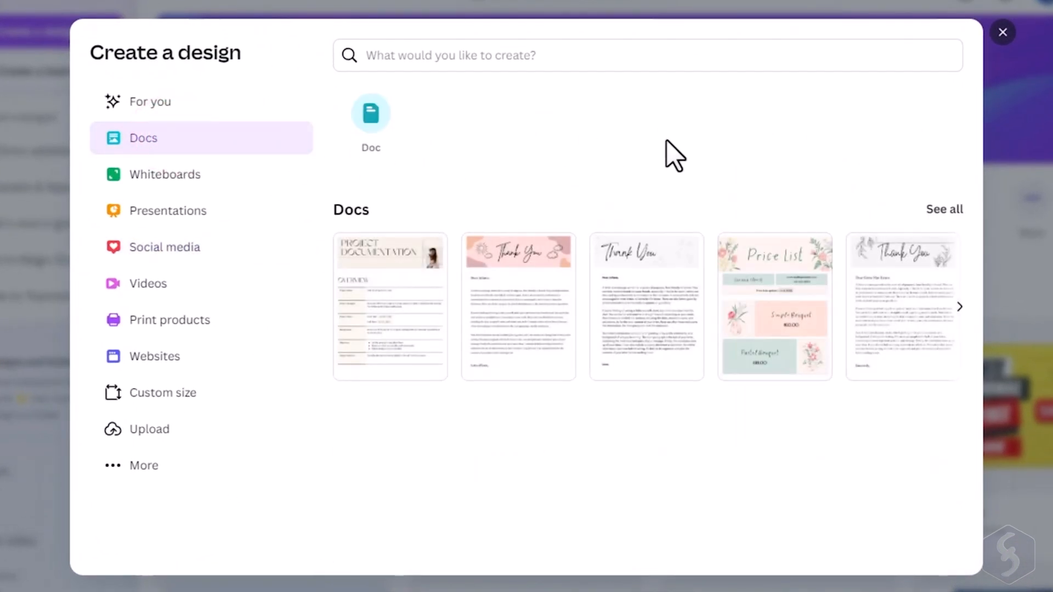
{"action": "left_click", "coordinate": [166, 211]}
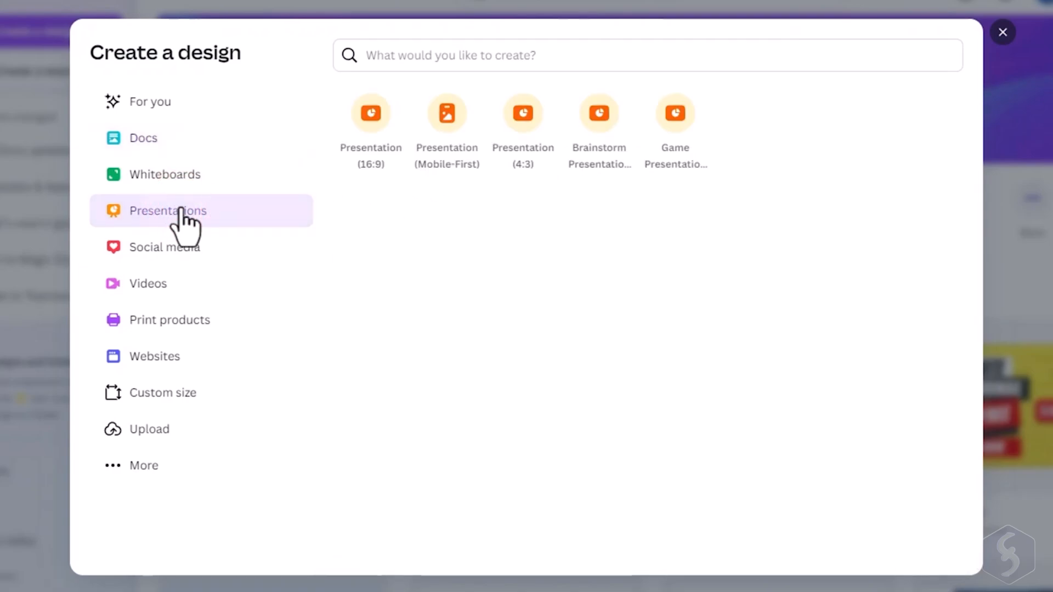
{"action": "left_click", "coordinate": [168, 211]}
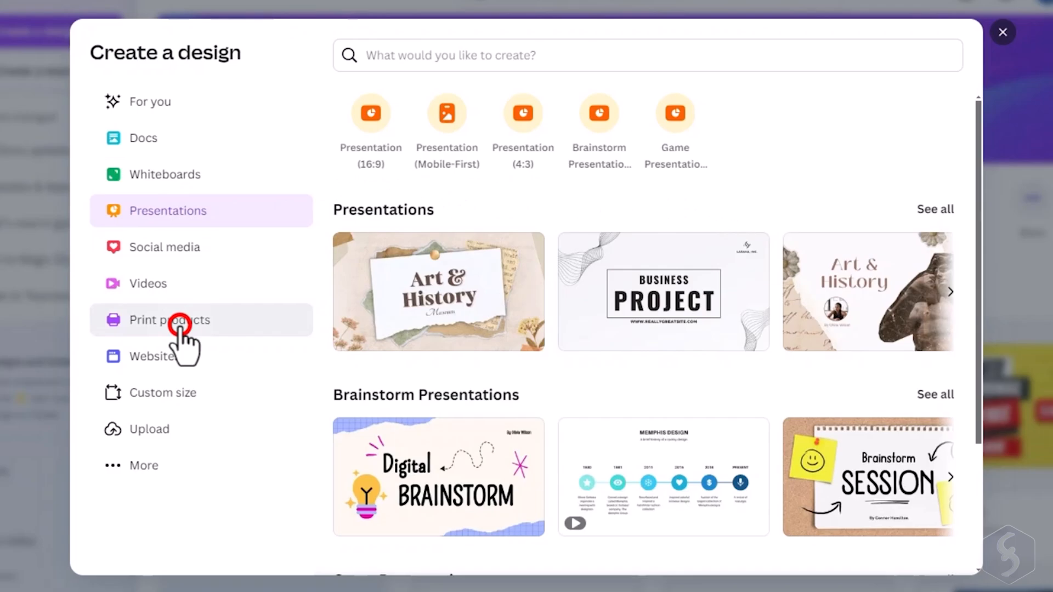
{"action": "left_click", "coordinate": [169, 319]}
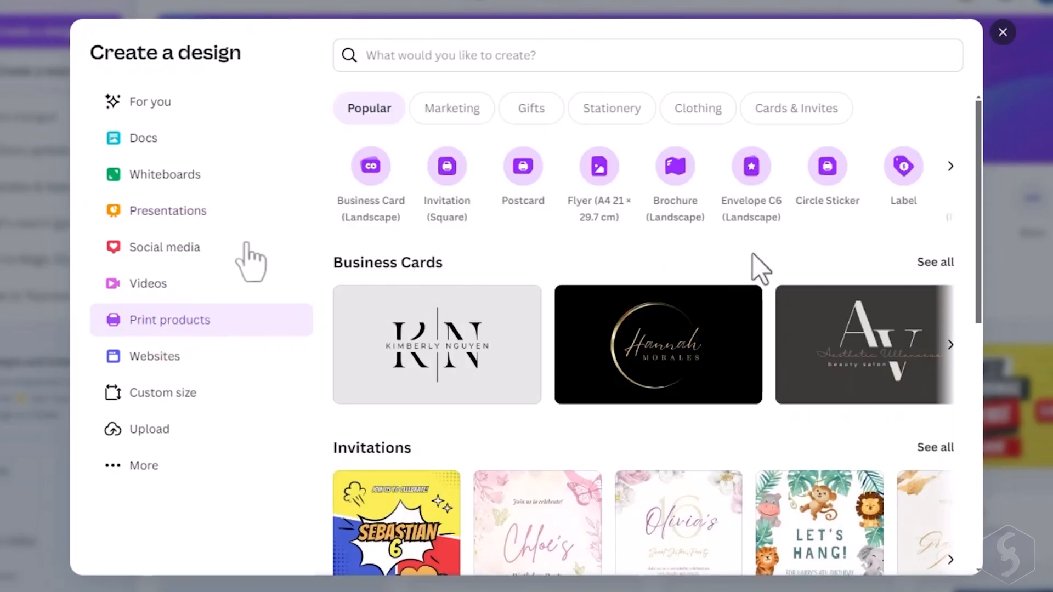
{"action": "left_click", "coordinate": [164, 247]}
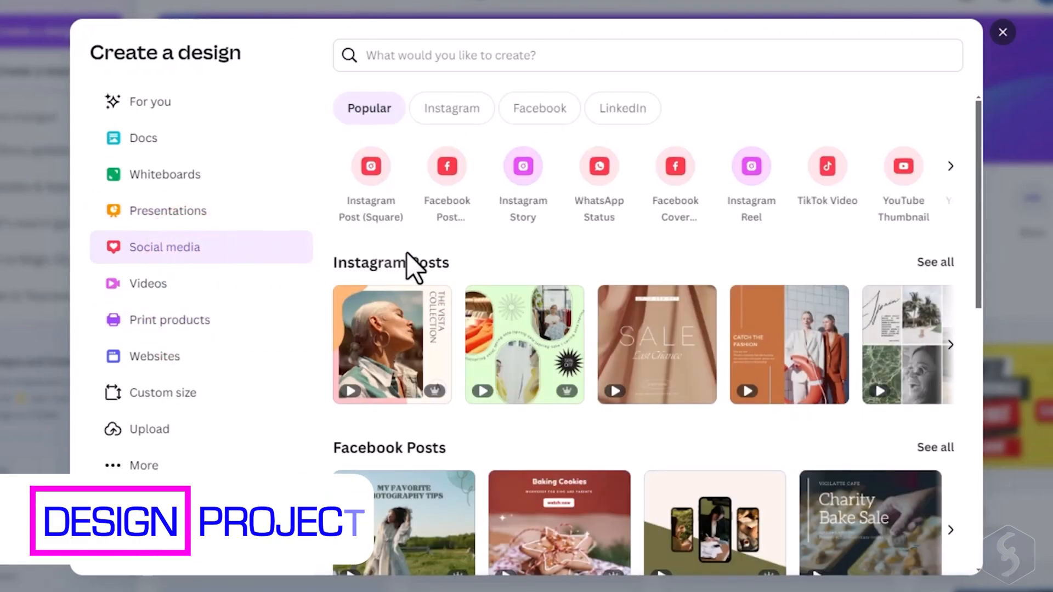
{"action": "mouse_move", "coordinate": [688, 339]}
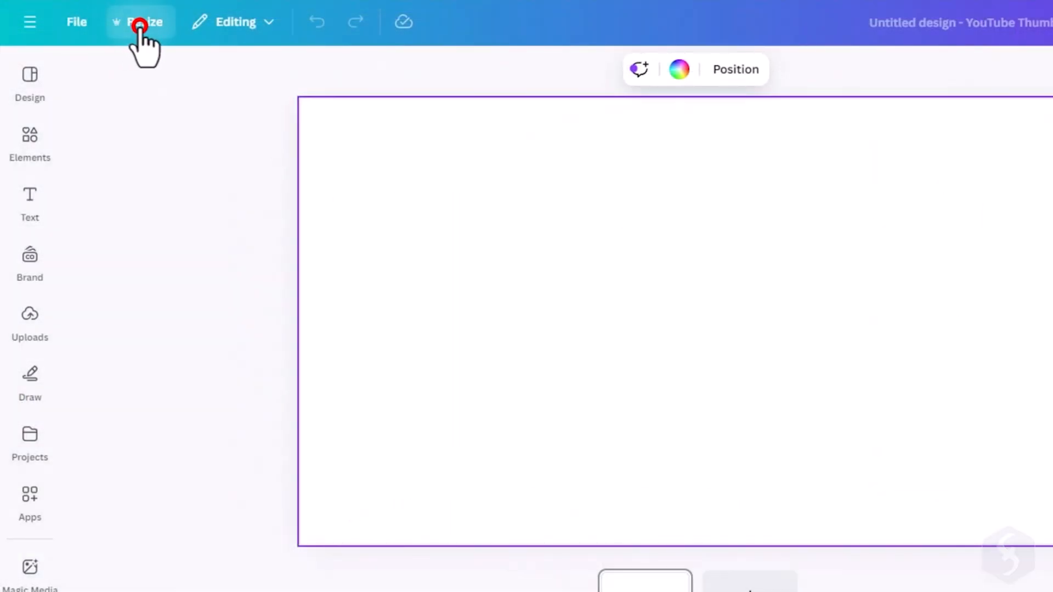
{"action": "left_click", "coordinate": [140, 22]}
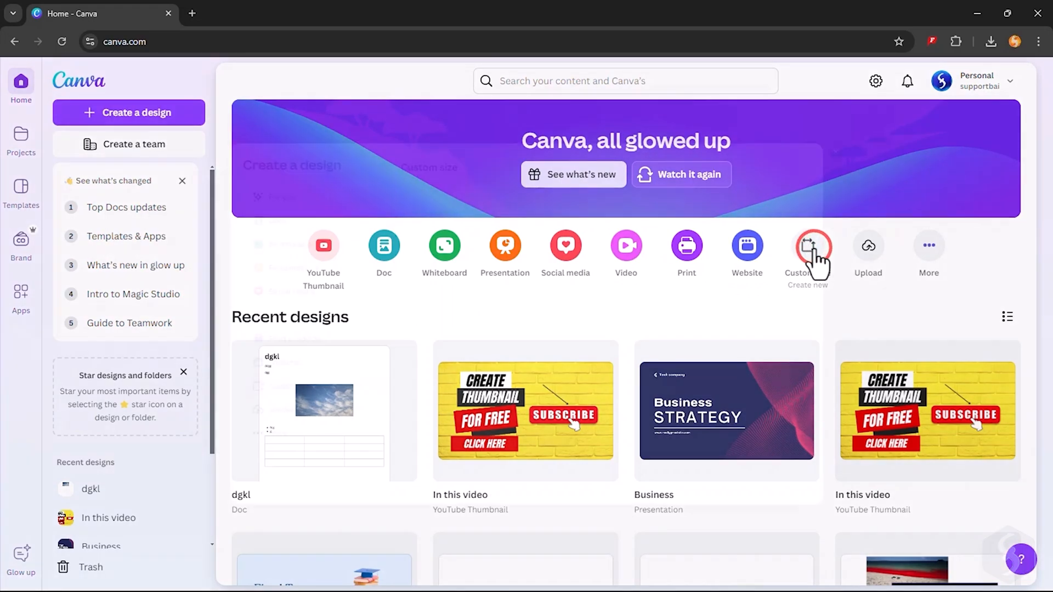
- Create a blank custom-size design of 1920 by 1080 px
{"action": "left_click", "coordinate": [813, 245]}
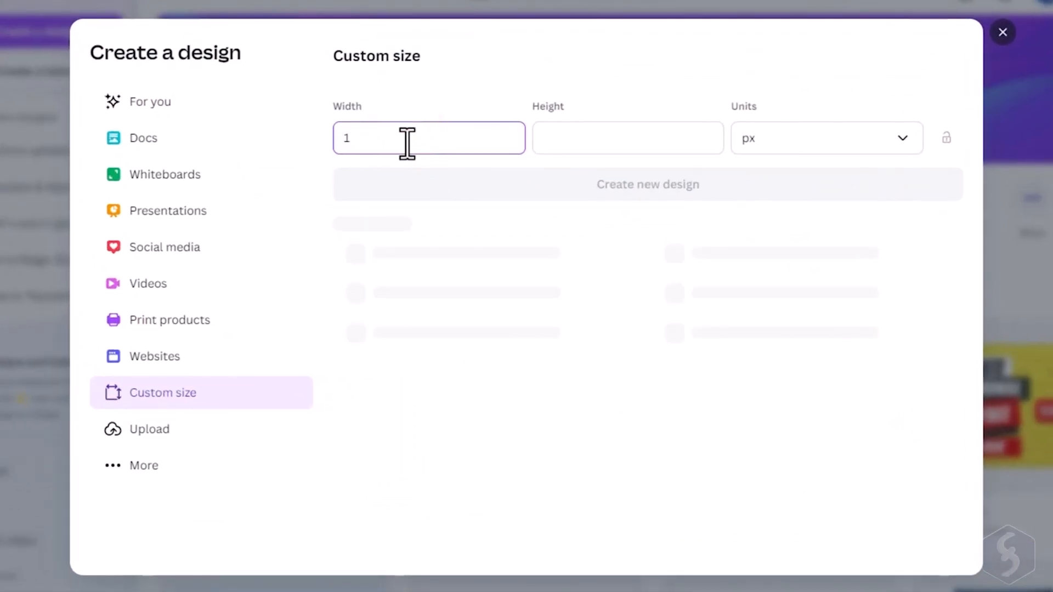
{"action": "type", "text": "1080"}
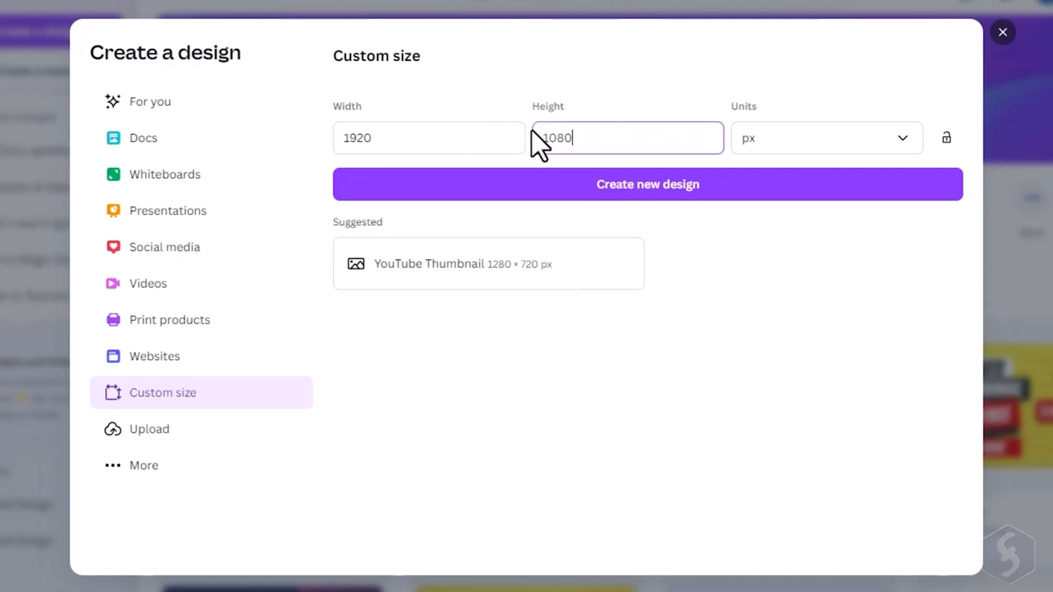
{"action": "left_click", "coordinate": [182, 246]}
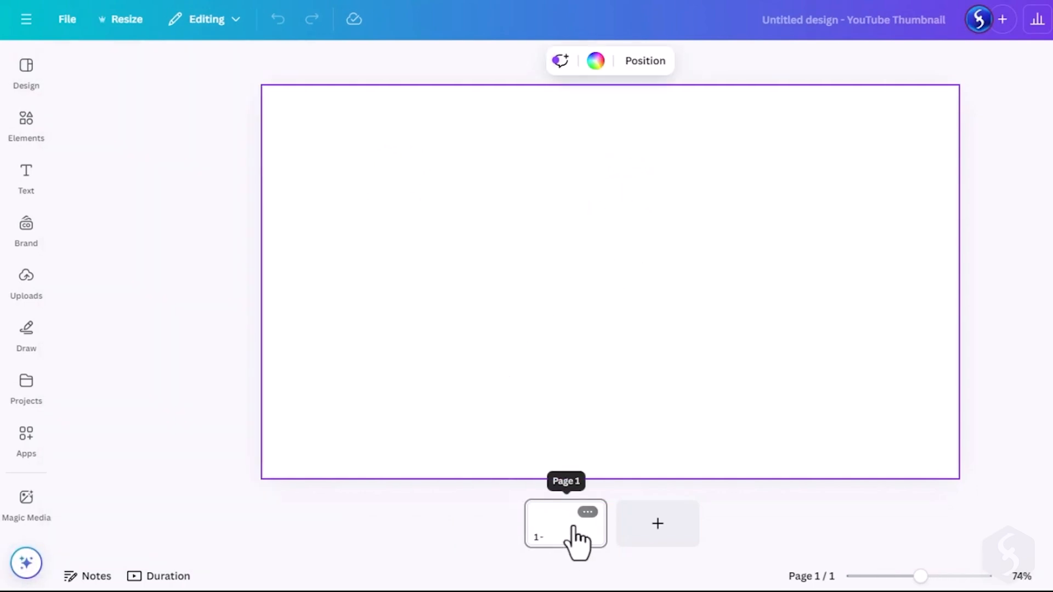
- Add a second blank page, return to page 1 and show the Elements library
{"action": "left_click", "coordinate": [656, 523]}
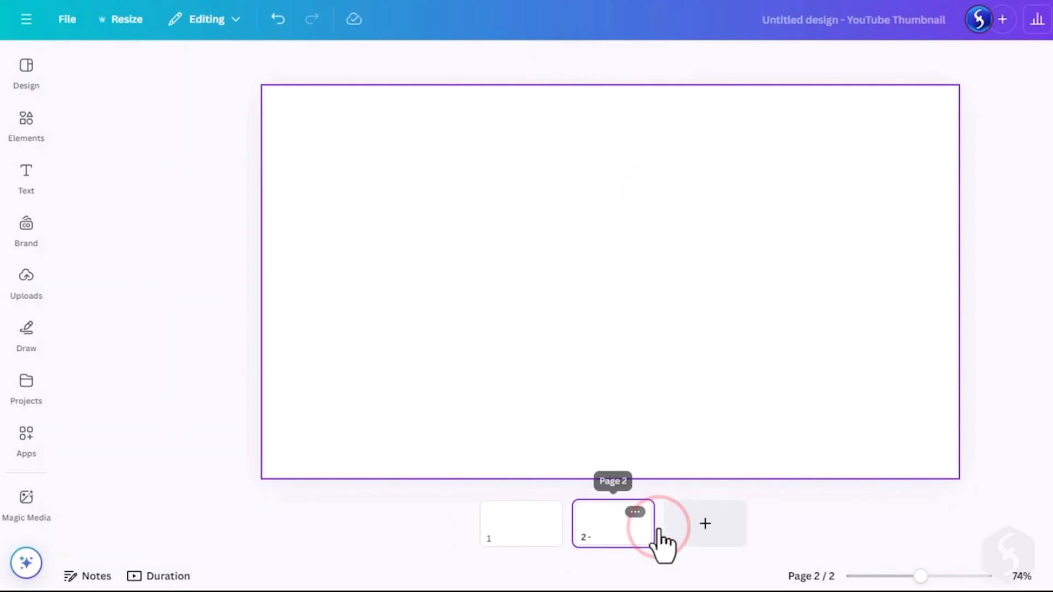
{"action": "left_click", "coordinate": [517, 523]}
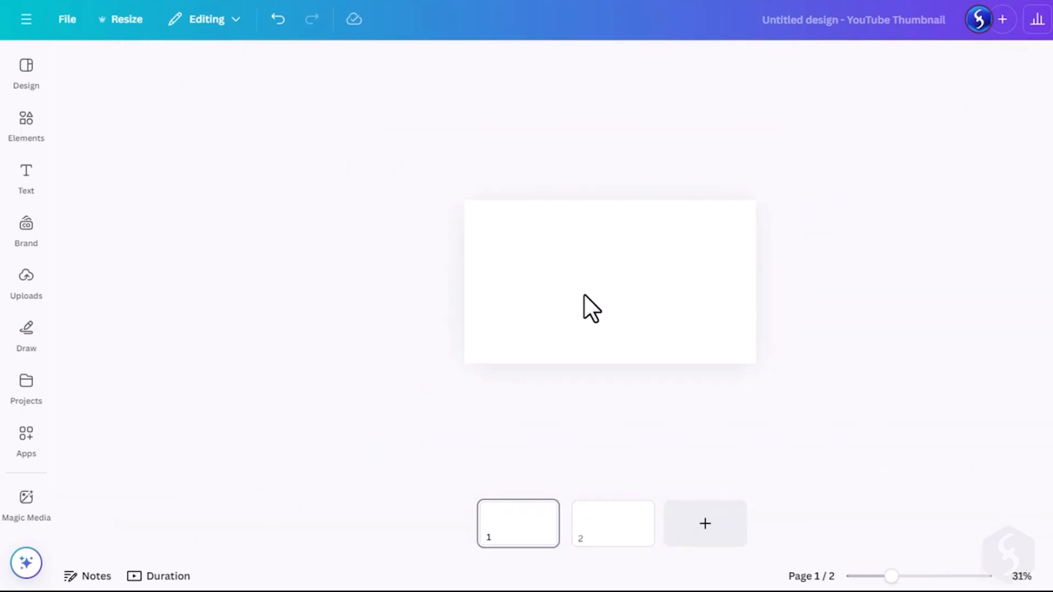
{"action": "left_click", "coordinate": [25, 124]}
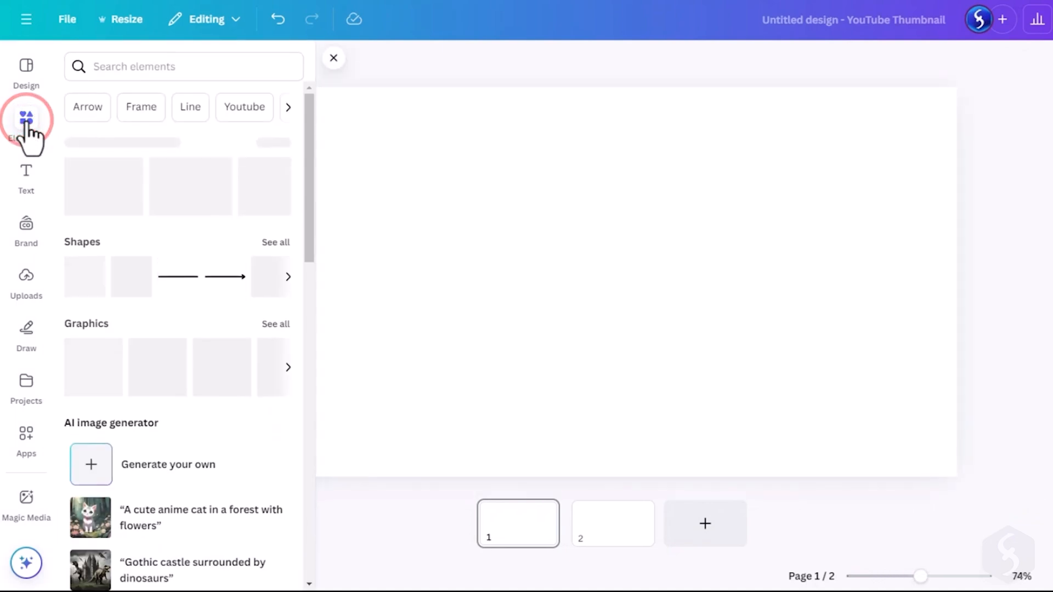
- Try a line, megaphone graphic and photo on page 1, then leave it blank for templates
{"action": "left_click", "coordinate": [25, 121]}
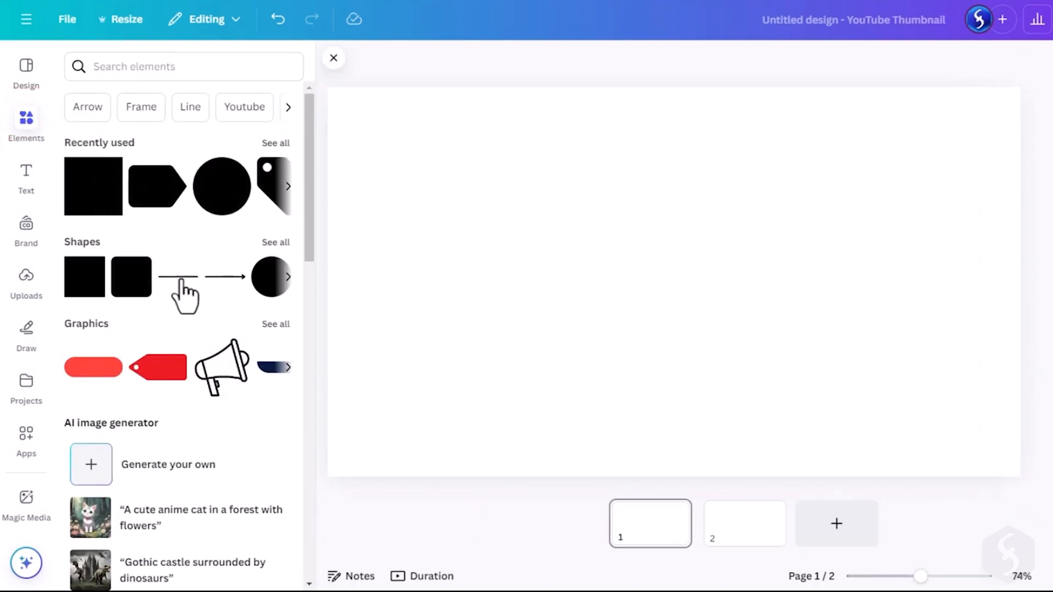
{"action": "left_click", "coordinate": [177, 276]}
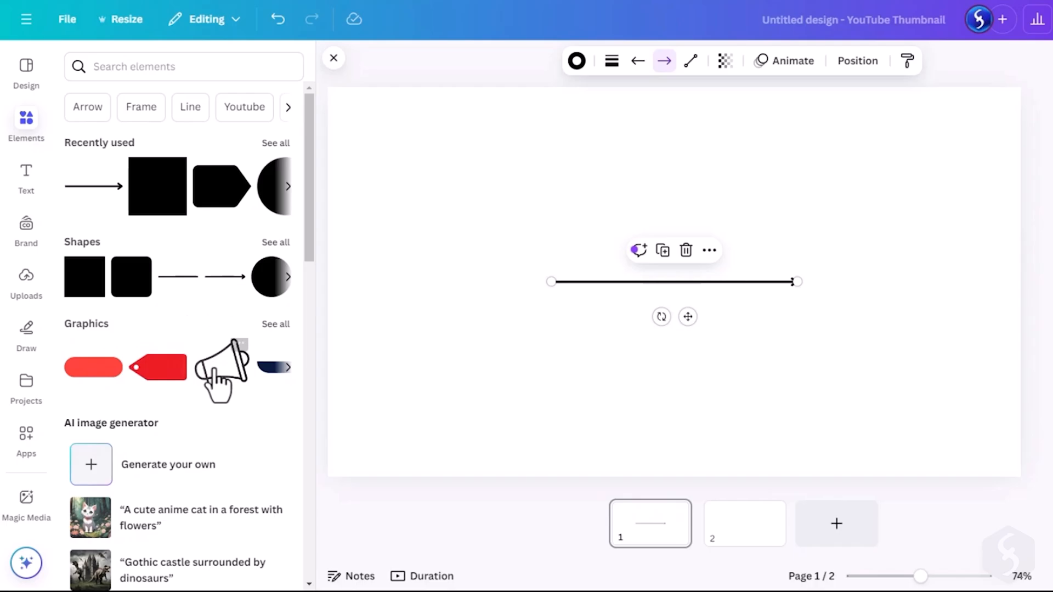
{"action": "left_click", "coordinate": [222, 367]}
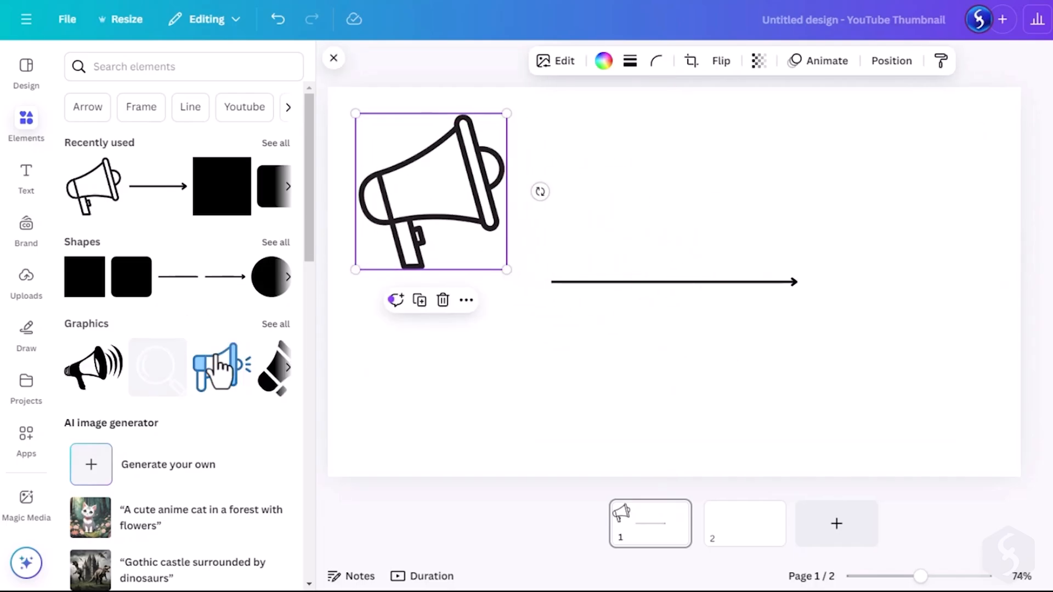
{"action": "scroll", "scroll_direction": "down", "scroll_amount": 3}
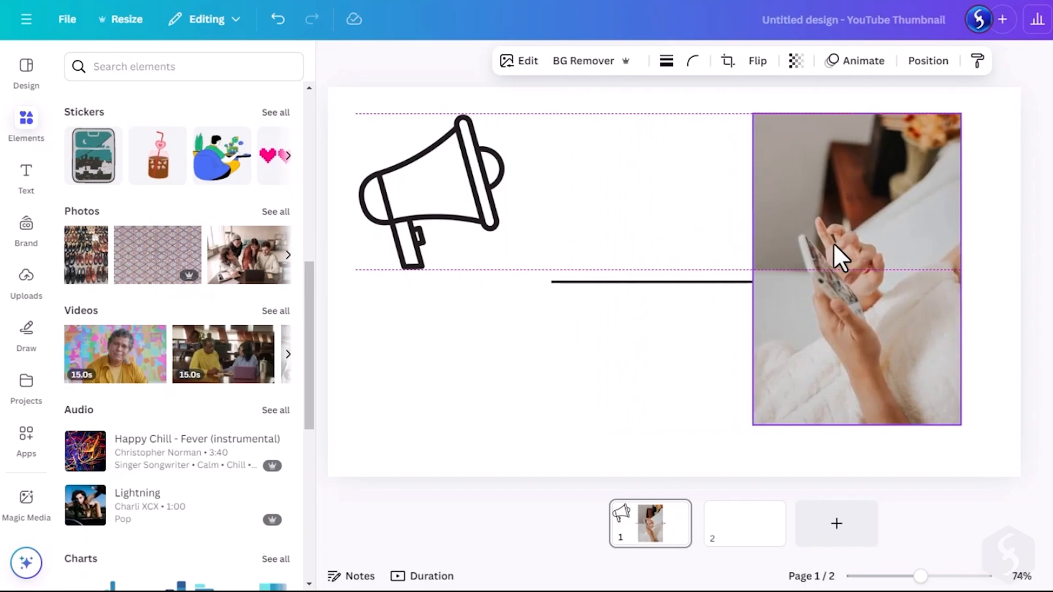
{"action": "left_click", "coordinate": [25, 67]}
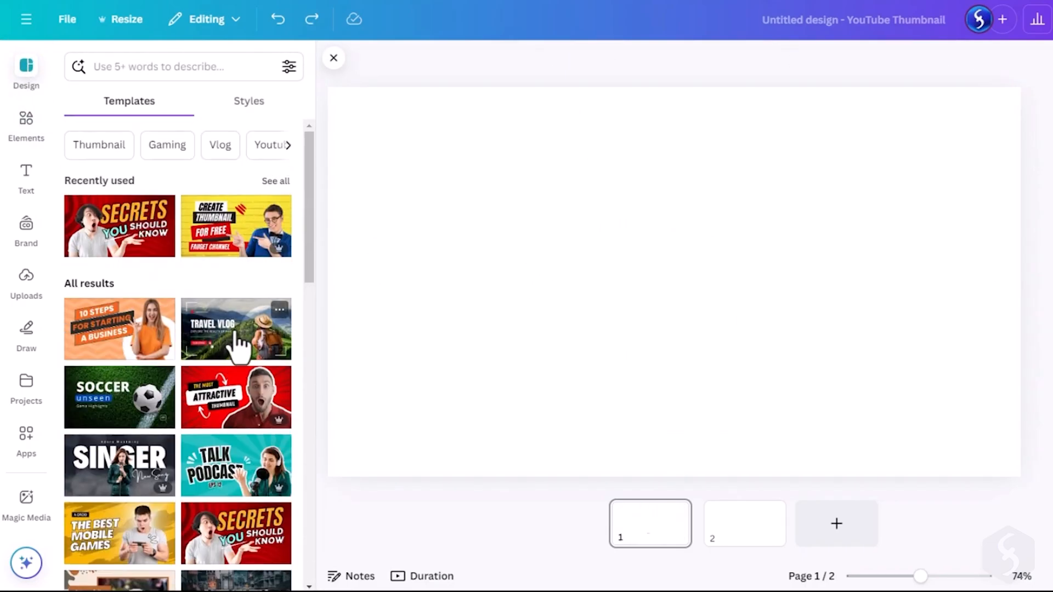
- Apply the TRAVEL VLOG template to page 1, place a dotted plane-trail near the top, move to page 2
{"action": "left_click", "coordinate": [235, 328]}
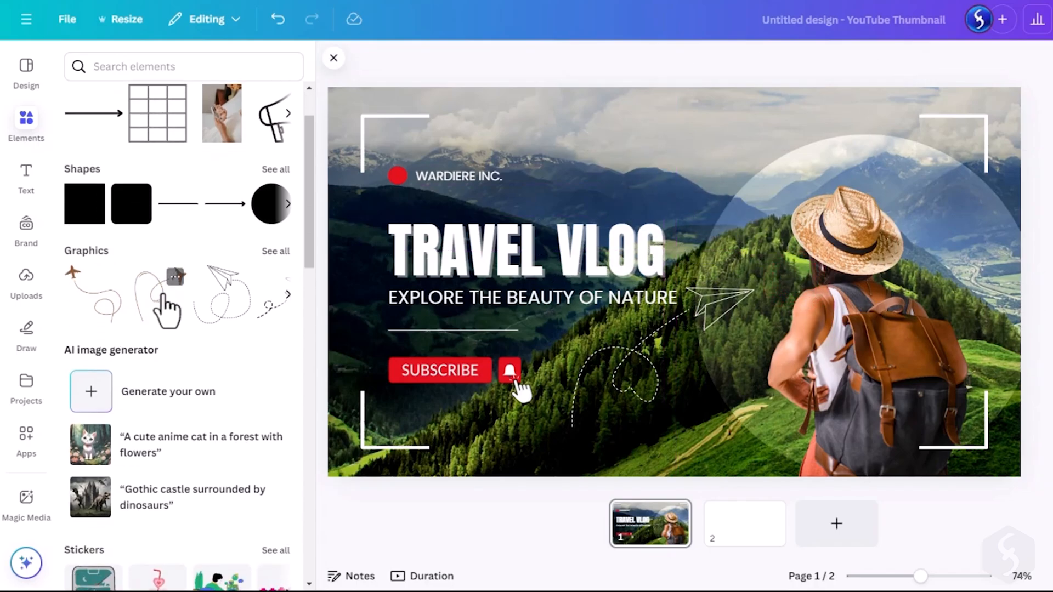
{"action": "left_click", "coordinate": [638, 263]}
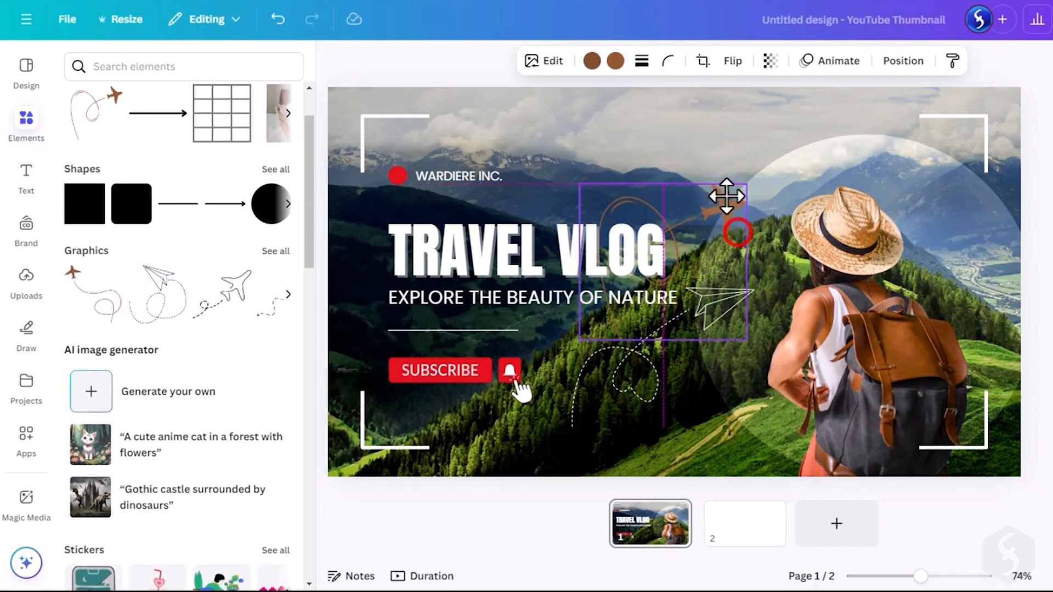
{"action": "left_click_drag", "start_coordinate": [728, 197], "coordinate": [791, 127]}
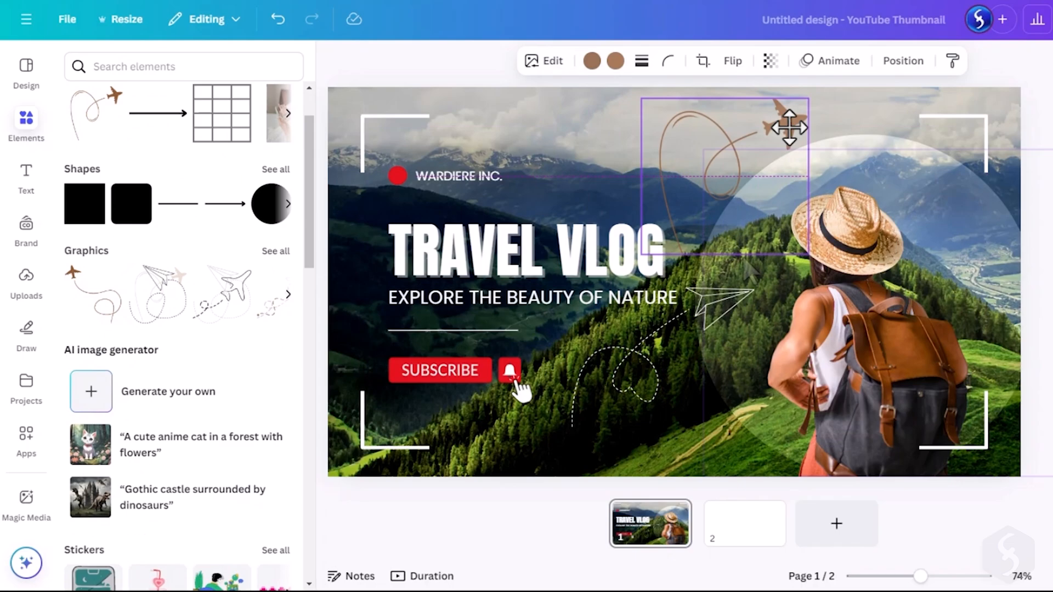
{"action": "left_click", "coordinate": [744, 523]}
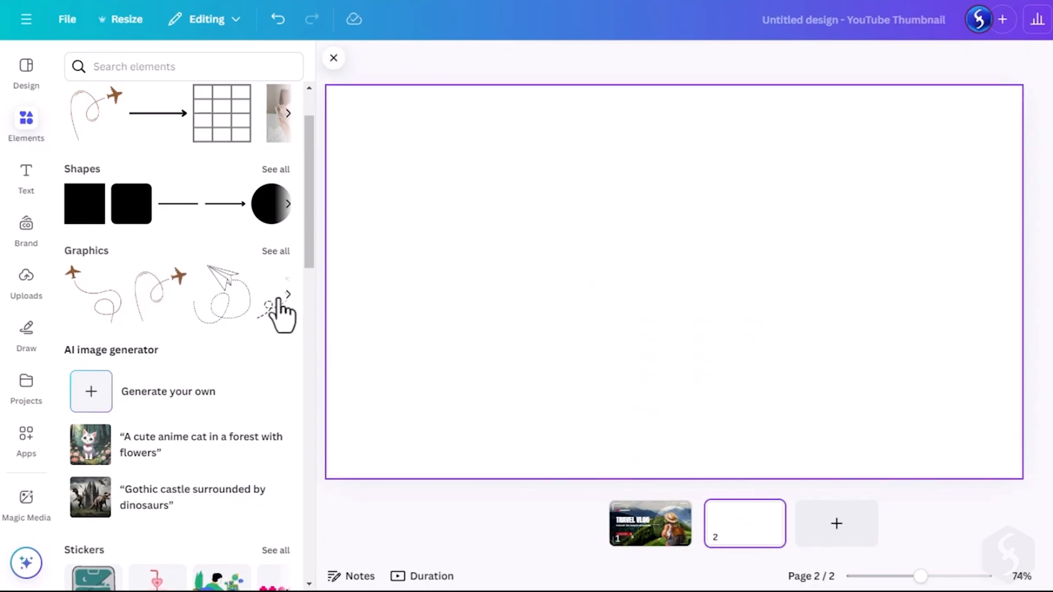
- Generate Magic Media photos from 'Enlight me with a very beautiful natural landscape'
{"action": "scroll", "scroll_direction": "down", "scroll_amount": 3}
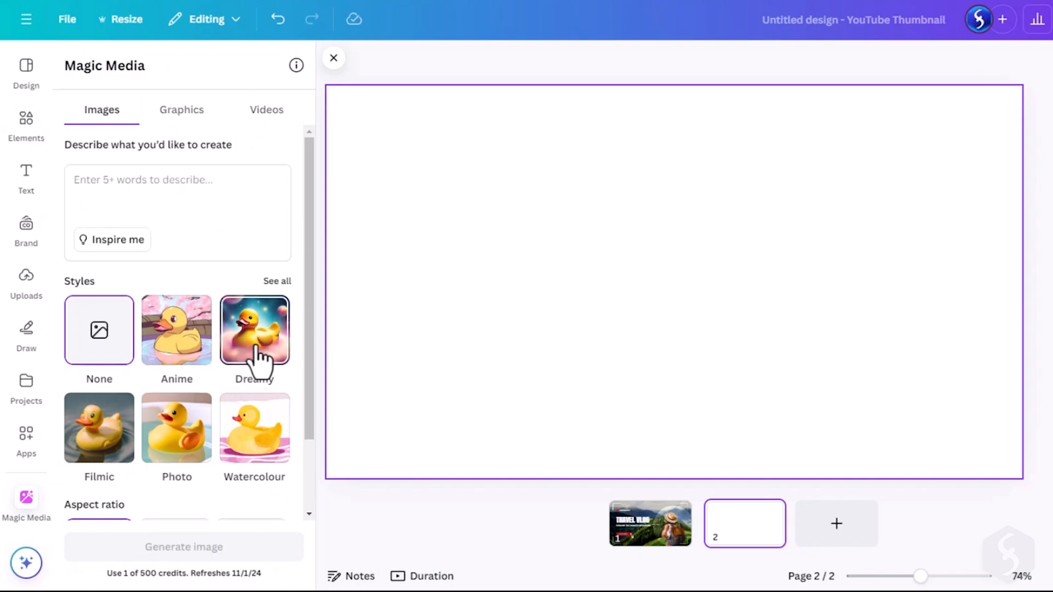
{"action": "scroll", "scroll_direction": "down", "scroll_amount": 3}
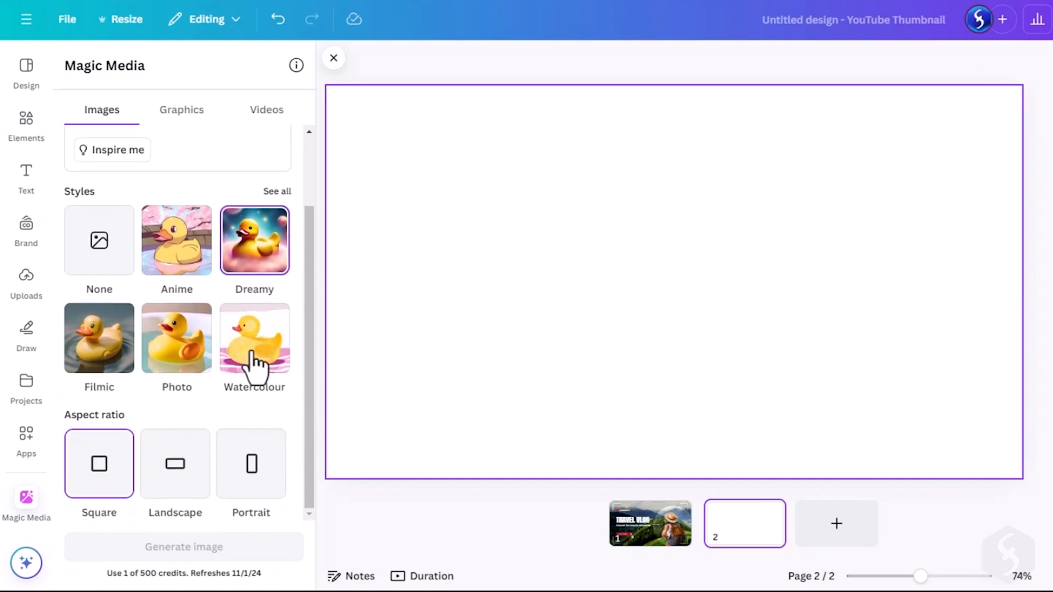
{"action": "left_click", "coordinate": [174, 463]}
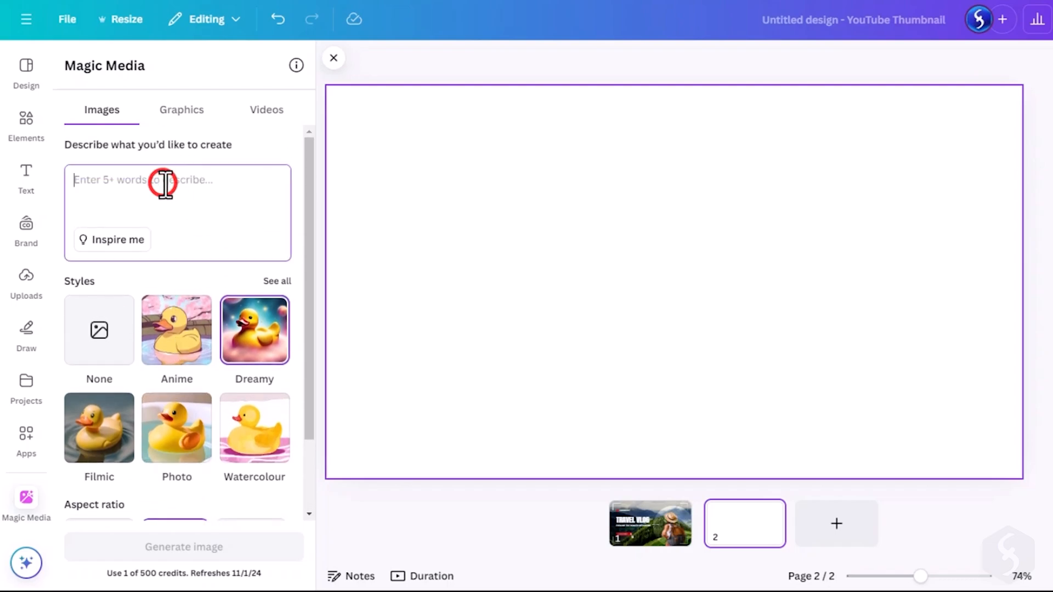
{"action": "type", "text": "Enlight me with a very beautiful natural landscape"}
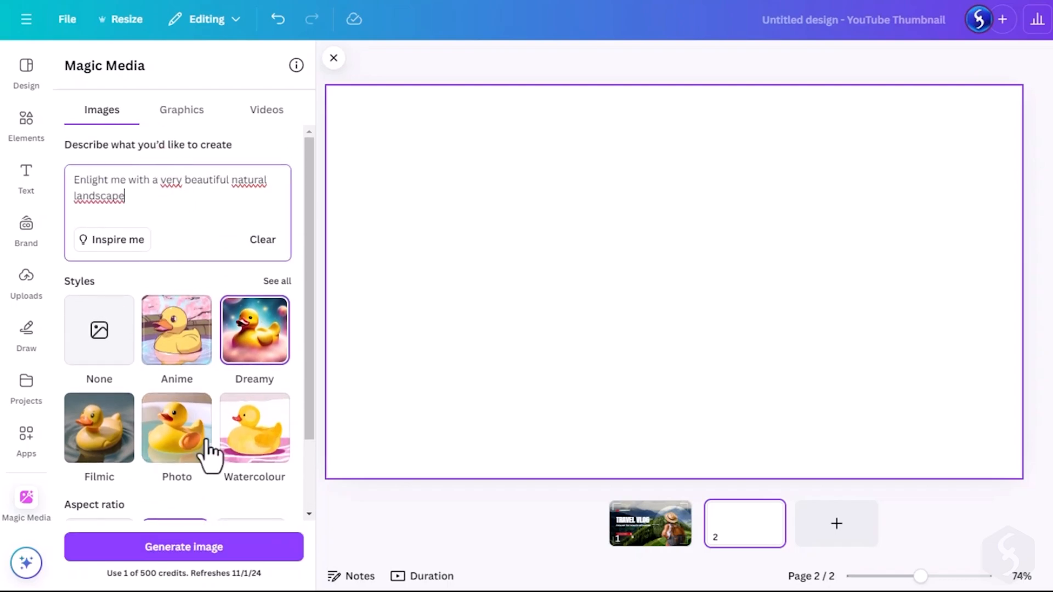
{"action": "left_click", "coordinate": [183, 547]}
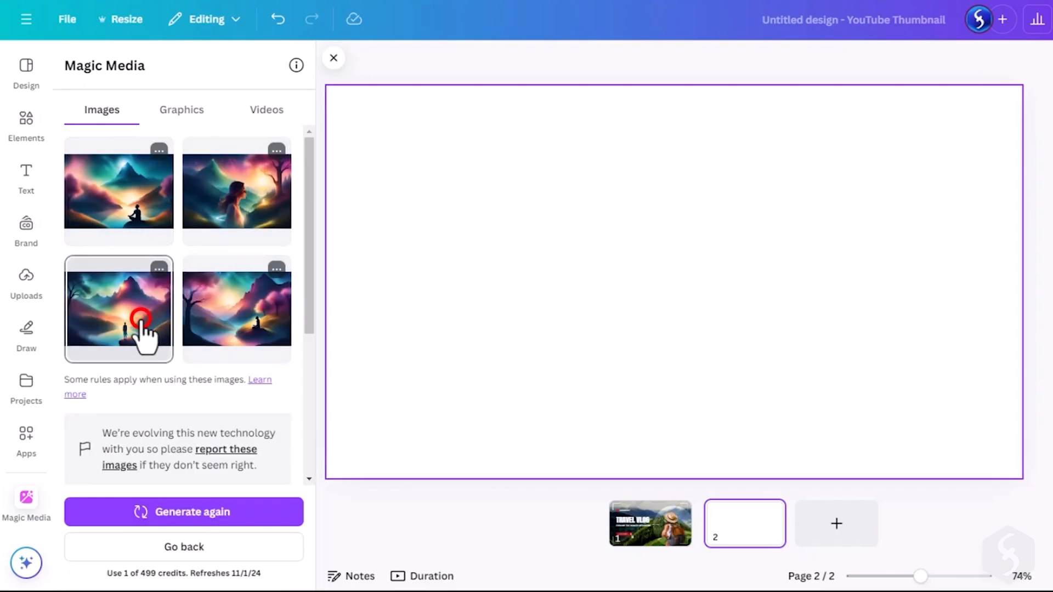
- Place the lone-figure mountain lake landscape on page 2
{"action": "left_click", "coordinate": [119, 310]}
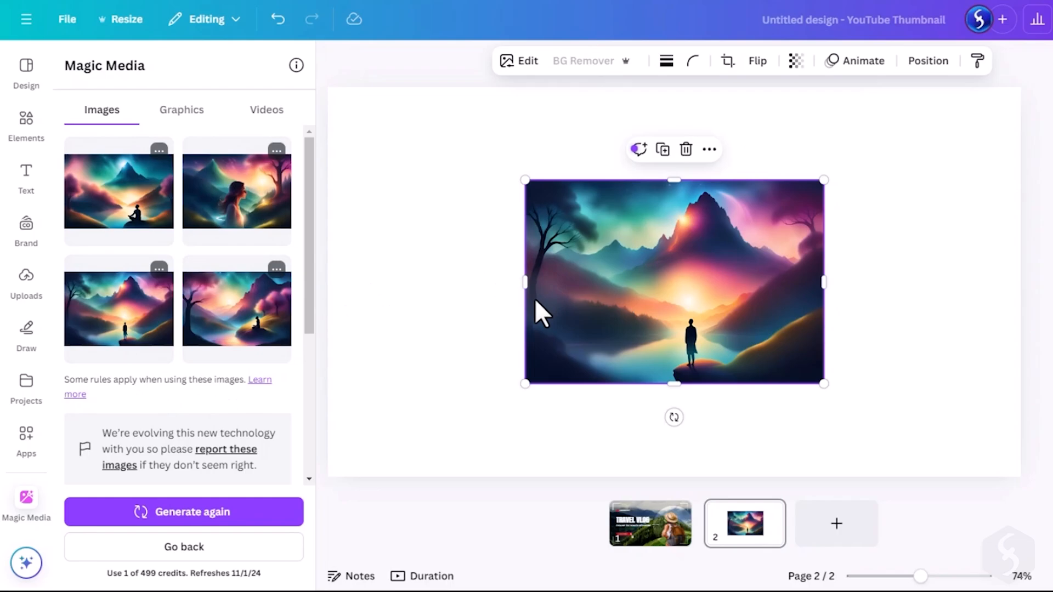
{"action": "left_click", "coordinate": [25, 124]}
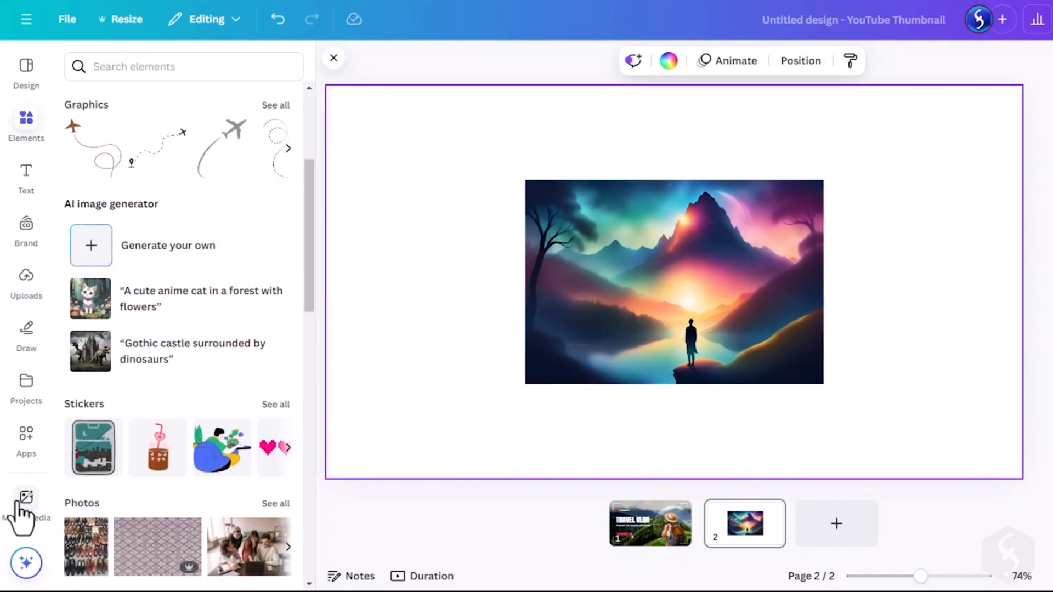
{"action": "left_click", "coordinate": [26, 507]}
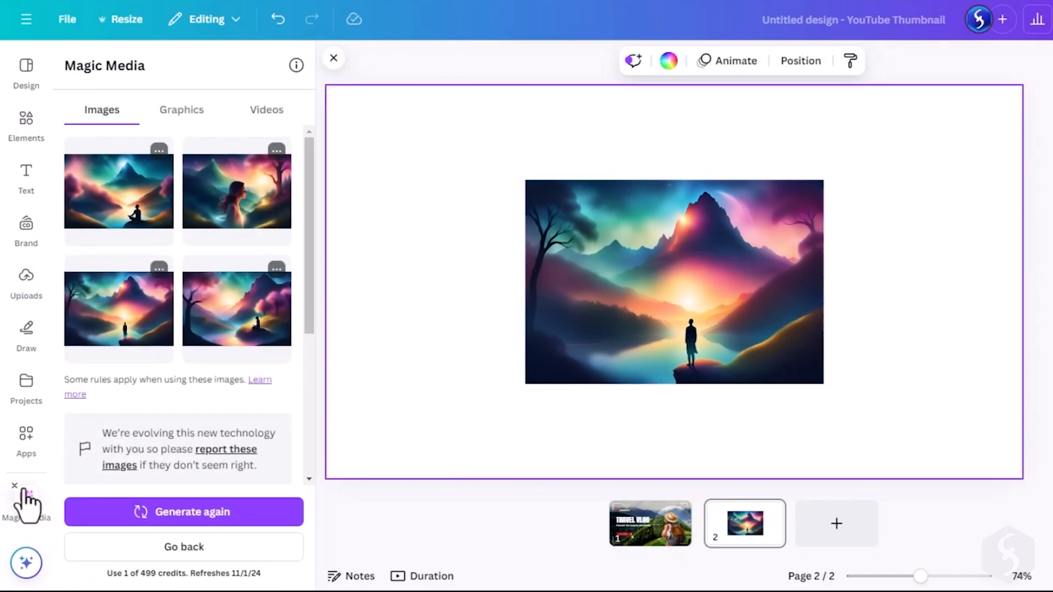
{"action": "mouse_move", "coordinate": [307, 409]}
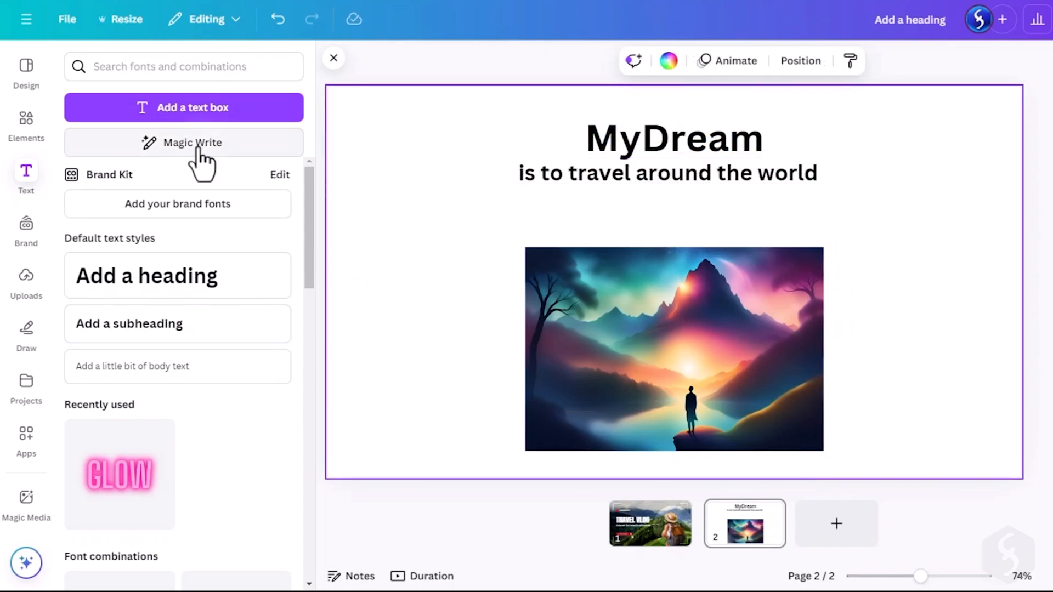
- Keep the MyDream heading and 'is to travel around the world' subheading, discarding Magic Write rewrites
{"action": "type", "text": "I want my audience to understan"}
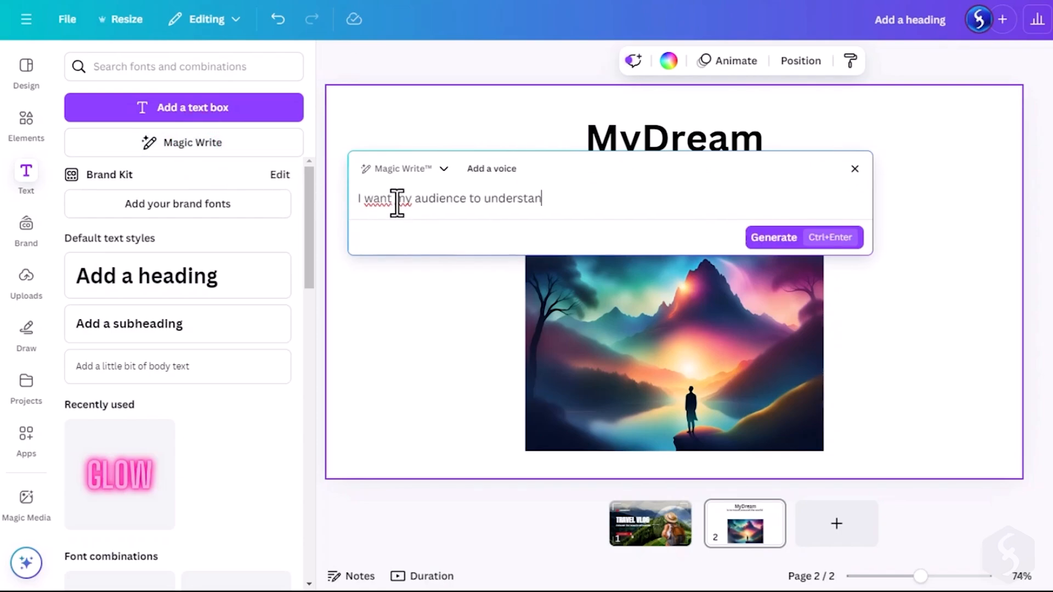
{"action": "left_click", "coordinate": [774, 237]}
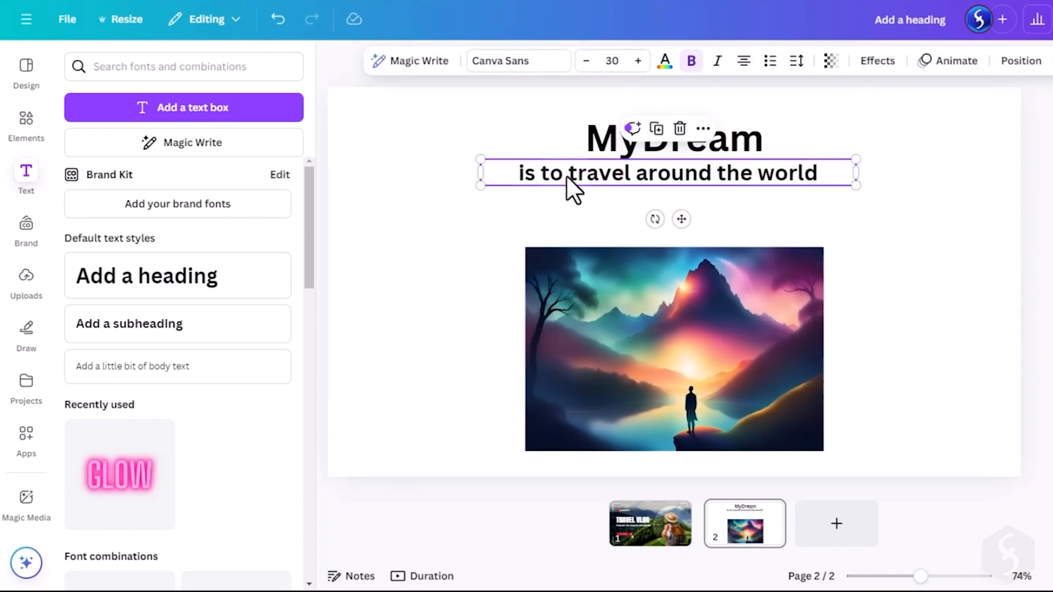
{"action": "left_click", "coordinate": [411, 60]}
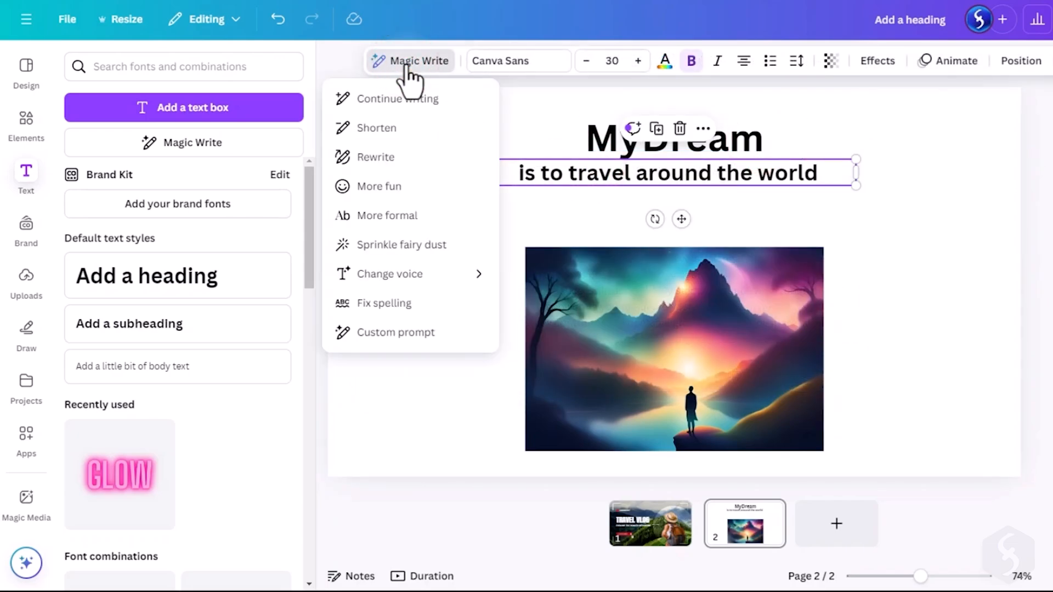
{"action": "left_click", "coordinate": [406, 188]}
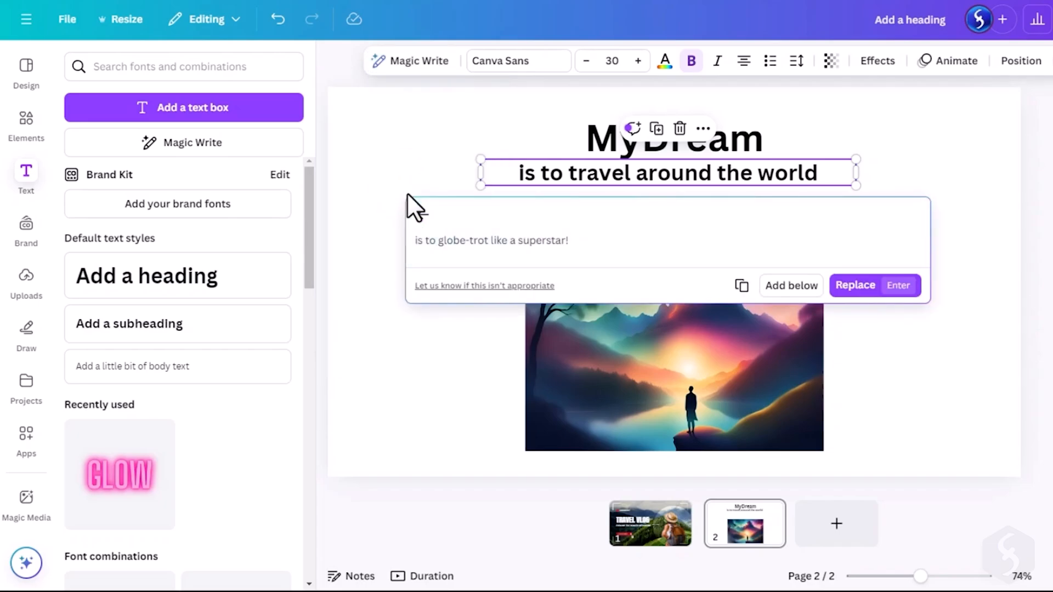
{"action": "left_click", "coordinate": [25, 282]}
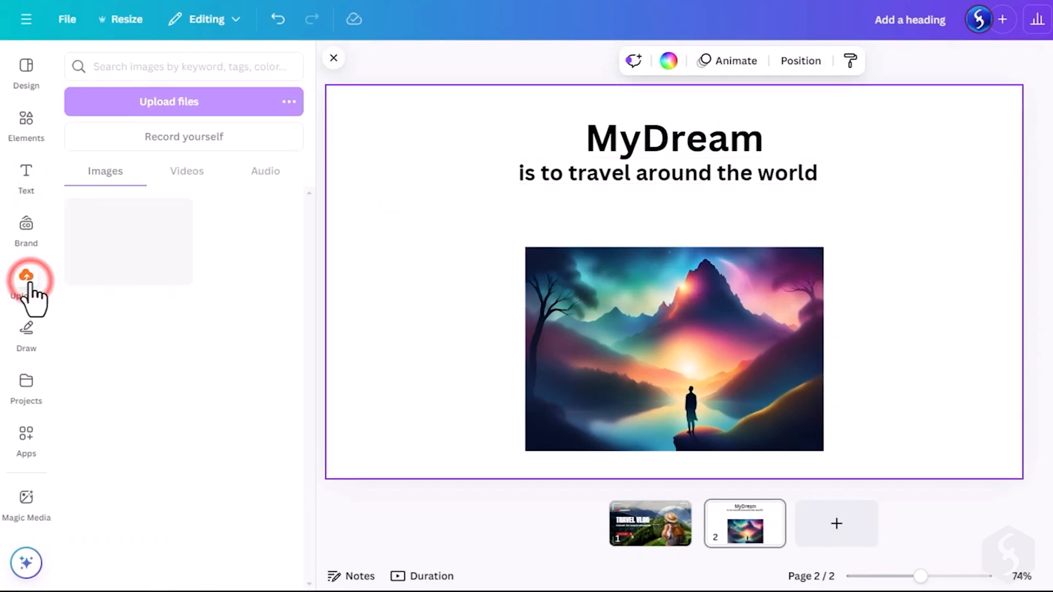
- Draw red and blue marker squiggles beside the landscape on page 2, then return to page 1
{"action": "left_click", "coordinate": [25, 279]}
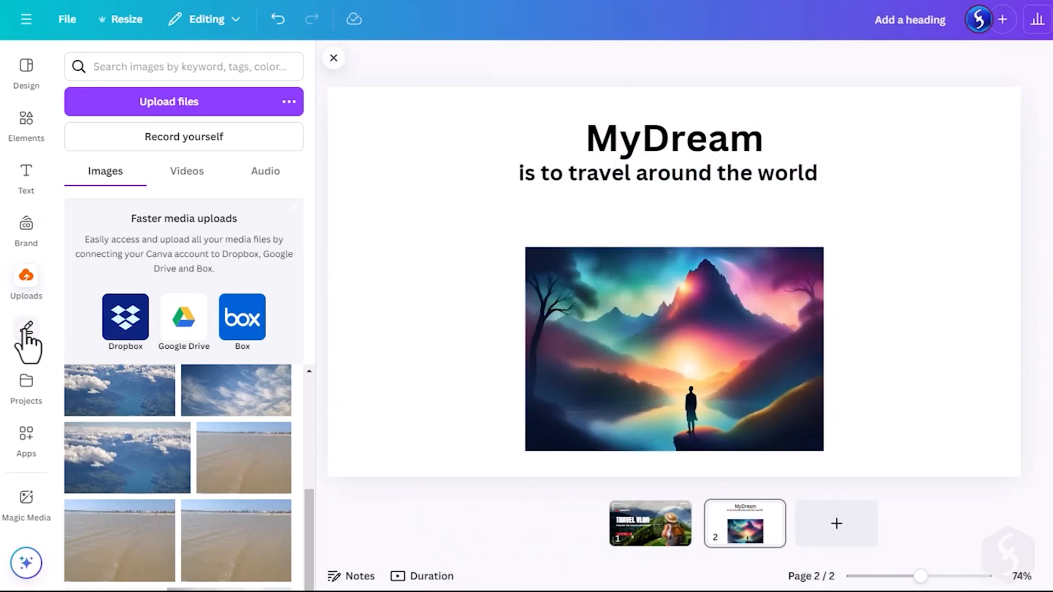
{"action": "left_click", "coordinate": [25, 335]}
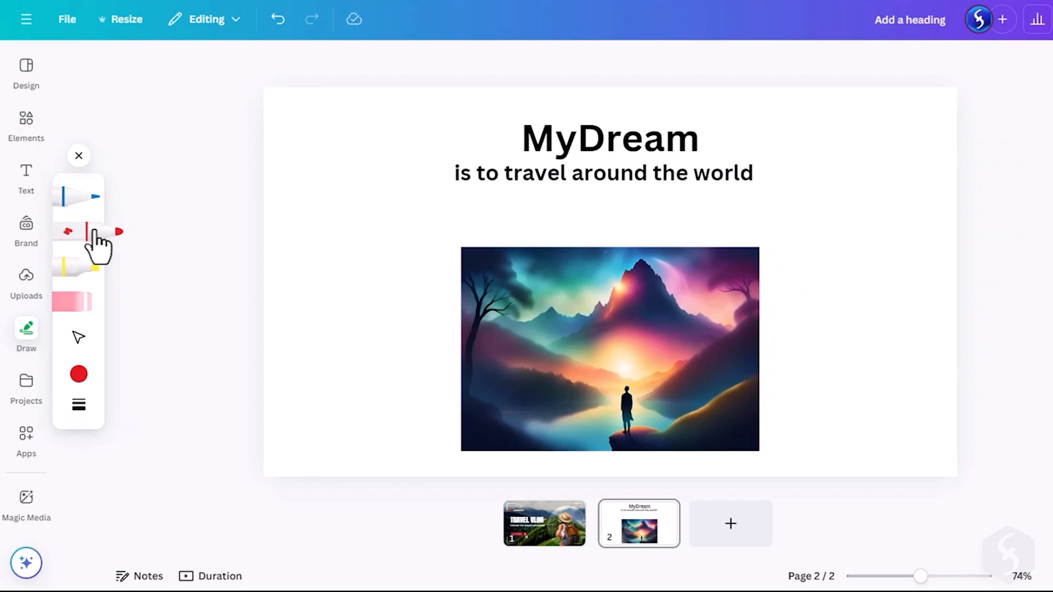
{"action": "left_click_drag", "start_coordinate": [380, 181], "coordinate": [363, 343]}
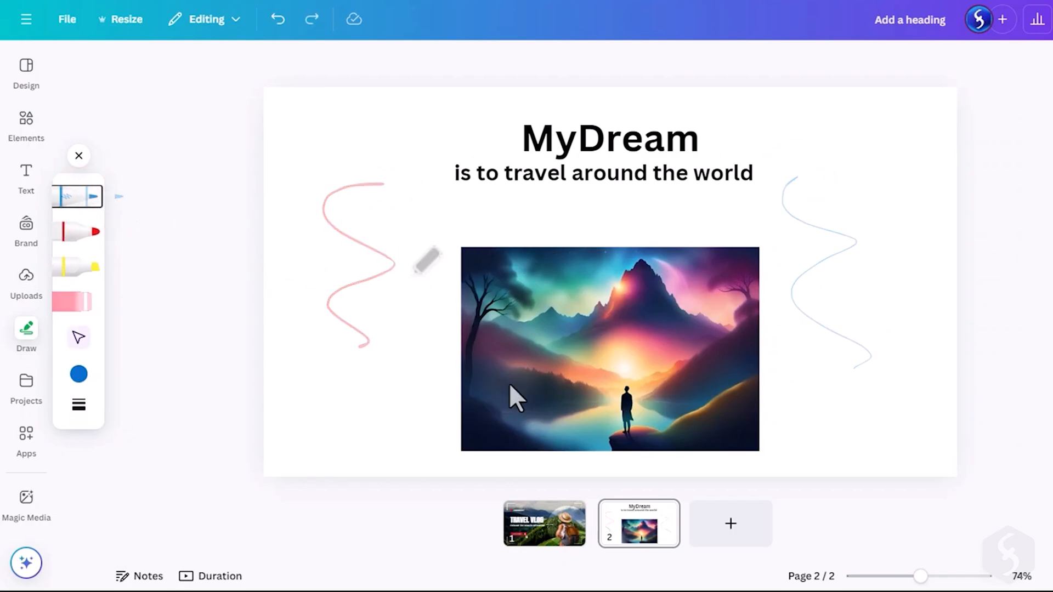
{"action": "left_click", "coordinate": [544, 523]}
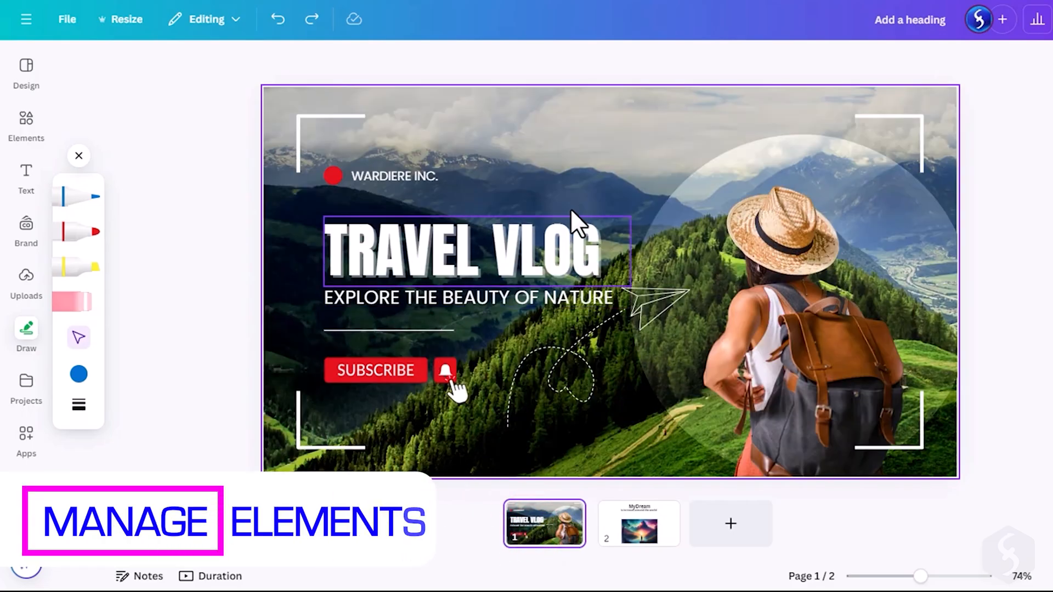
- Move the SUBSCRIBE button and bell slightly lower on the left of the thumbnail
{"action": "left_click", "coordinate": [816, 269]}
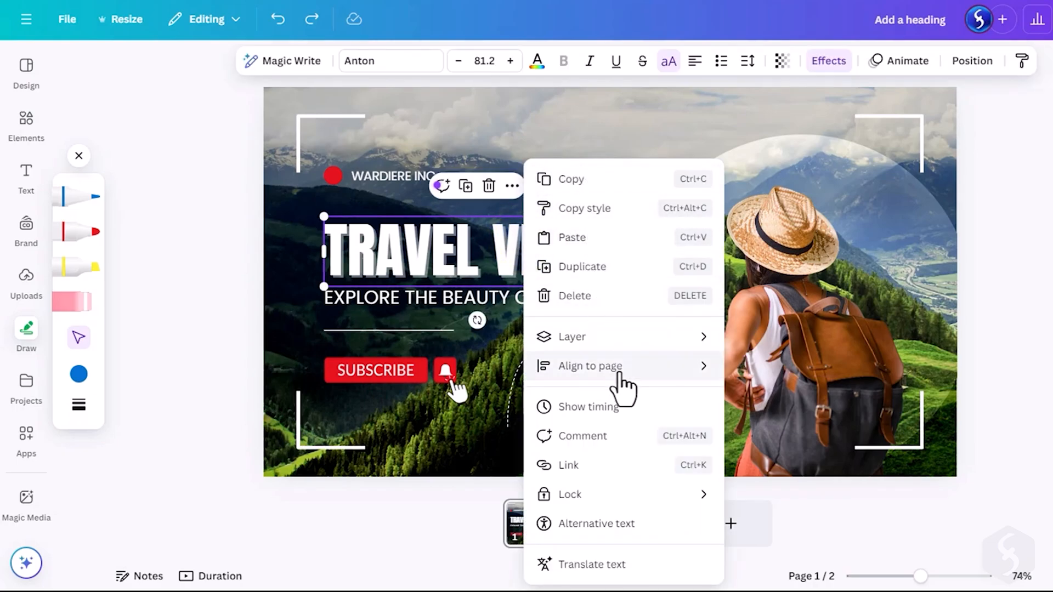
{"action": "mouse_move", "coordinate": [614, 477]}
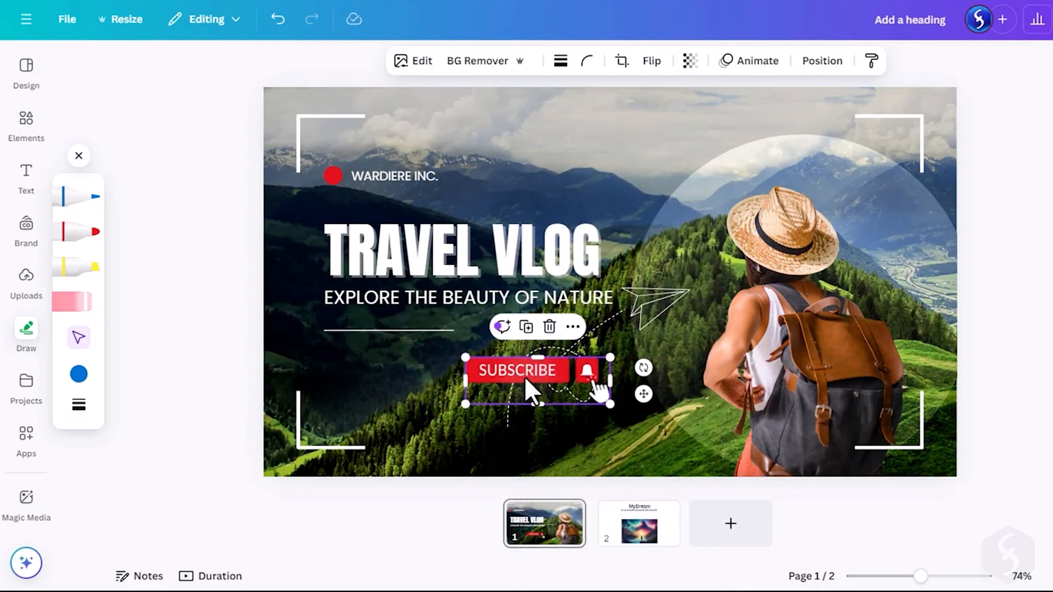
{"action": "left_click_drag", "start_coordinate": [610, 408], "coordinate": [533, 434]}
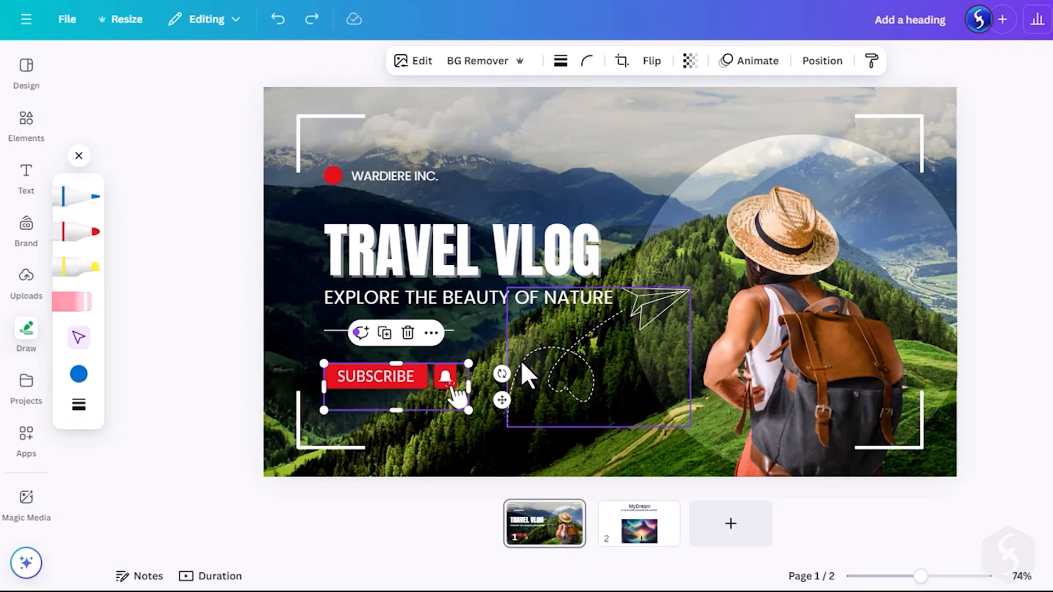
- Retype the thumbnail title TRAVEL VLOG as MY VLOGS
{"action": "left_click", "coordinate": [462, 253]}
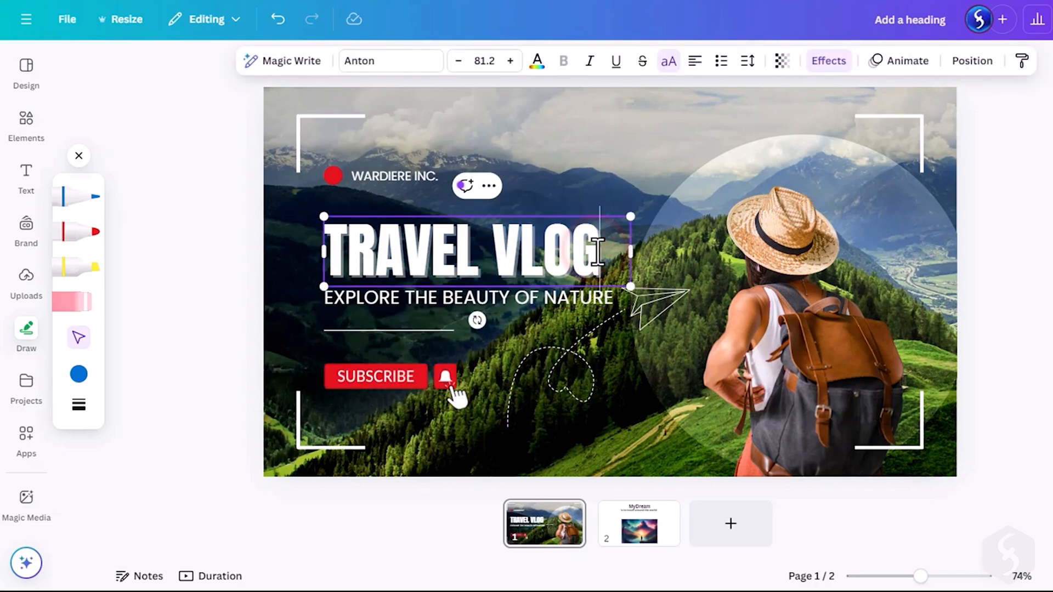
{"action": "type", "text": "S"}
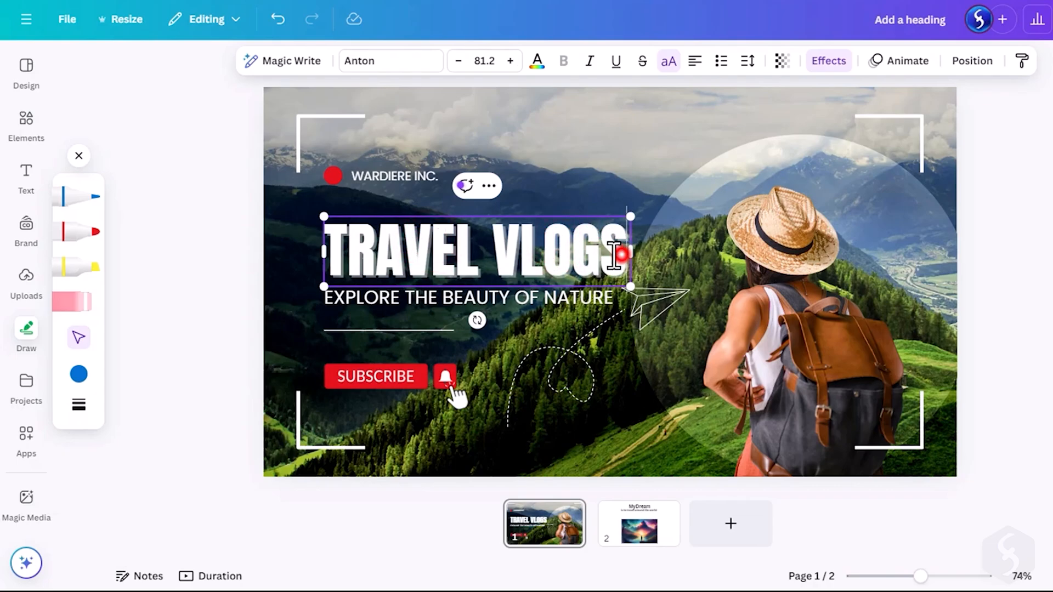
{"action": "type", "text": "MY VLG"}
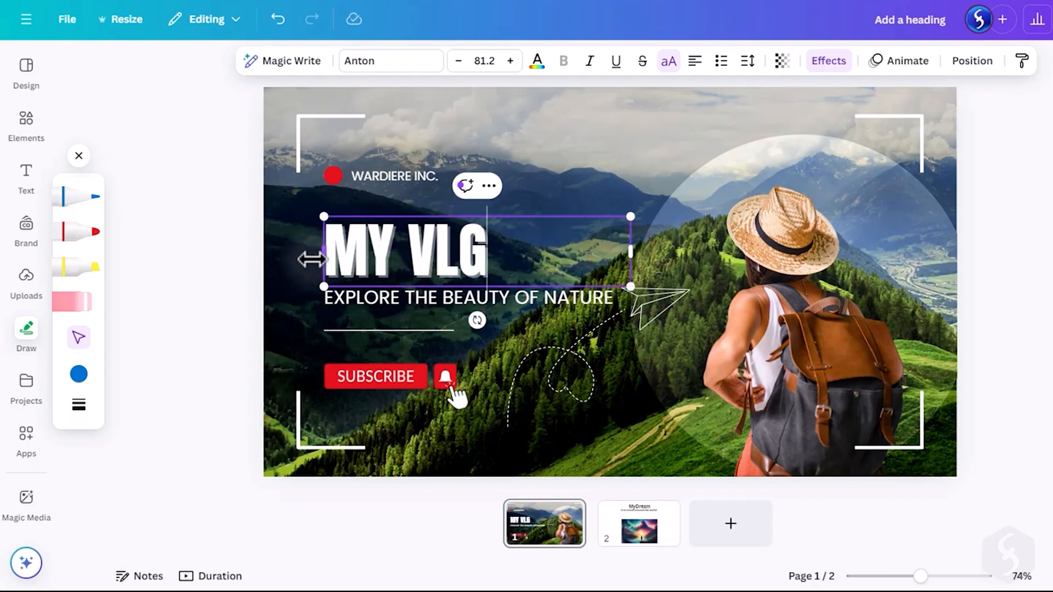
{"action": "type", "text": "S"}
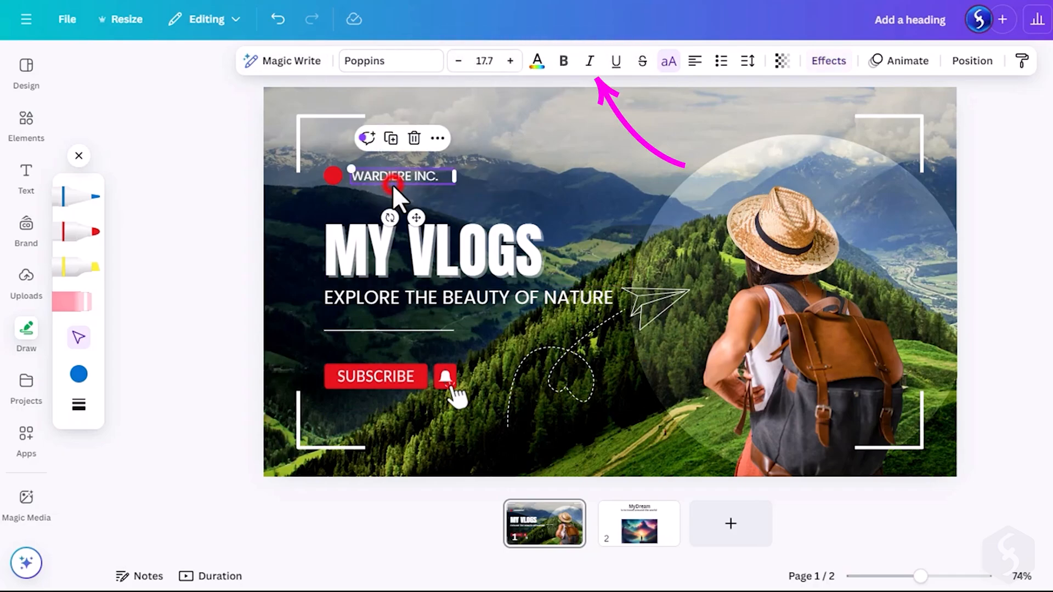
{"action": "left_click", "coordinate": [434, 253]}
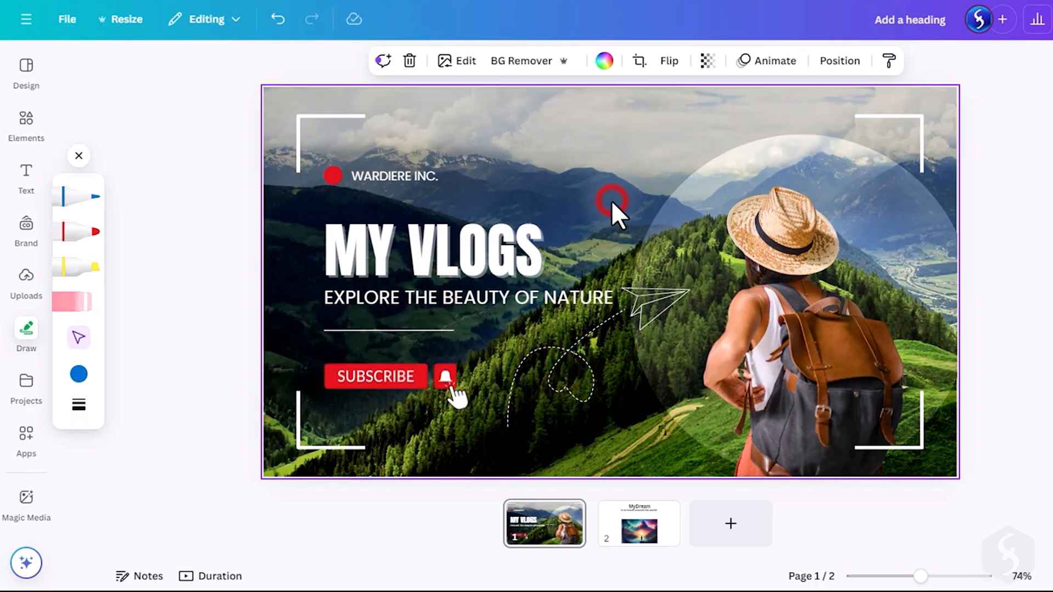
{"action": "mouse_move", "coordinate": [579, 106]}
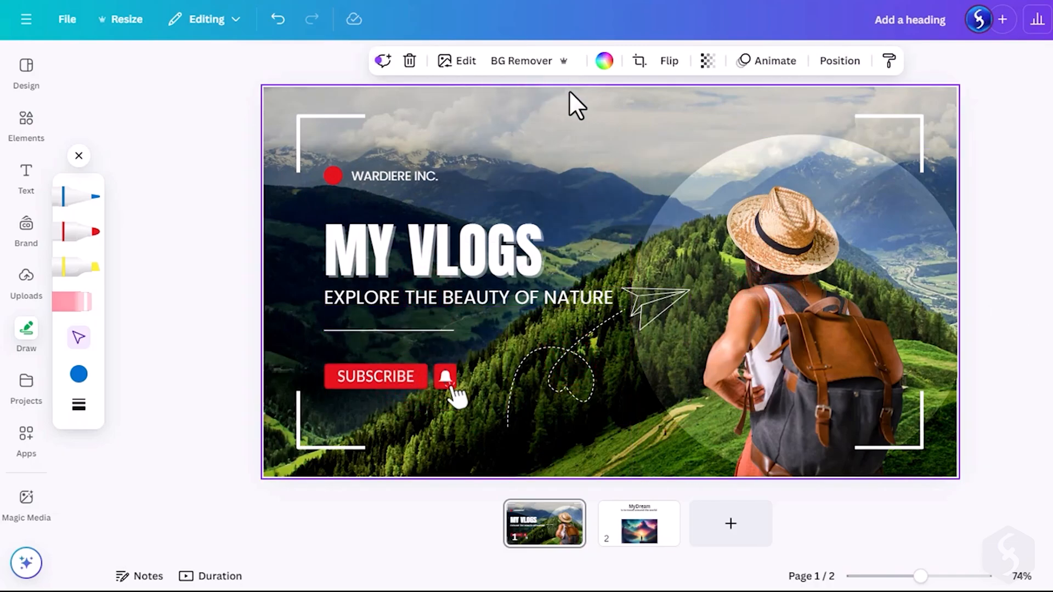
- Move the red dot after WARDIERE INC., change it to a star and recolour its outline
{"action": "left_click", "coordinate": [331, 176]}
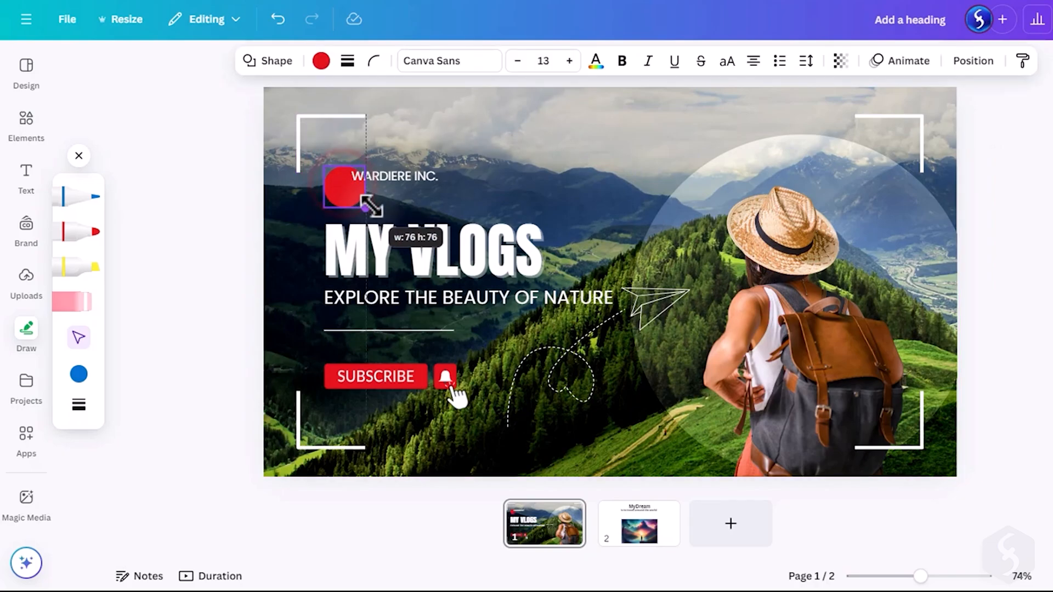
{"action": "left_click_drag", "start_coordinate": [343, 186], "coordinate": [484, 175]}
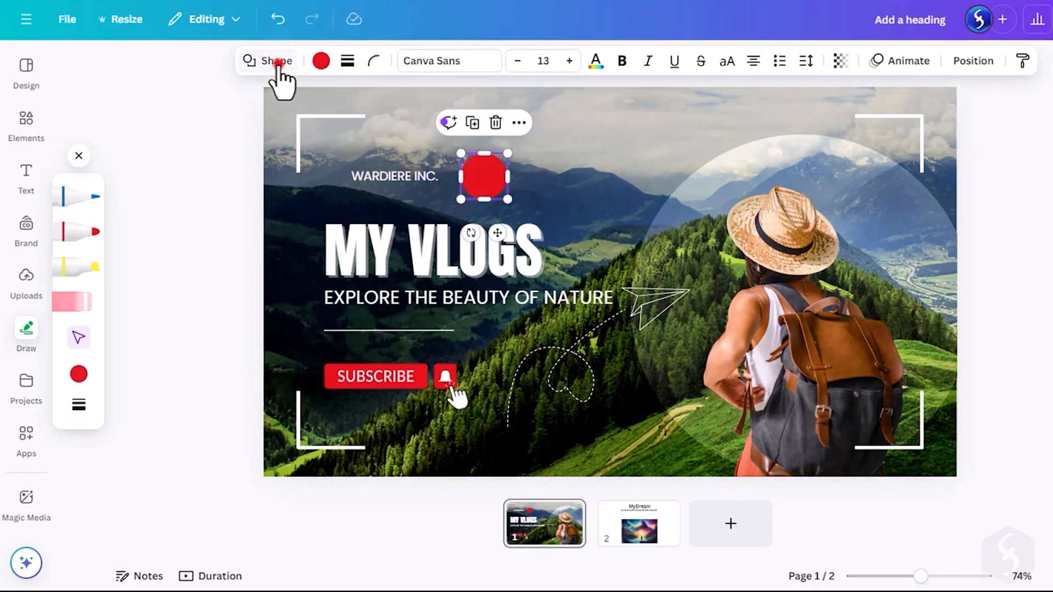
{"action": "left_click", "coordinate": [100, 452]}
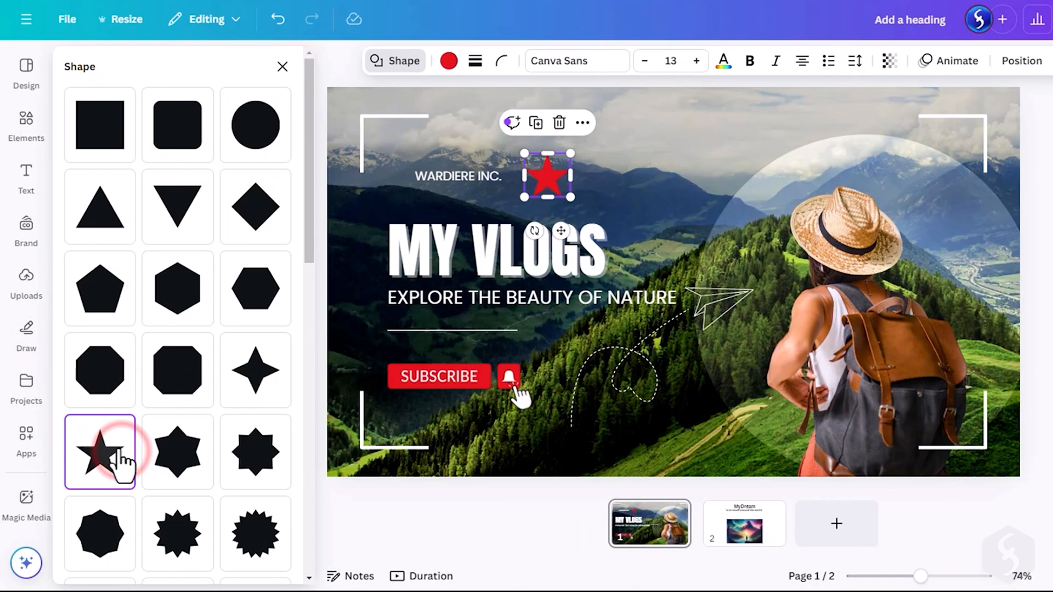
{"action": "left_click", "coordinate": [448, 60]}
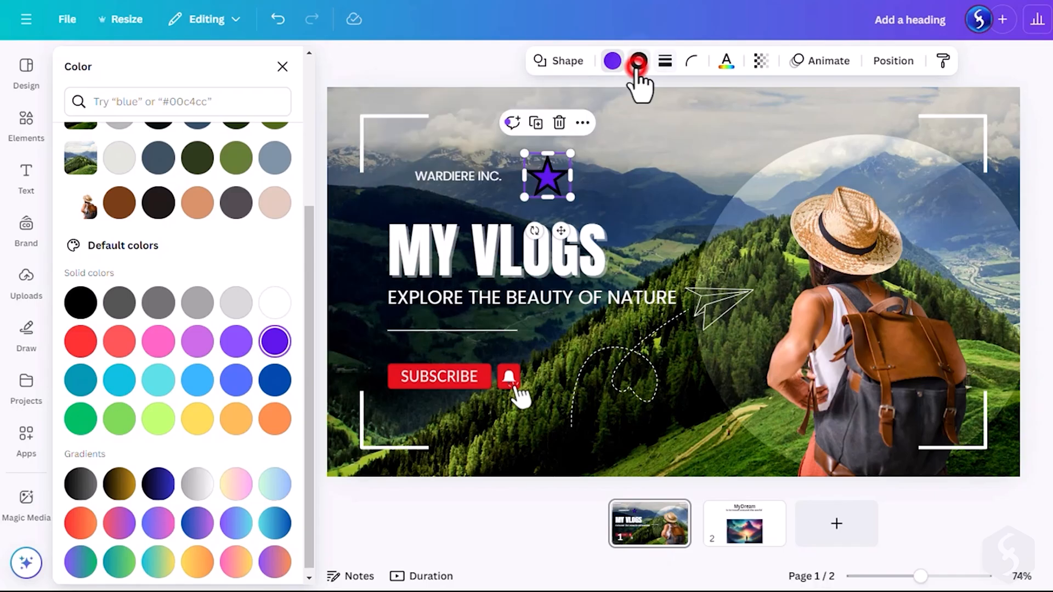
{"action": "left_click", "coordinate": [638, 60]}
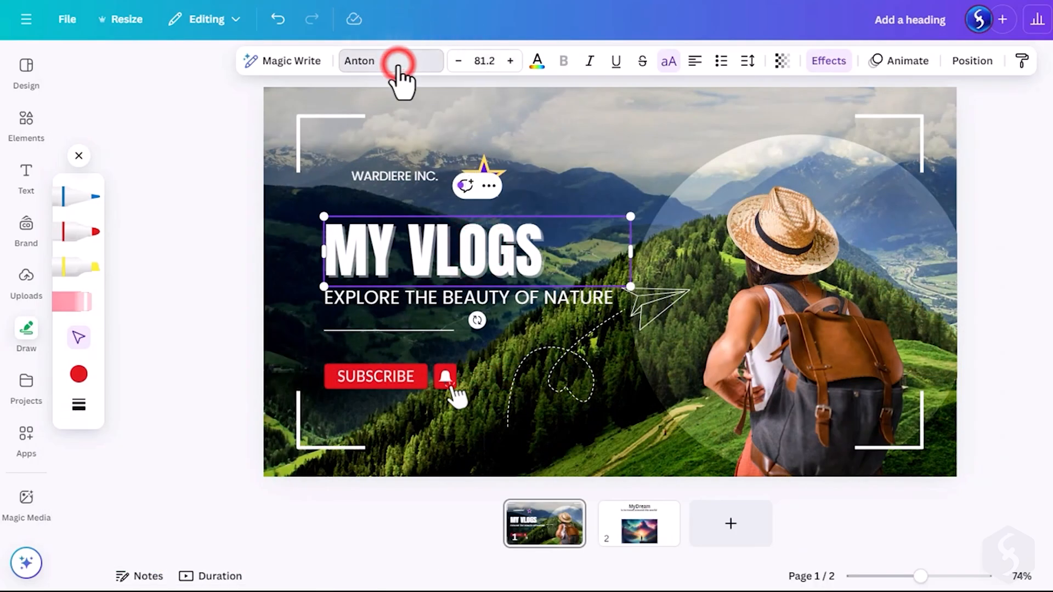
- Colour the MY VLOGS heading white and review its Position arrangement options
{"action": "left_click", "coordinate": [389, 60]}
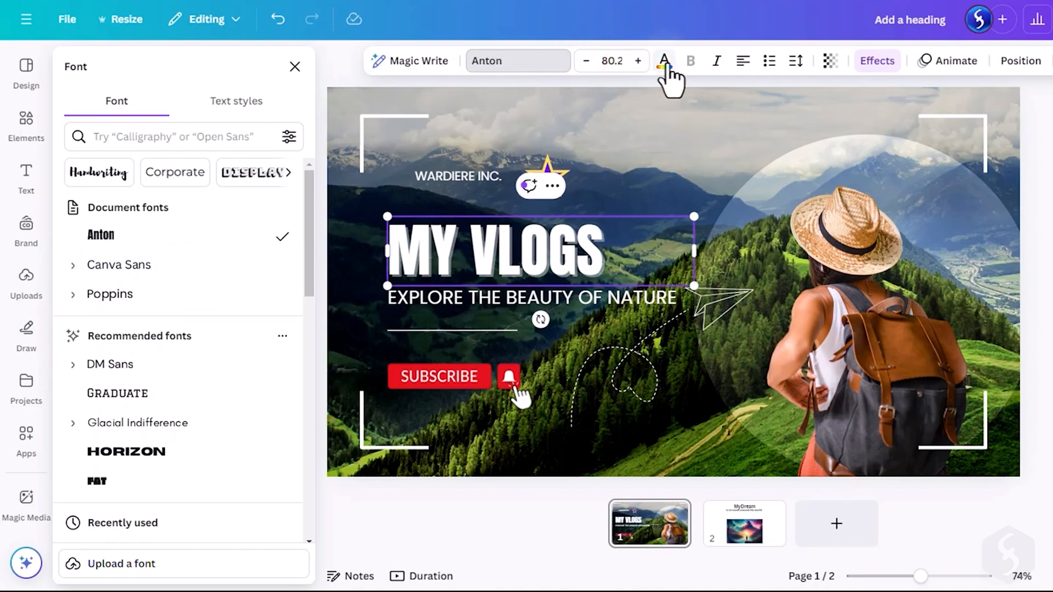
{"action": "left_click", "coordinate": [665, 61]}
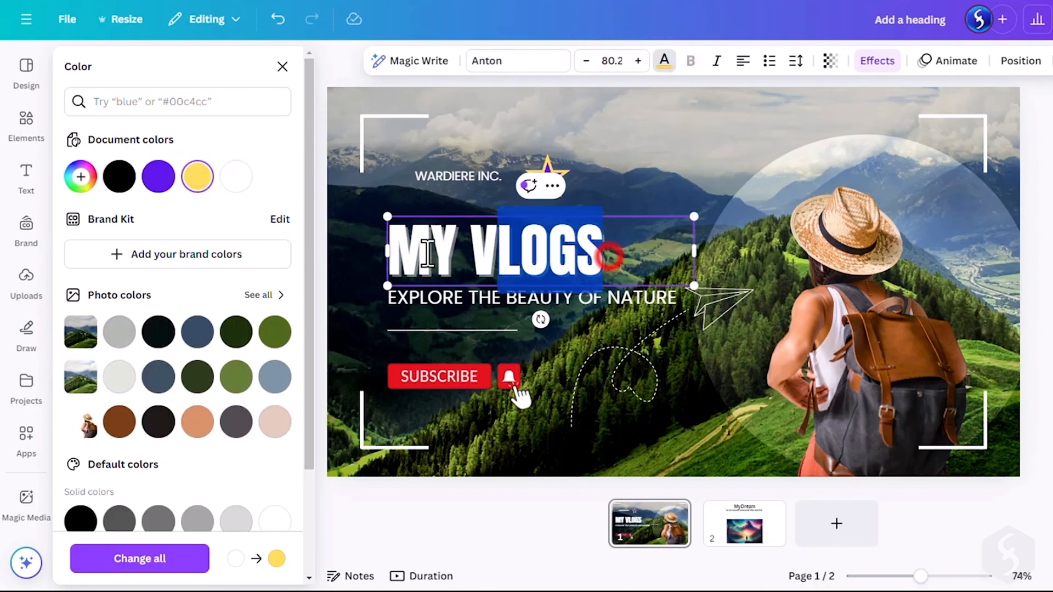
{"action": "left_click", "coordinate": [196, 177]}
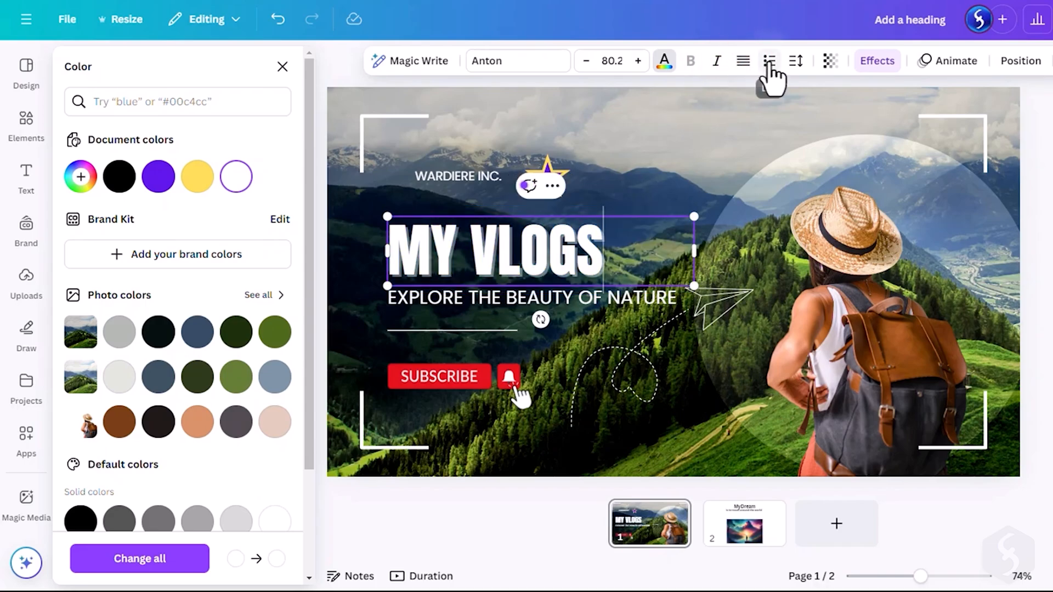
{"action": "mouse_move", "coordinate": [797, 61]}
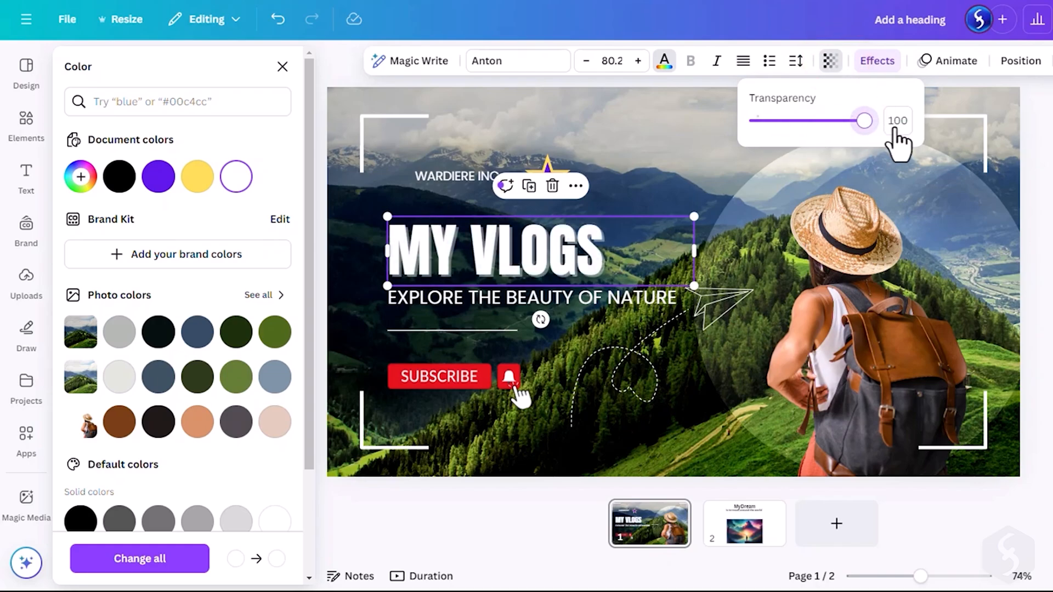
{"action": "left_click", "coordinate": [1020, 60]}
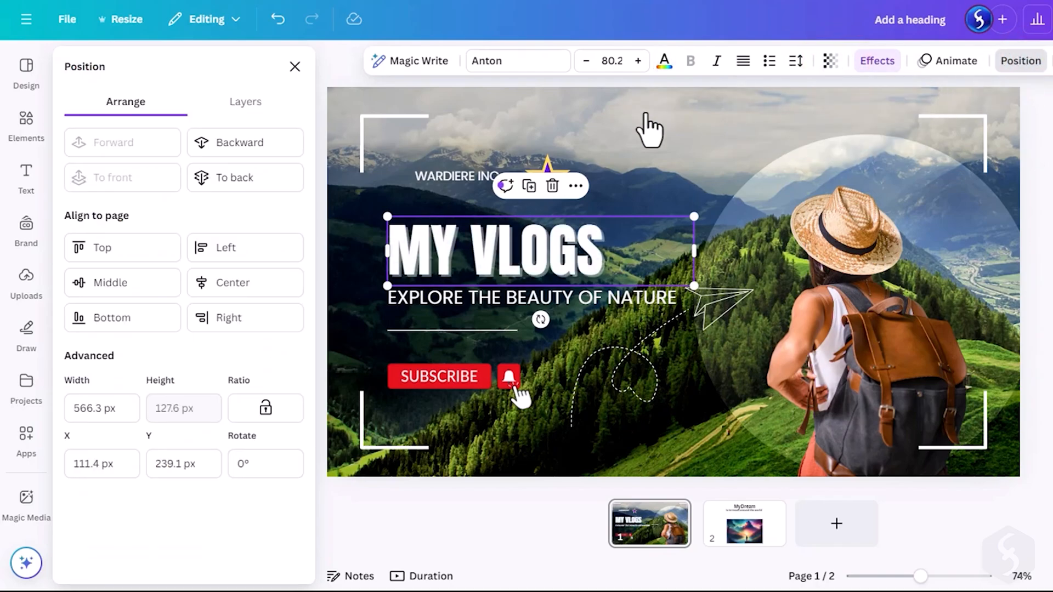
{"action": "mouse_move", "coordinate": [241, 318]}
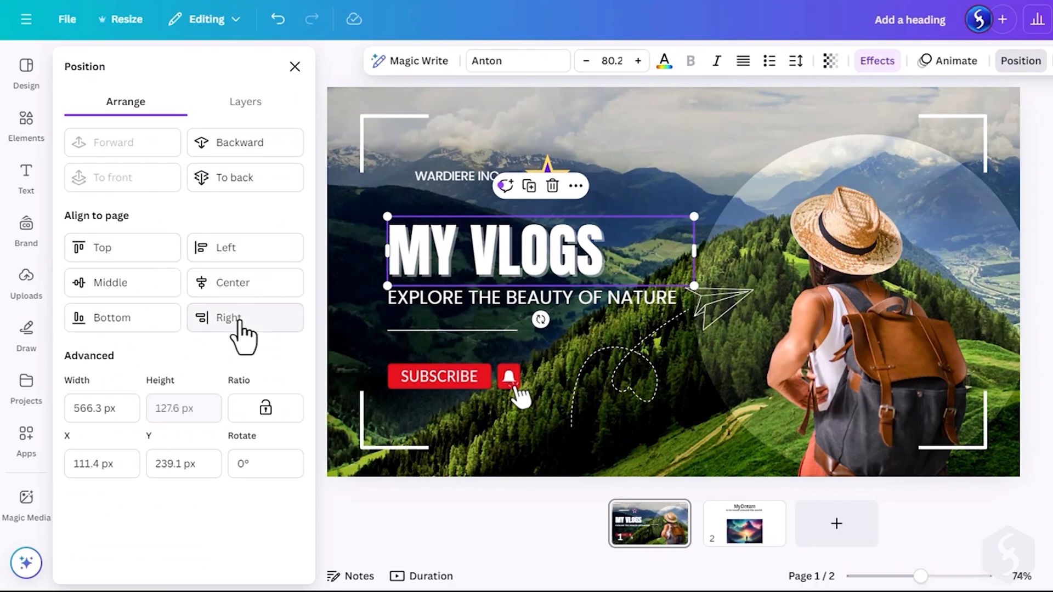
{"action": "left_click", "coordinate": [122, 247]}
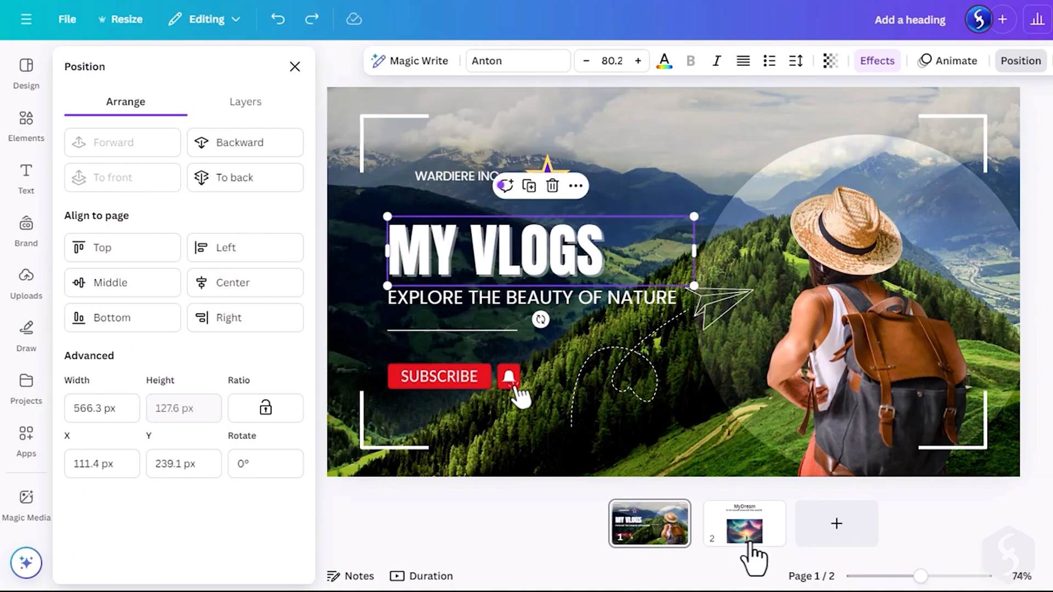
- On the MyDream page, give the landscape image the Luna filter and a blur effect
{"action": "left_click", "coordinate": [744, 523]}
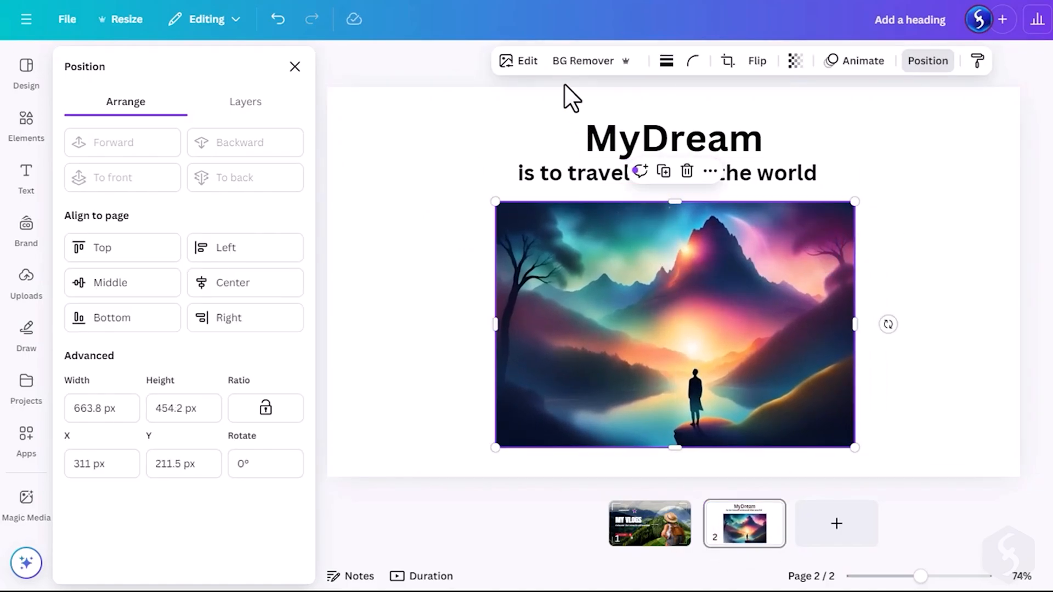
{"action": "left_click", "coordinate": [526, 60]}
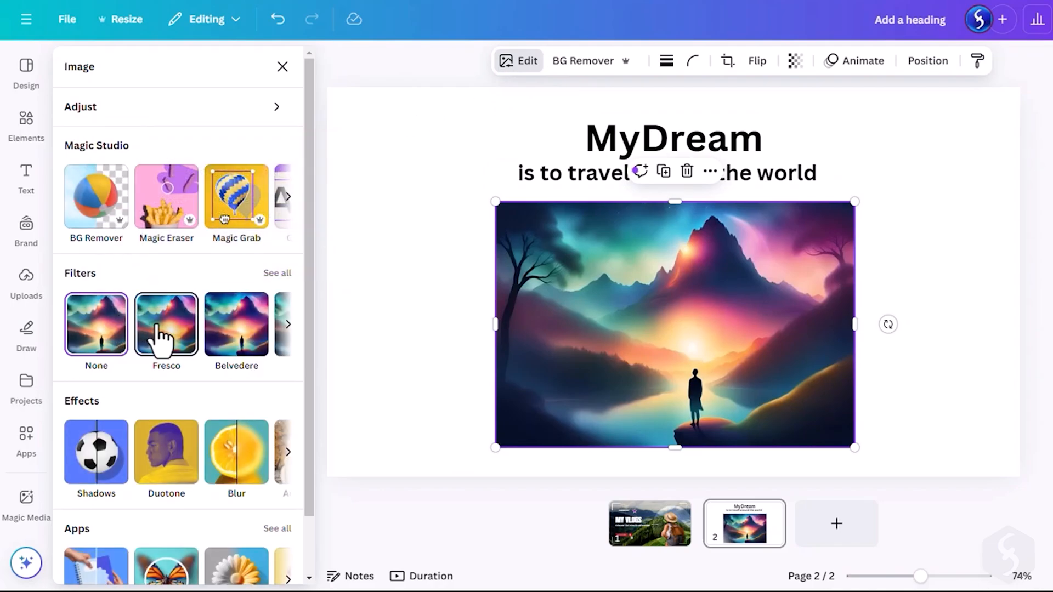
{"action": "left_click", "coordinate": [236, 325]}
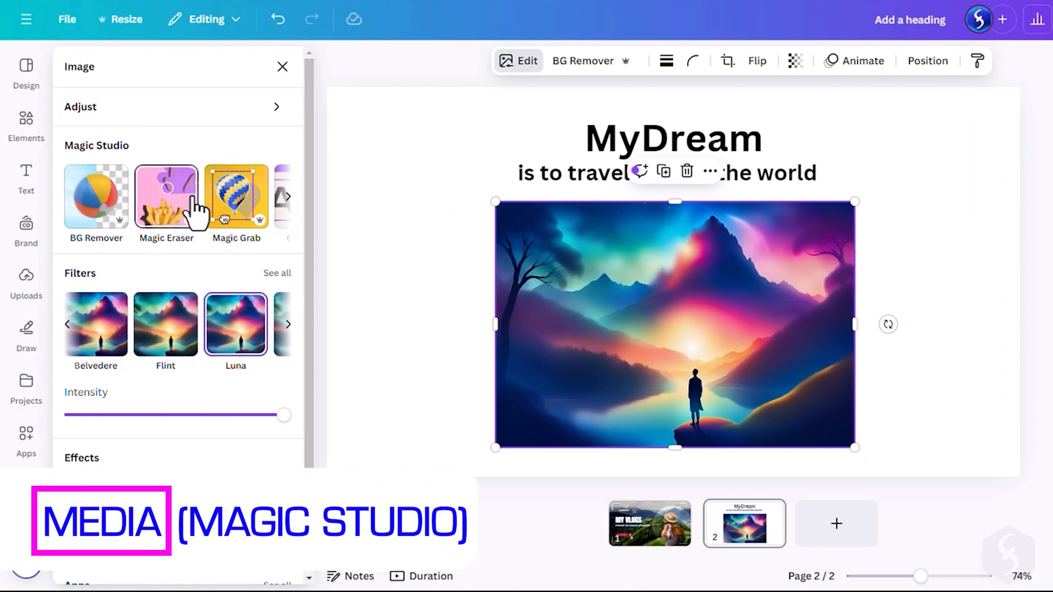
{"action": "left_click", "coordinate": [287, 196]}
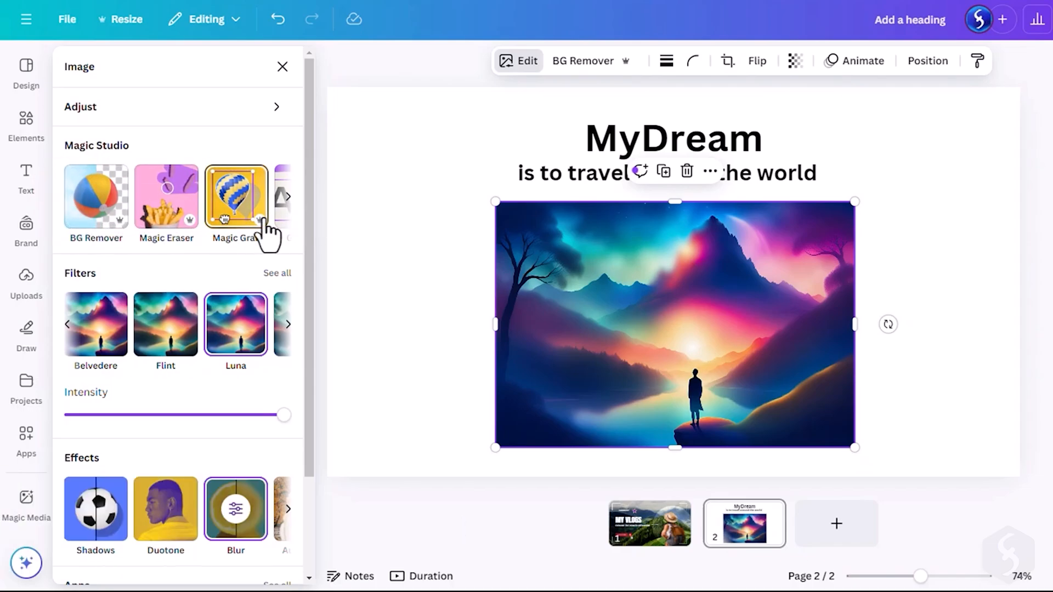
- Start Magic Edit on the landscape image from the Magic Studio tools
{"action": "left_click", "coordinate": [288, 196]}
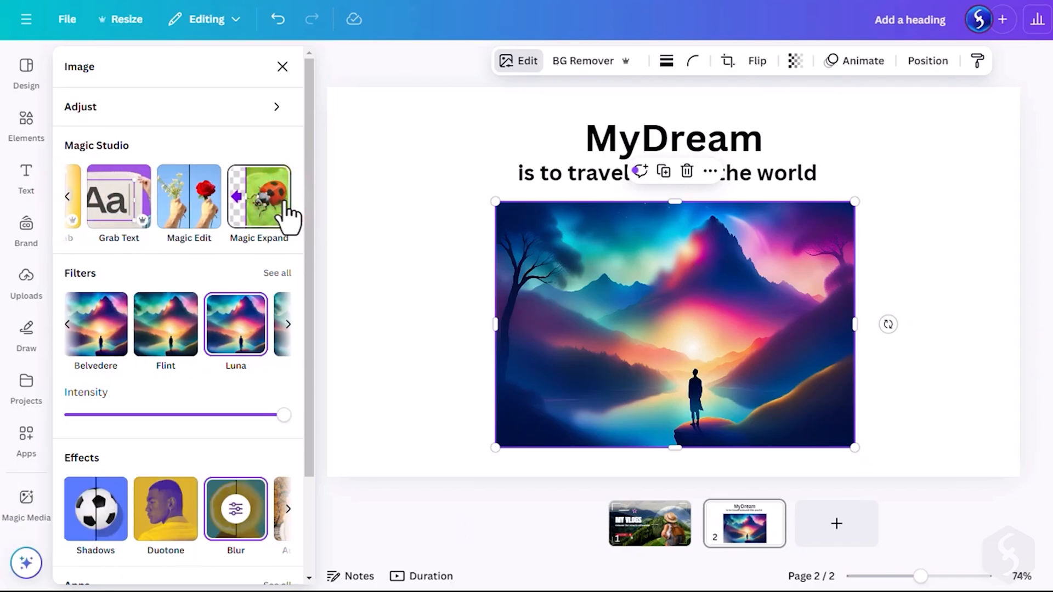
{"action": "mouse_move", "coordinate": [188, 196]}
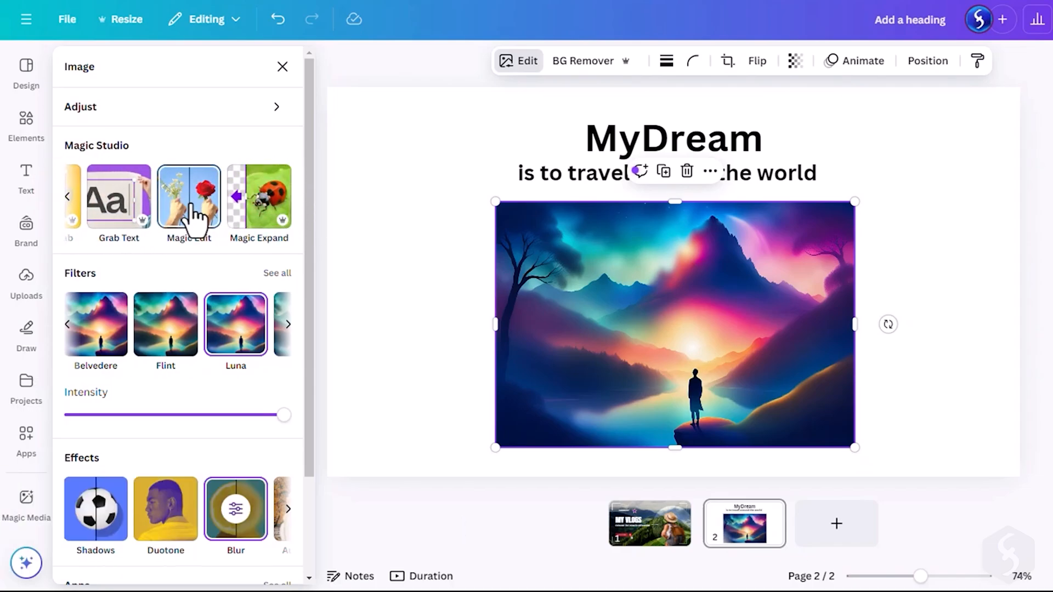
{"action": "left_click", "coordinate": [188, 195]}
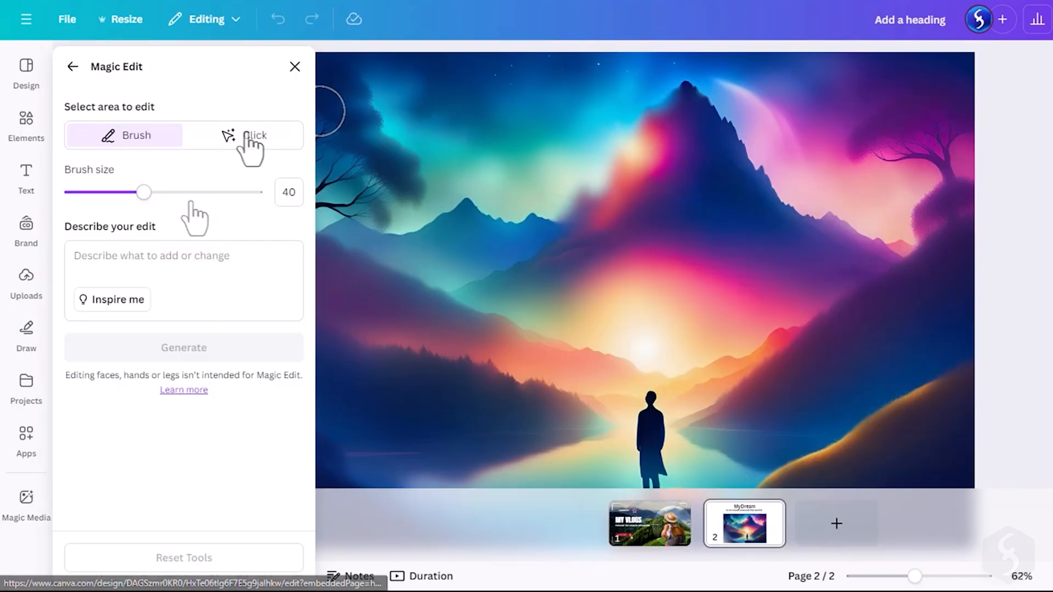
- Mark the standing person, prompt 'Substitute the person for an angel', and keep the first generated result
{"action": "left_click", "coordinate": [243, 135]}
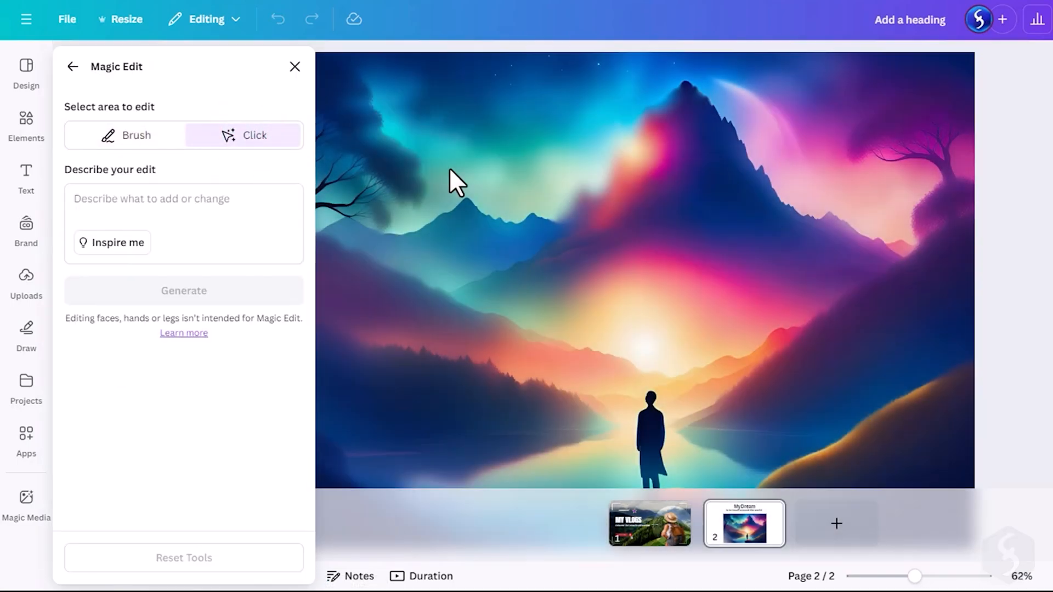
{"action": "left_click", "coordinate": [651, 437]}
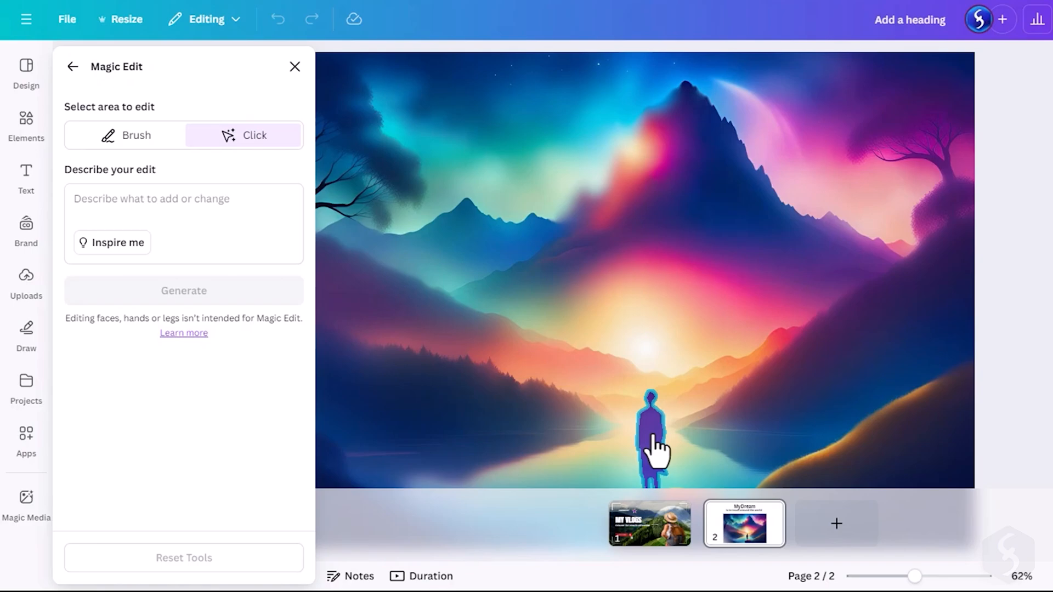
{"action": "left_click", "coordinate": [136, 135]}
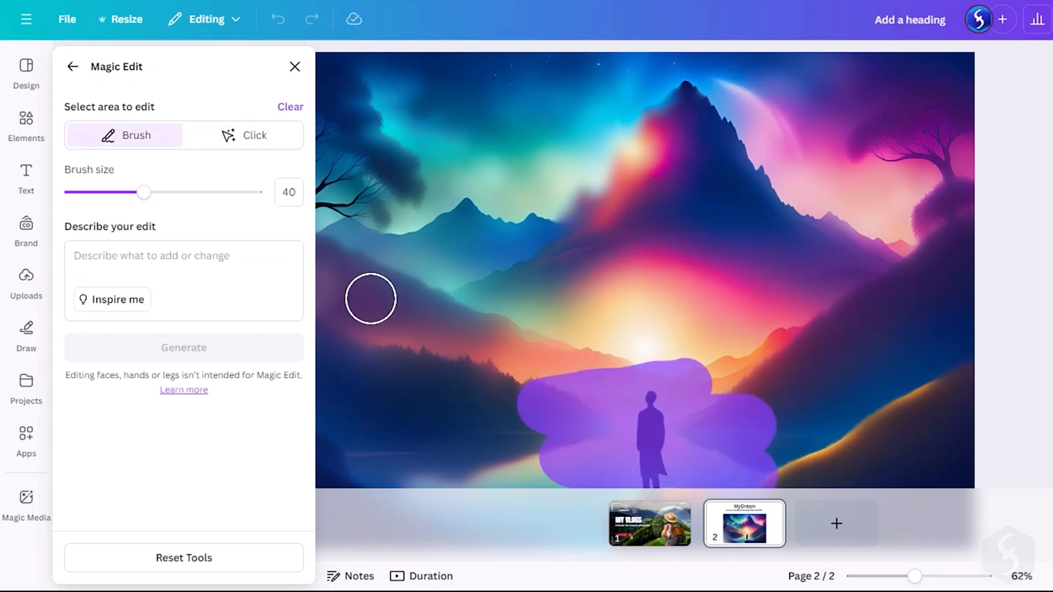
{"action": "type", "text": "Substitute the person for an angel"}
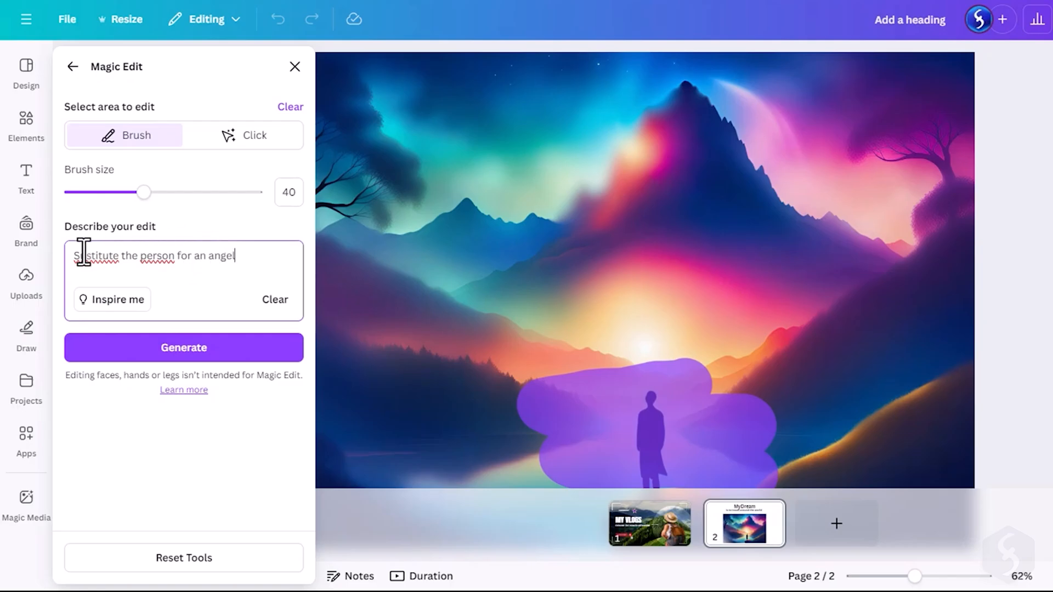
{"action": "left_click", "coordinate": [183, 348]}
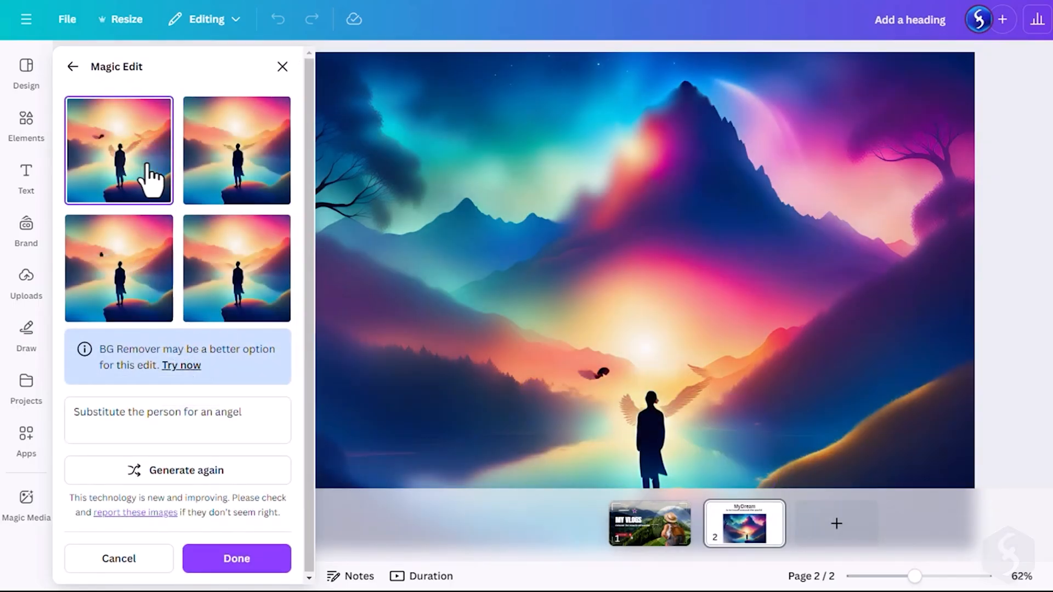
{"action": "left_click", "coordinate": [236, 150]}
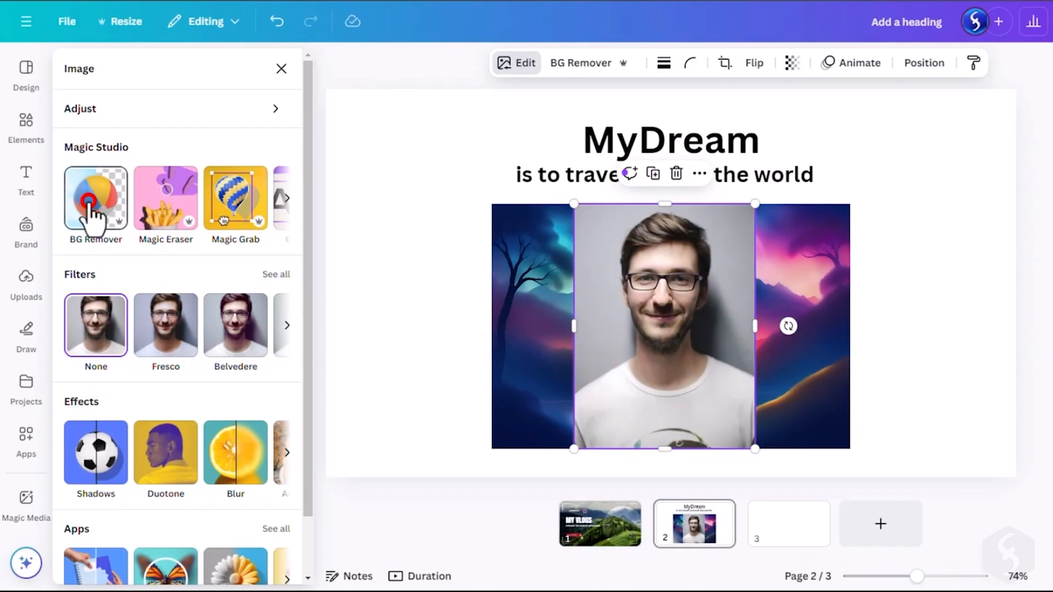
- Remove the portrait's background and add a lifted shadow effect
{"action": "left_click", "coordinate": [95, 196]}
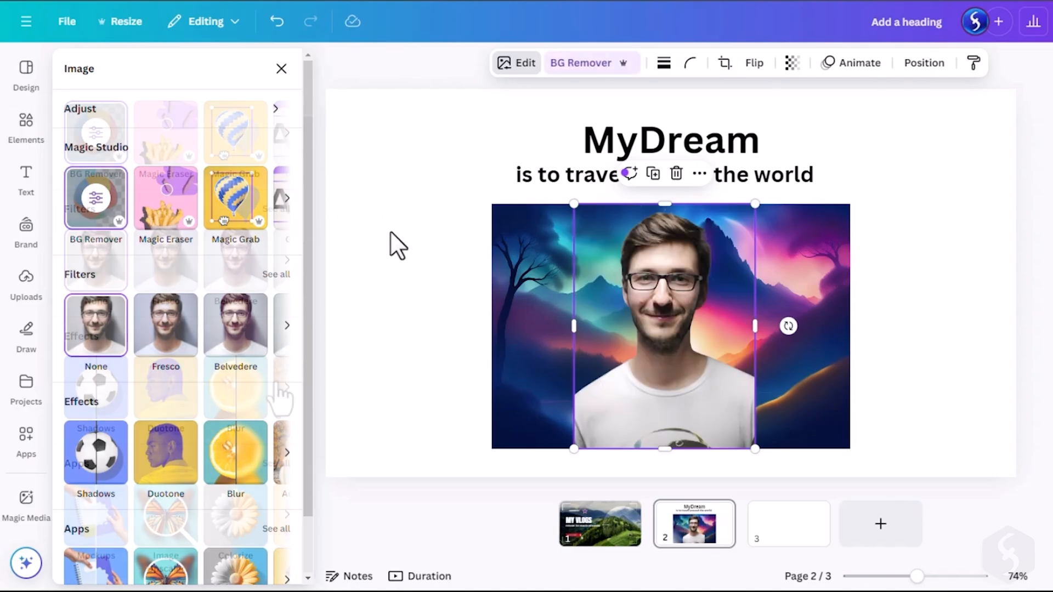
{"action": "left_click", "coordinate": [95, 452]}
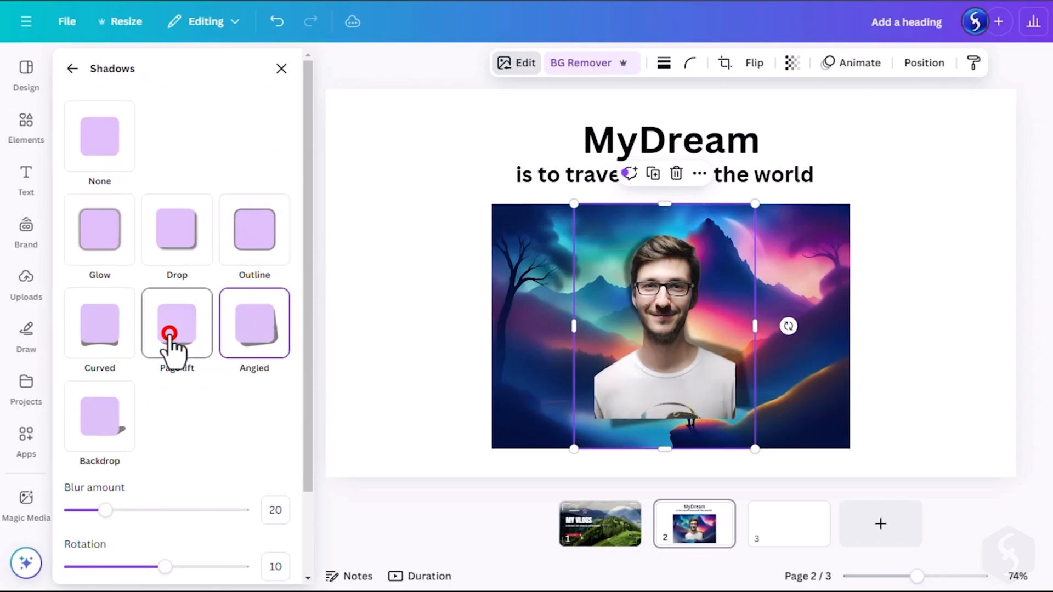
{"action": "left_click", "coordinate": [73, 68]}
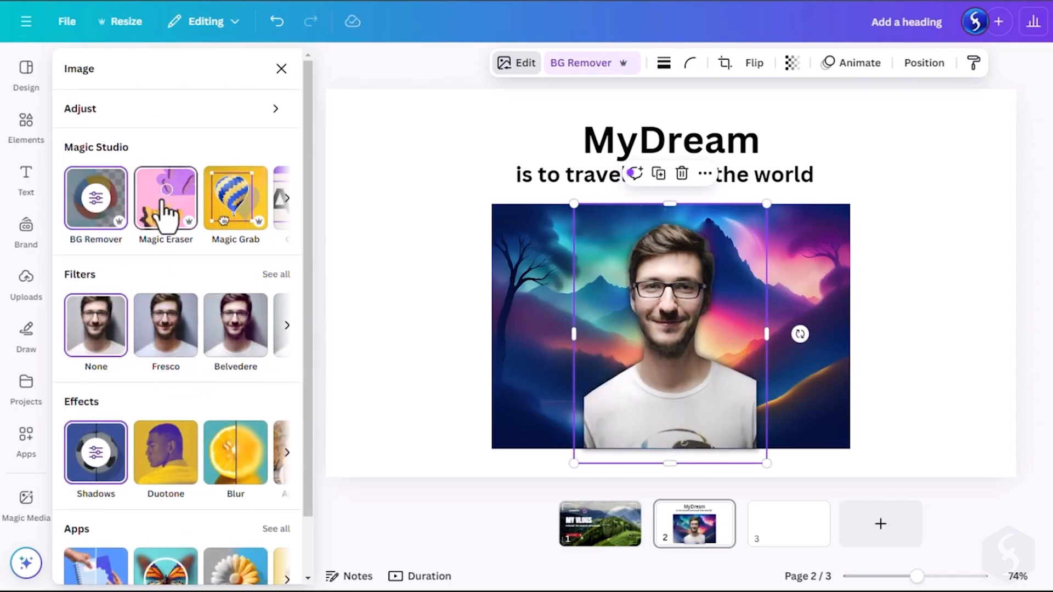
{"action": "left_click", "coordinate": [166, 199]}
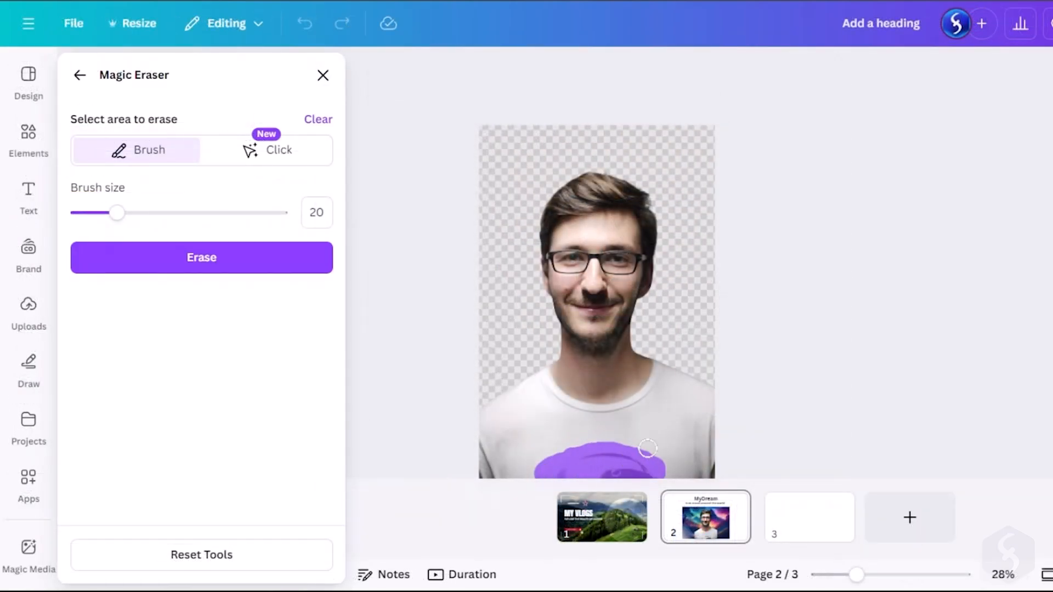
- Erase the shirt logo, then grab the TheSea lettering as editable text and shift it right
{"action": "left_click", "coordinate": [200, 257]}
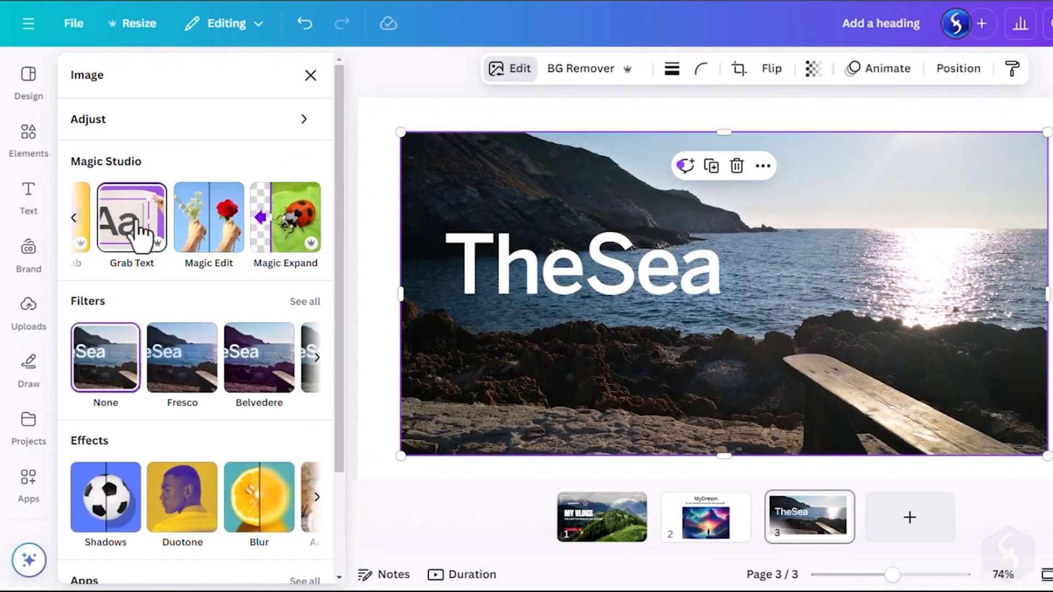
{"action": "left_click", "coordinate": [131, 216]}
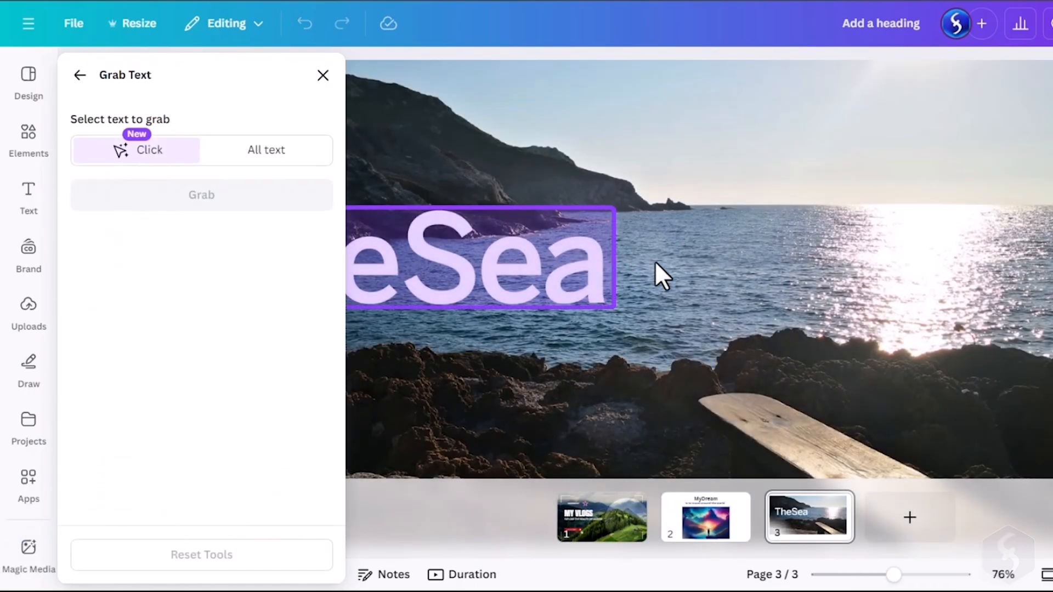
{"action": "left_click", "coordinate": [265, 150]}
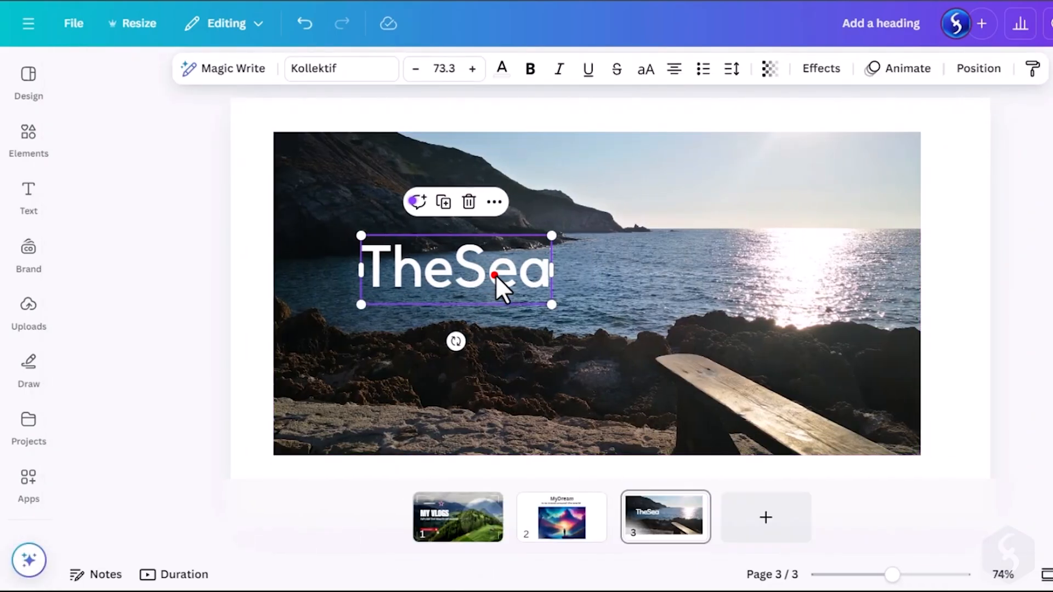
{"action": "left_click_drag", "start_coordinate": [456, 269], "coordinate": [681, 262]}
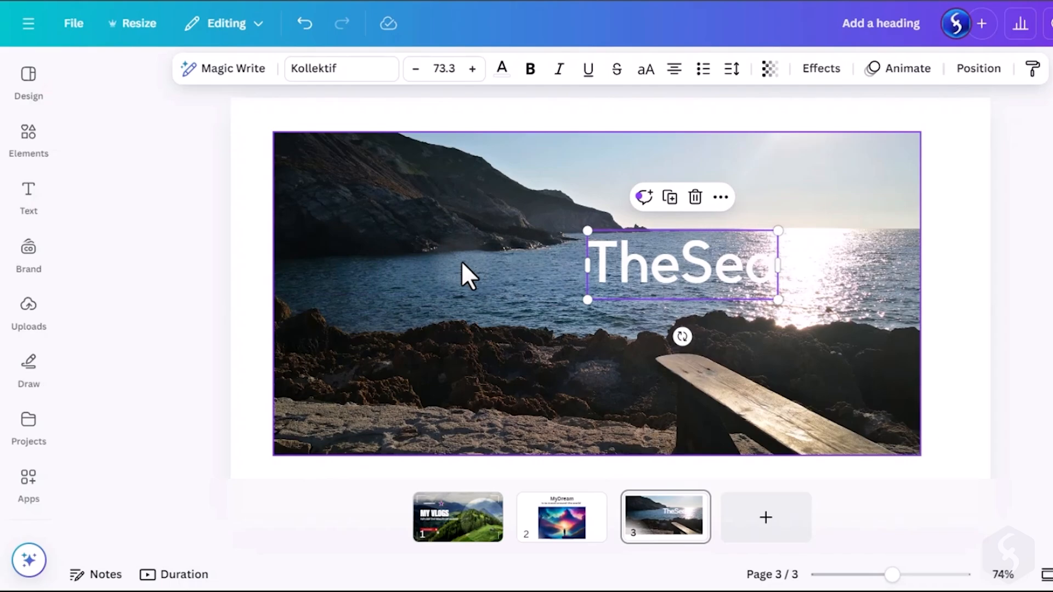
{"action": "mouse_move", "coordinate": [460, 302]}
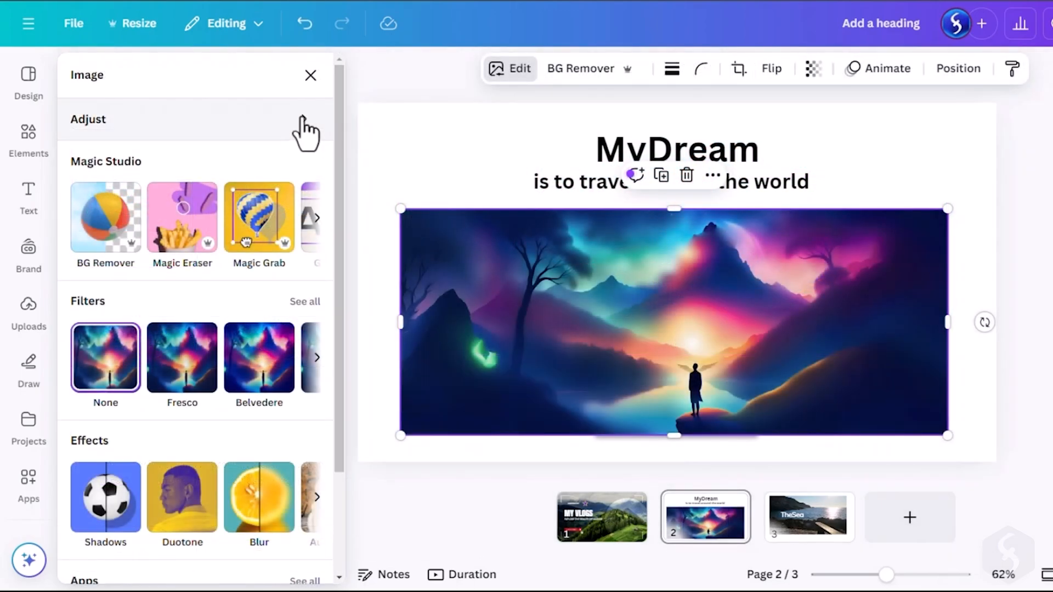
{"action": "left_click", "coordinate": [87, 118]}
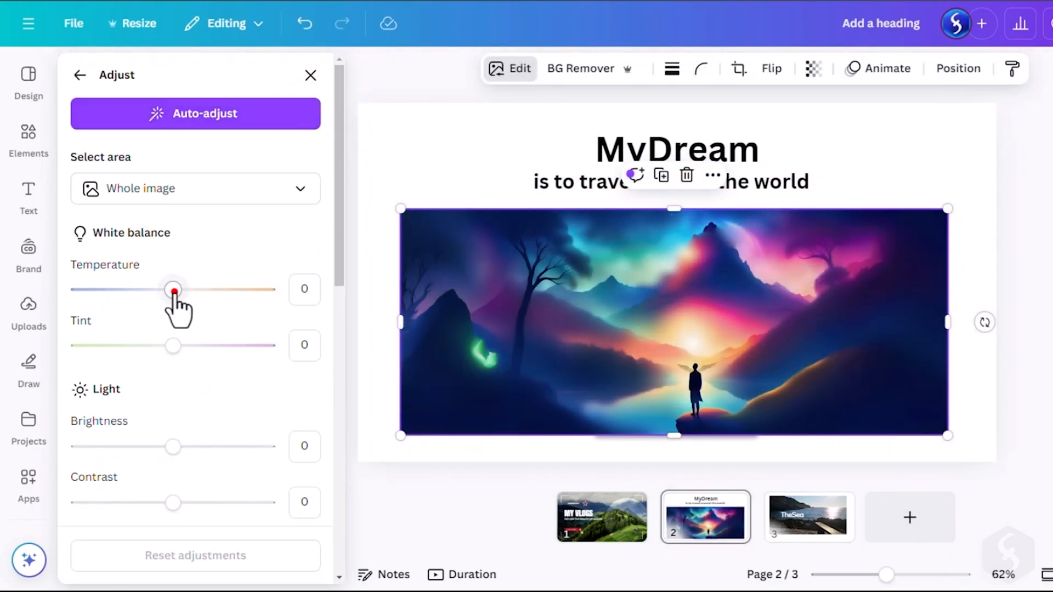
{"action": "left_click_drag", "start_coordinate": [174, 290], "coordinate": [153, 290]}
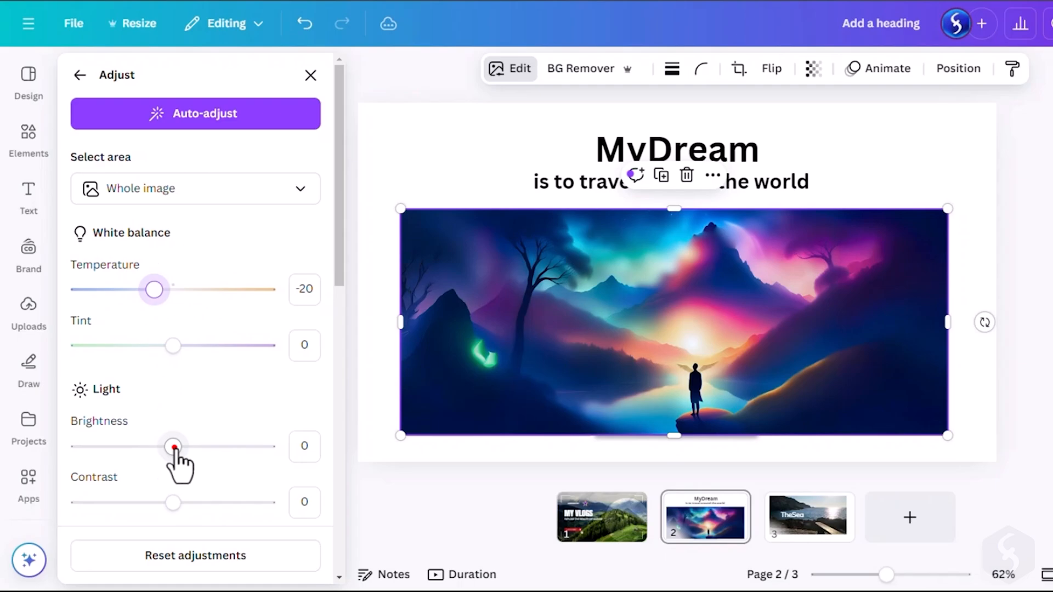
{"action": "left_click", "coordinate": [311, 76]}
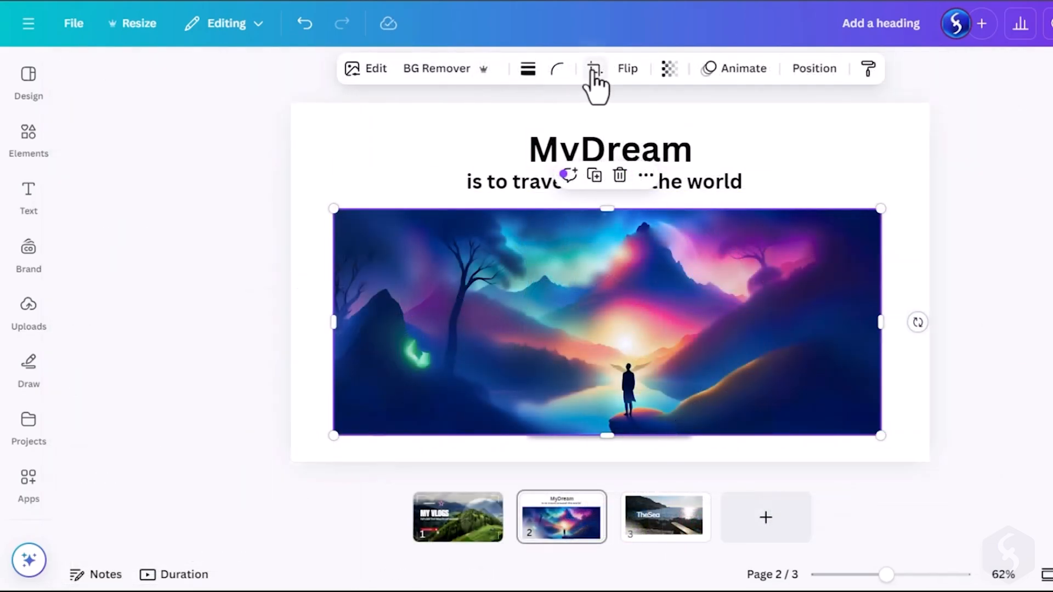
{"action": "left_click", "coordinate": [593, 68]}
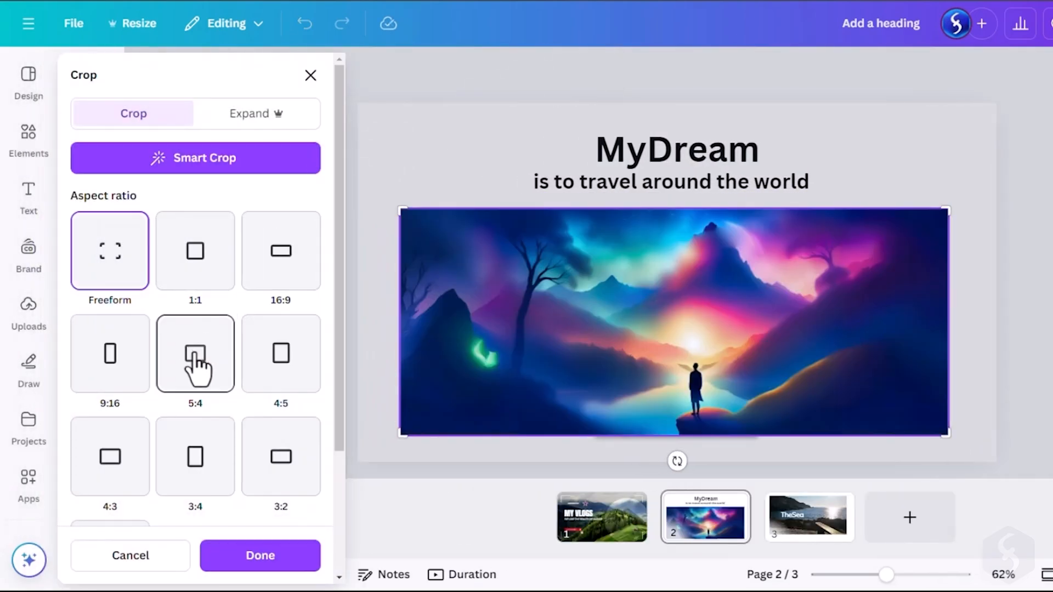
{"action": "left_click", "coordinate": [280, 250]}
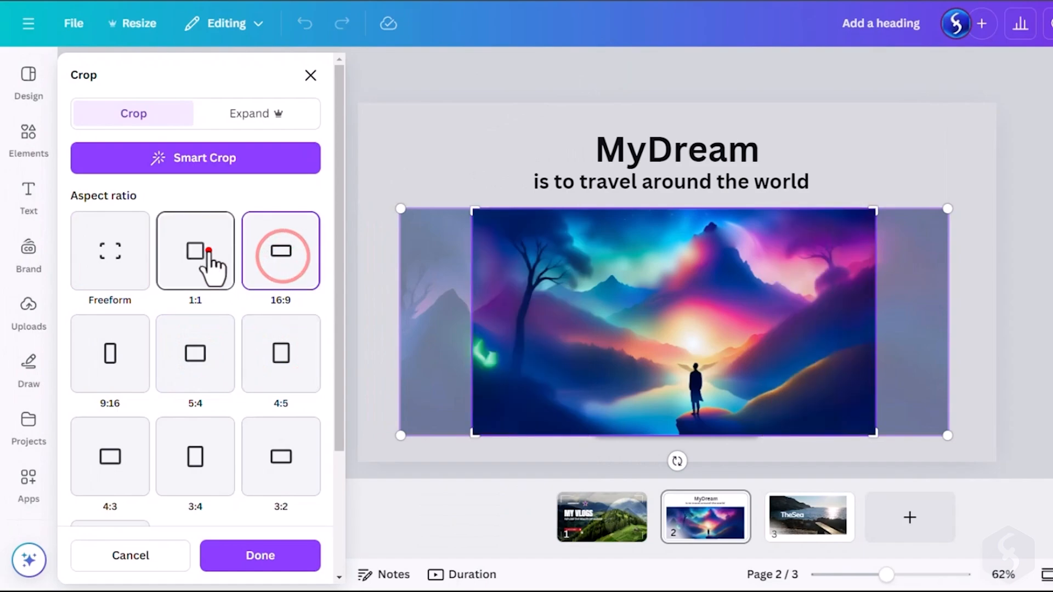
{"action": "left_click", "coordinate": [110, 250]}
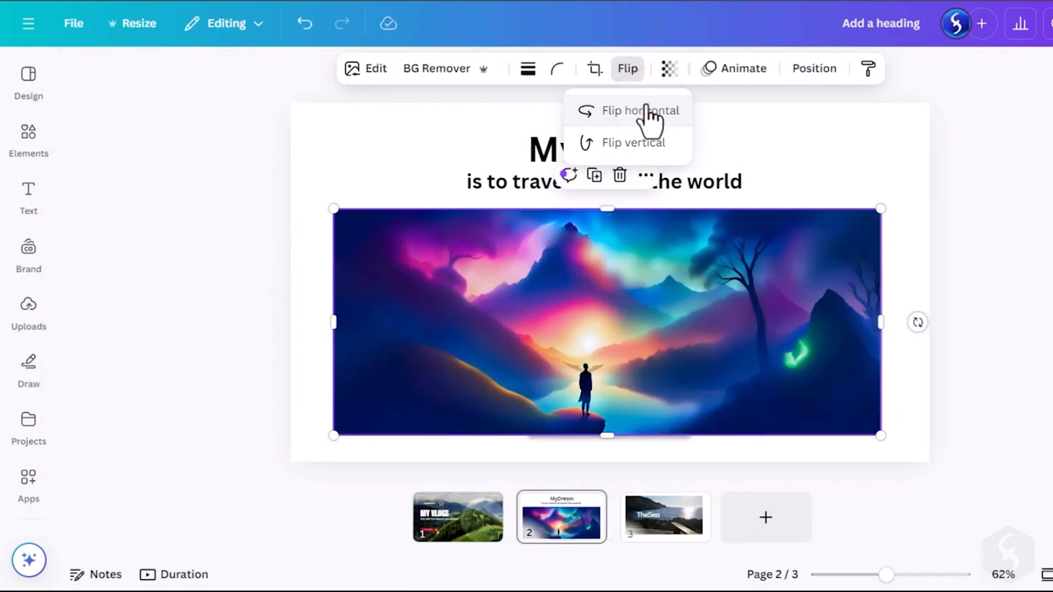
{"action": "left_click", "coordinate": [632, 143]}
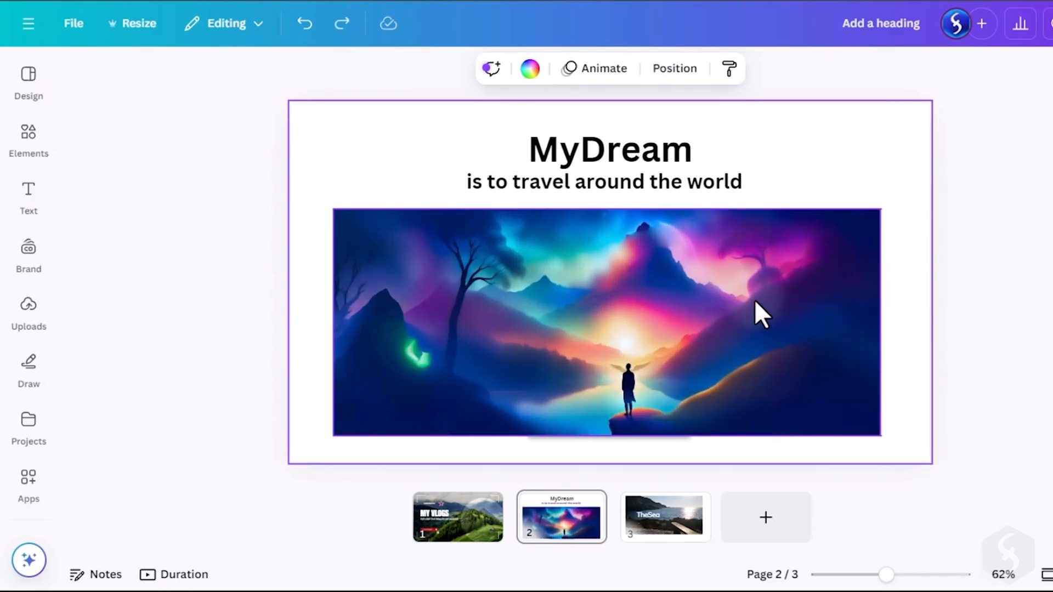
- Raise the Warmth of the page 3 sea video slightly in Adjust, then browse the filters
{"action": "left_click", "coordinate": [665, 516]}
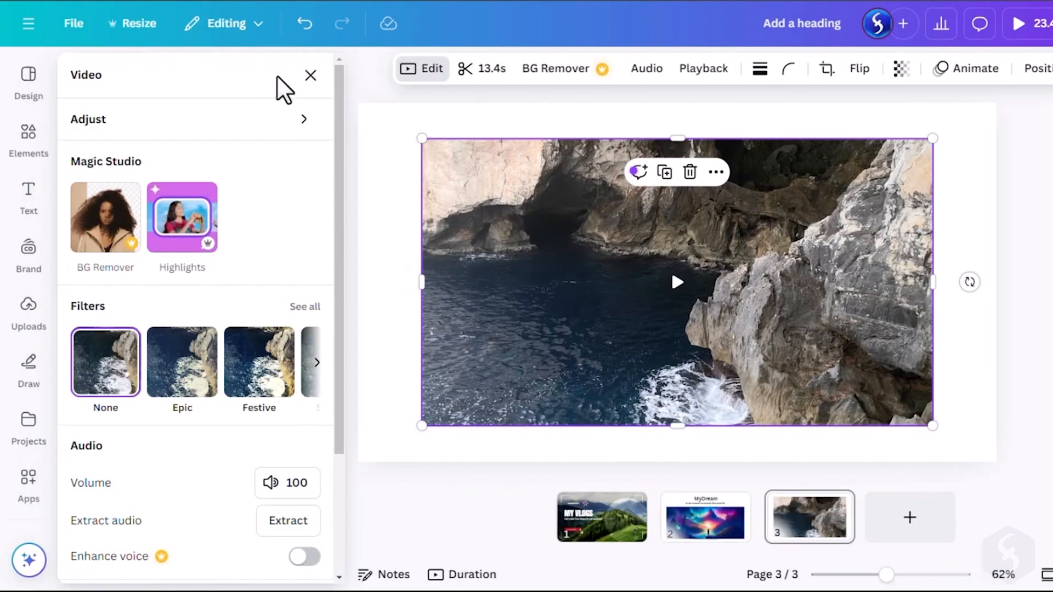
{"action": "left_click", "coordinate": [88, 118]}
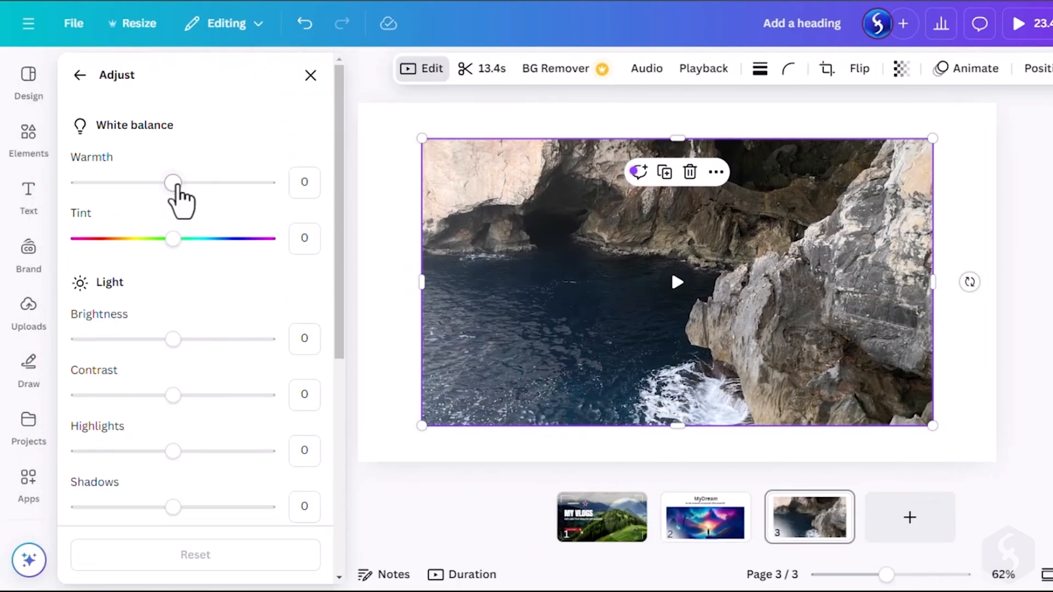
{"action": "left_click_drag", "start_coordinate": [173, 182], "coordinate": [195, 182]}
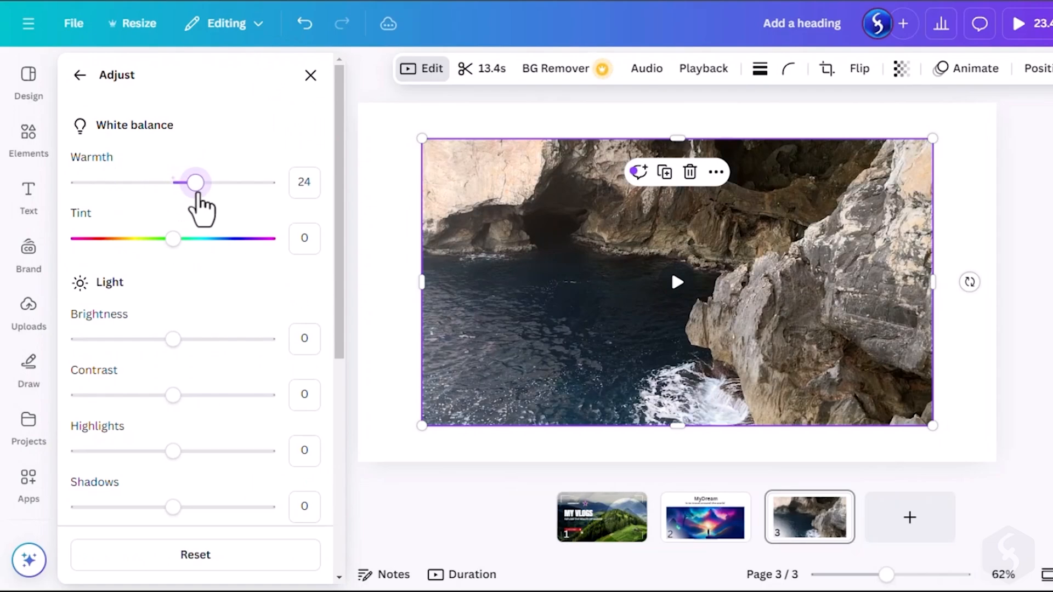
{"action": "left_click", "coordinate": [79, 75]}
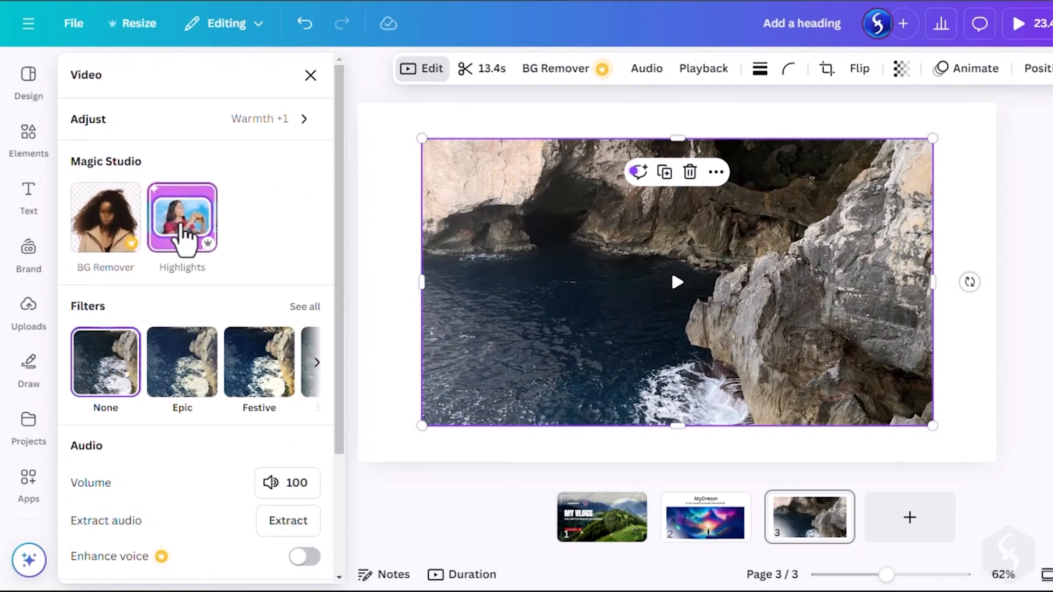
{"action": "mouse_move", "coordinate": [111, 228]}
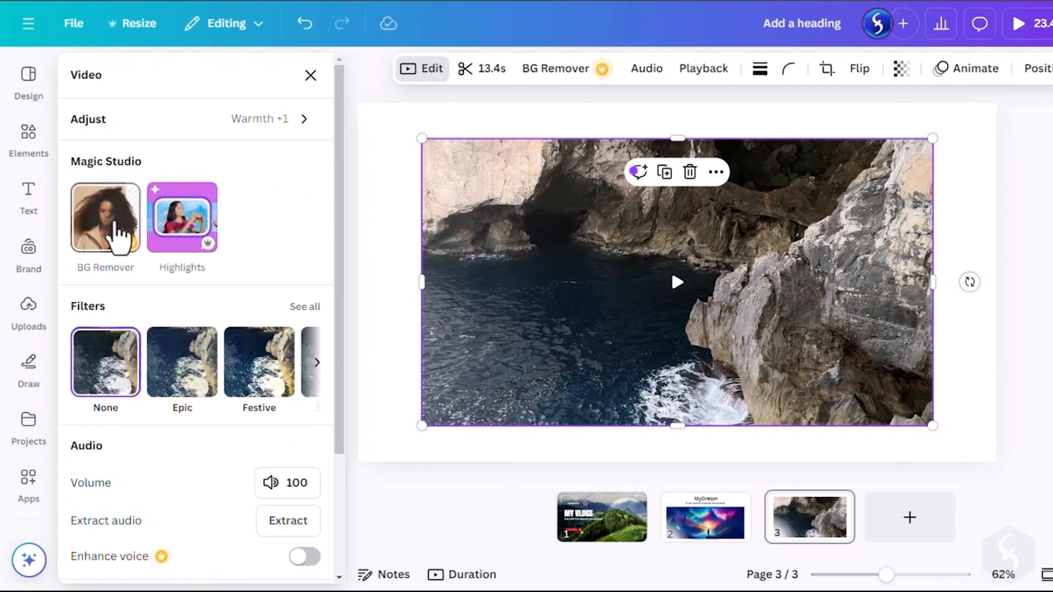
{"action": "left_click", "coordinate": [182, 218]}
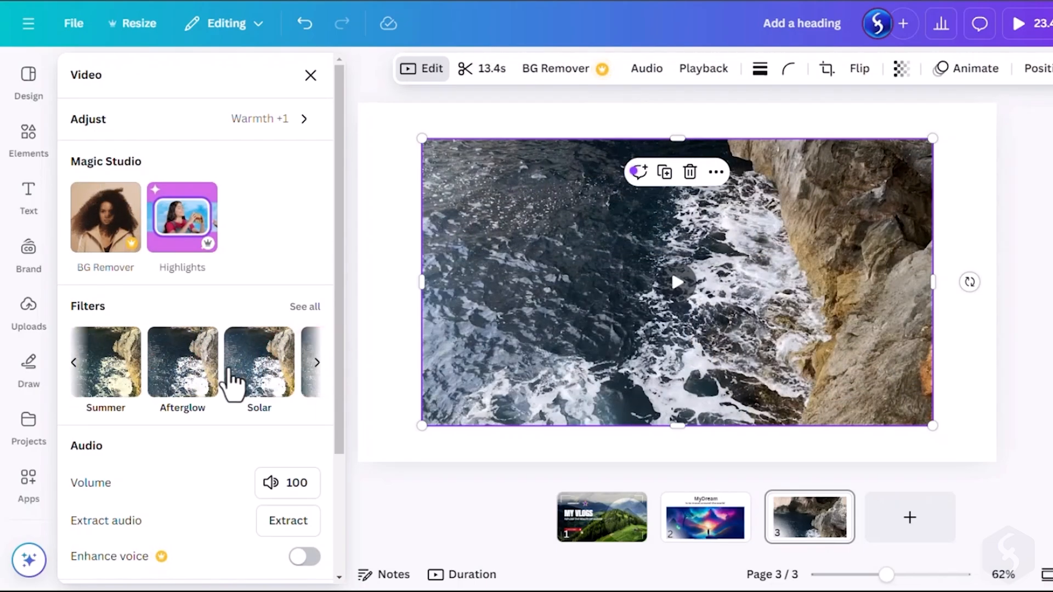
{"action": "scroll", "scroll_direction": "down", "scroll_amount": 3}
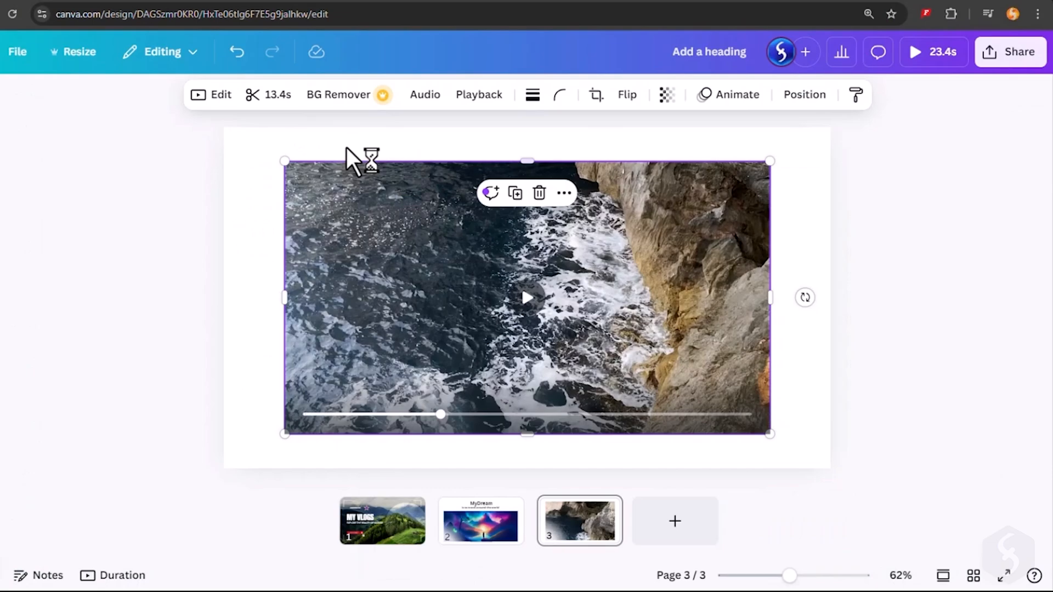
- Trim the sea video shorter so the design runs 15.6 seconds
{"action": "left_click", "coordinate": [268, 94]}
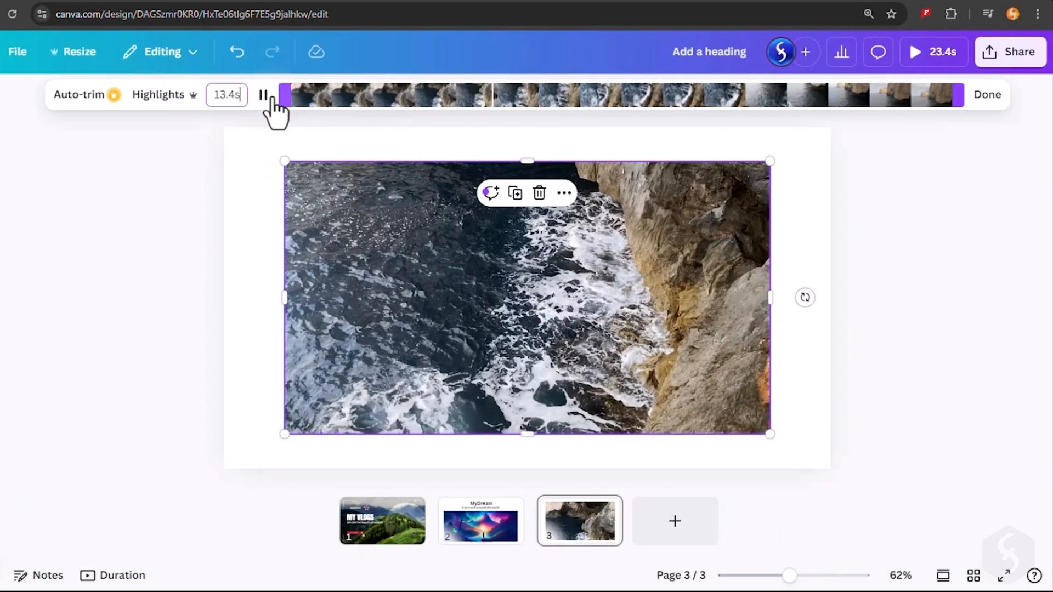
{"action": "left_click", "coordinate": [262, 95]}
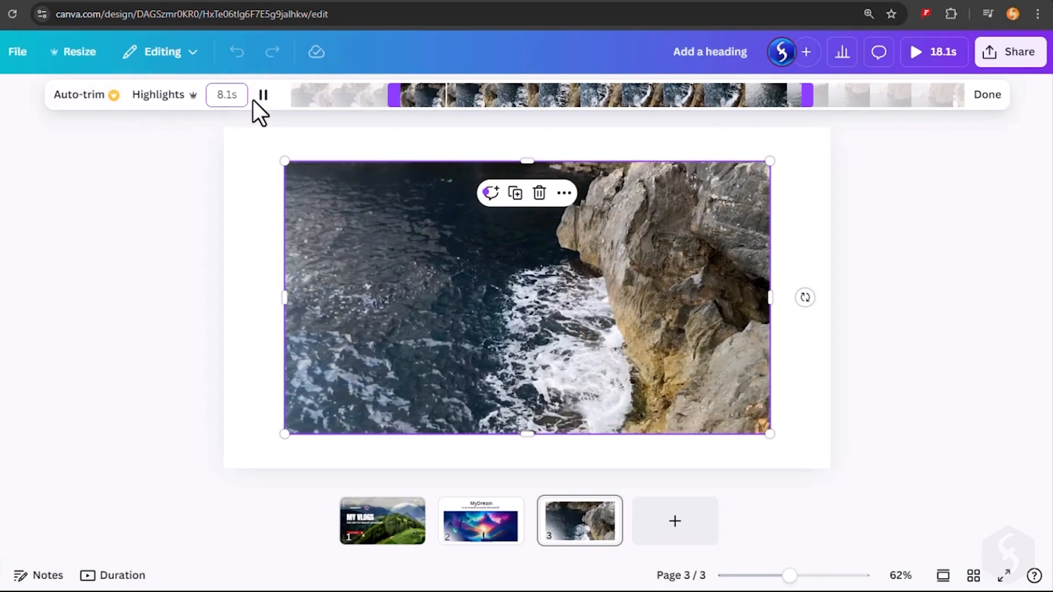
{"action": "left_click", "coordinate": [262, 94]}
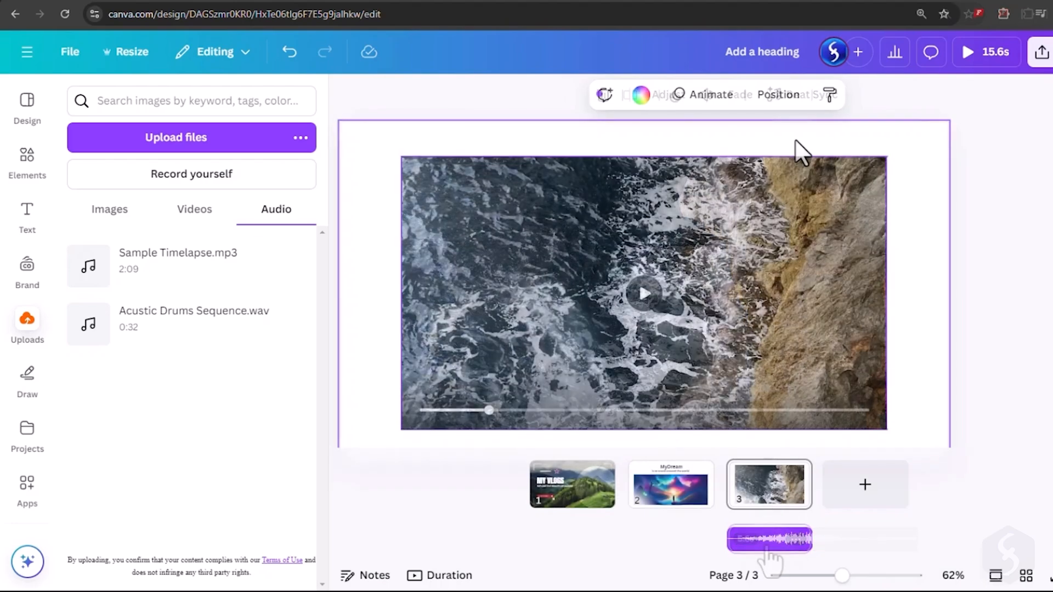
- Select the audio track and bring up its volume setting
{"action": "left_click", "coordinate": [965, 52]}
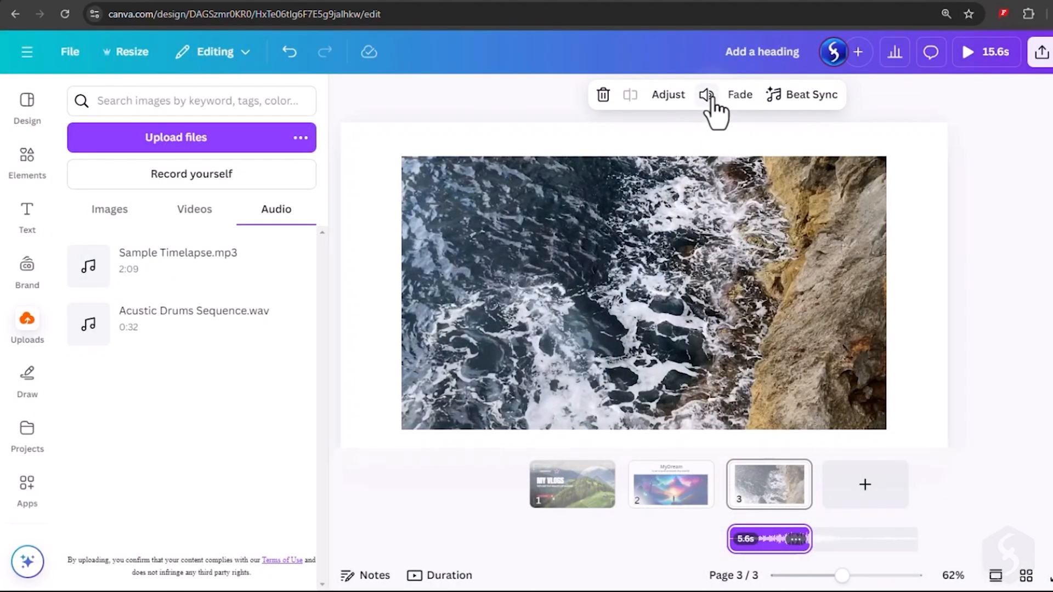
{"action": "left_click", "coordinate": [705, 94]}
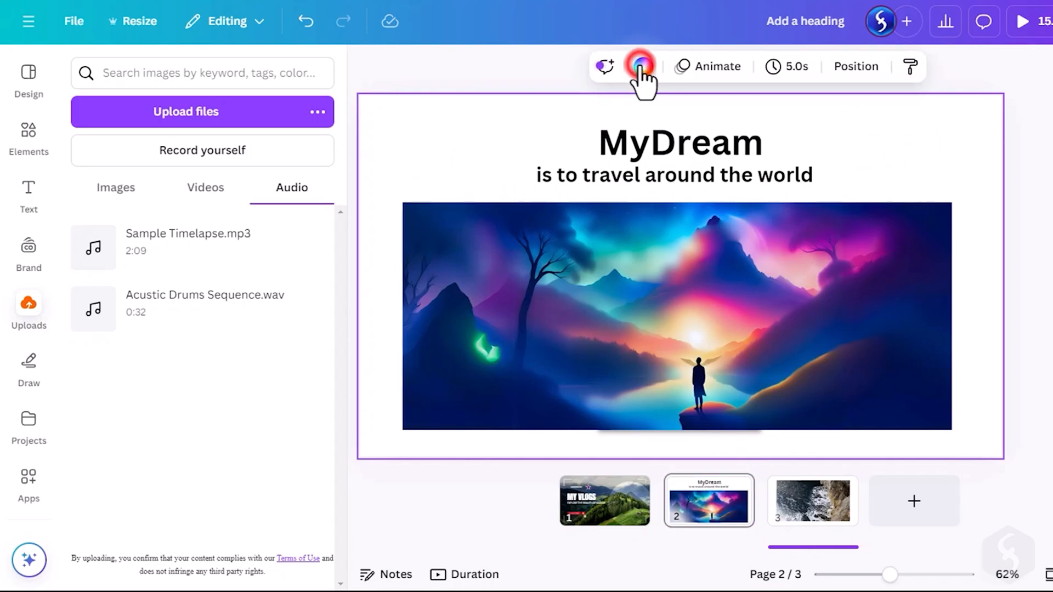
{"action": "left_click", "coordinate": [642, 66]}
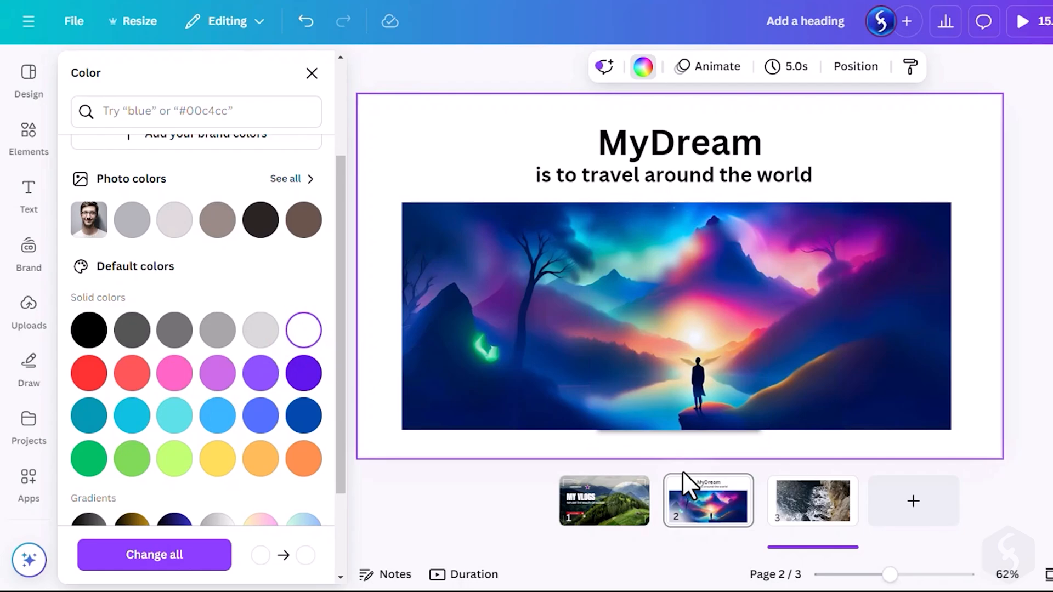
{"action": "right_click", "coordinate": [707, 500]}
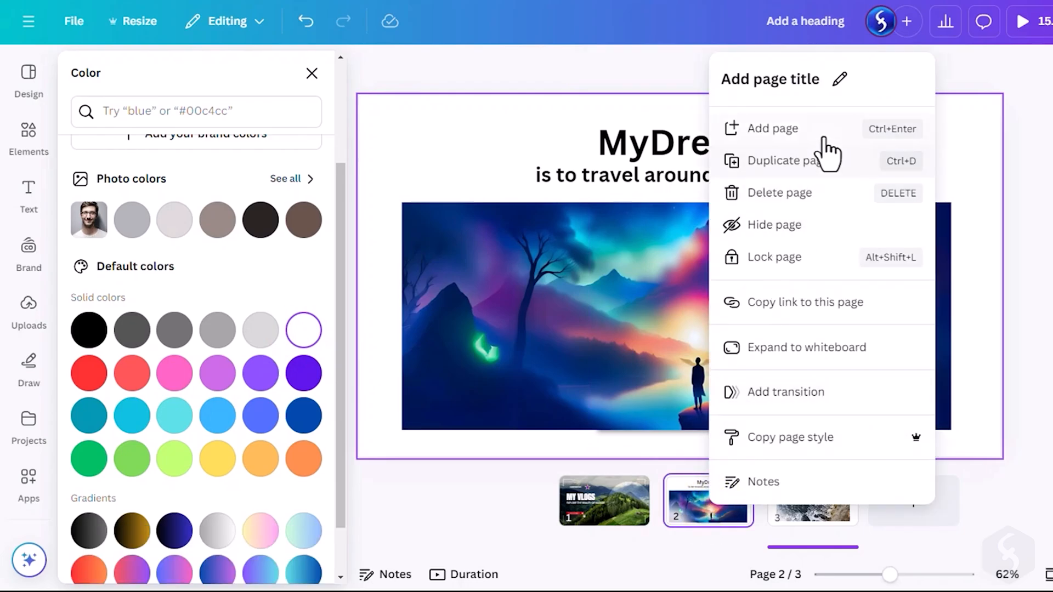
{"action": "mouse_move", "coordinate": [783, 399]}
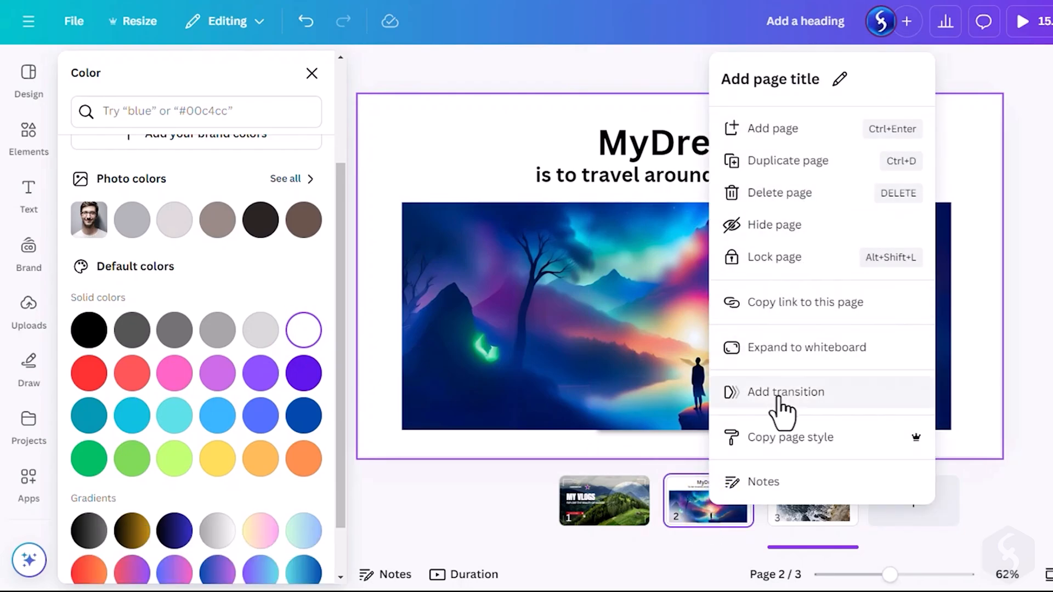
{"action": "left_click", "coordinate": [784, 392]}
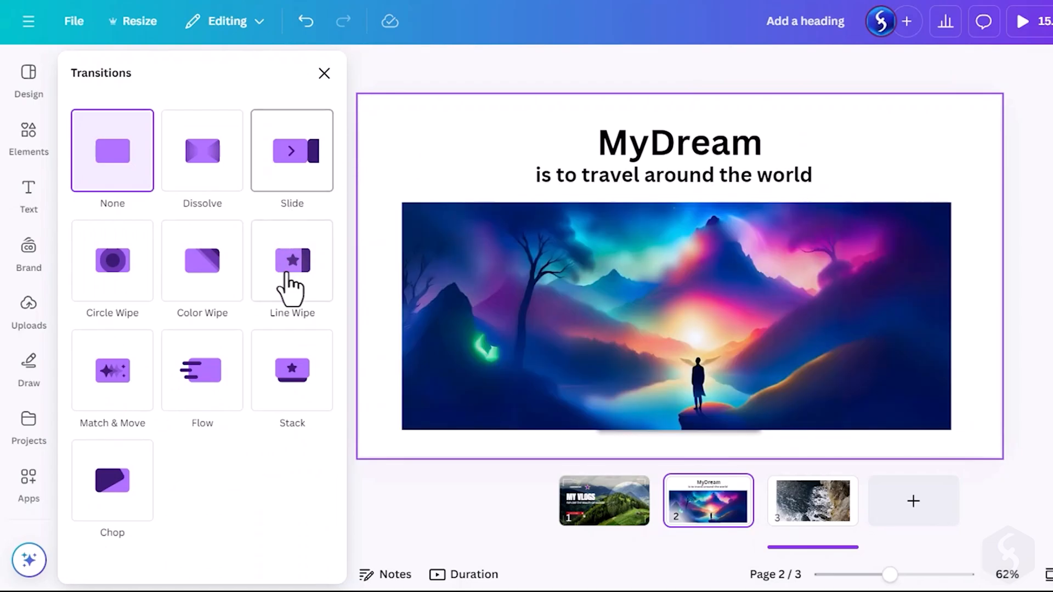
{"action": "left_click", "coordinate": [202, 261]}
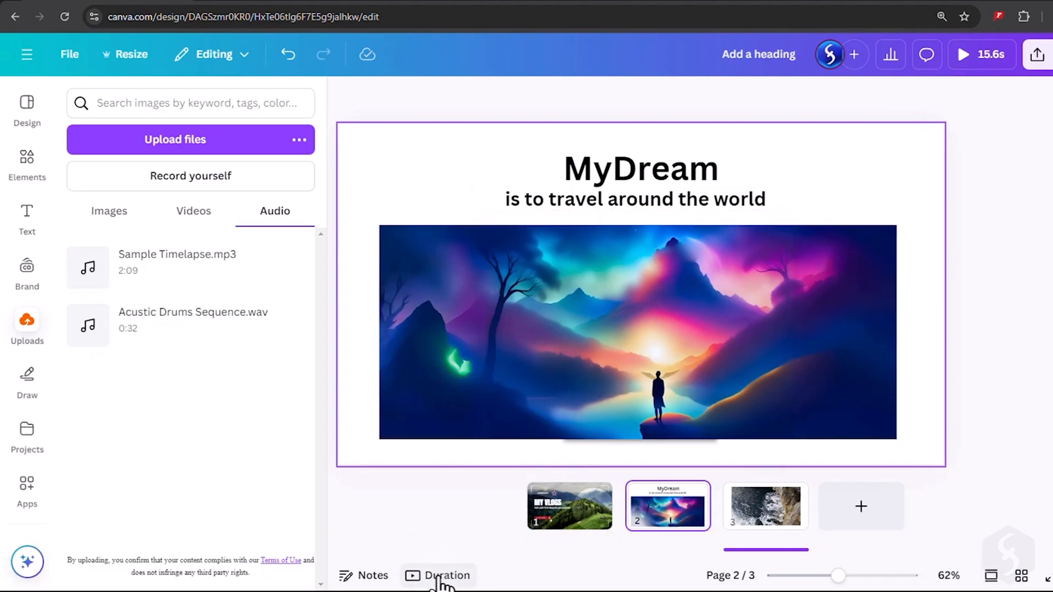
- Shorten page 2 to 4.3 seconds in the timeline, then select the MyDream heading for animation
{"action": "left_click", "coordinate": [446, 575]}
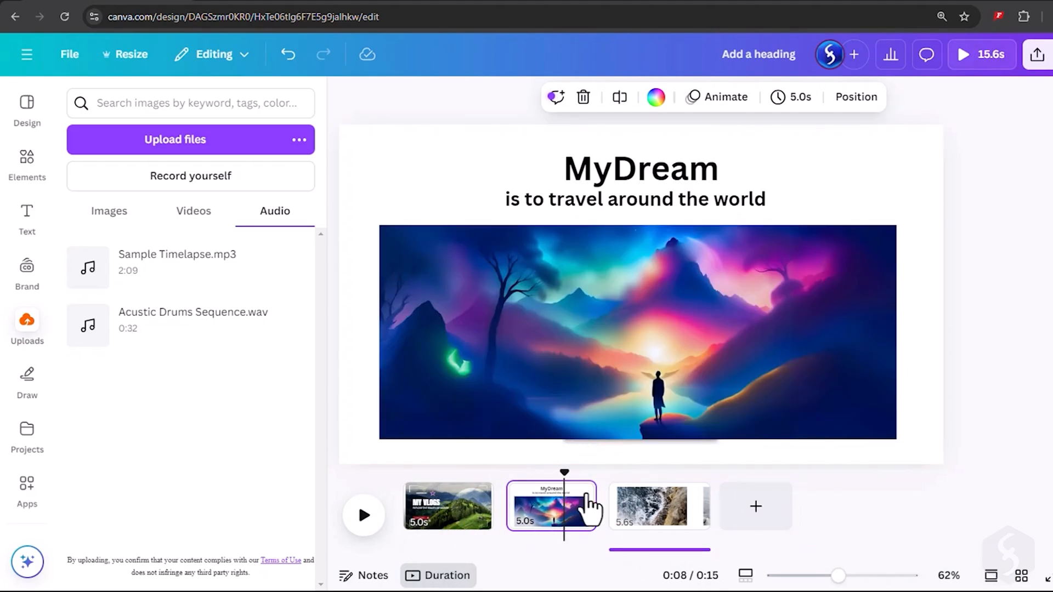
{"action": "left_click_drag", "start_coordinate": [591, 507], "coordinate": [572, 507]}
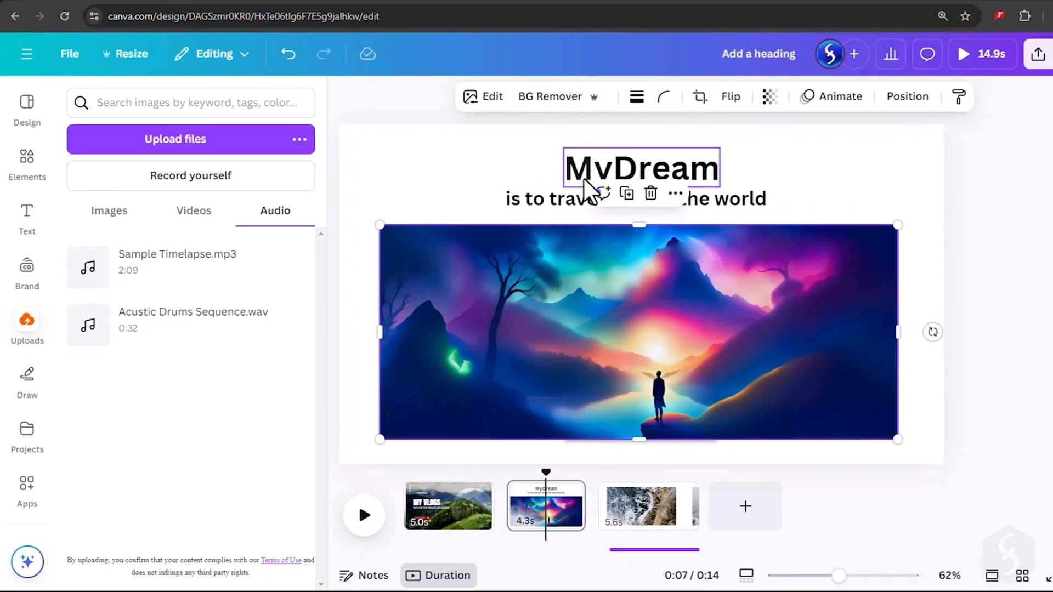
{"action": "left_click", "coordinate": [639, 167]}
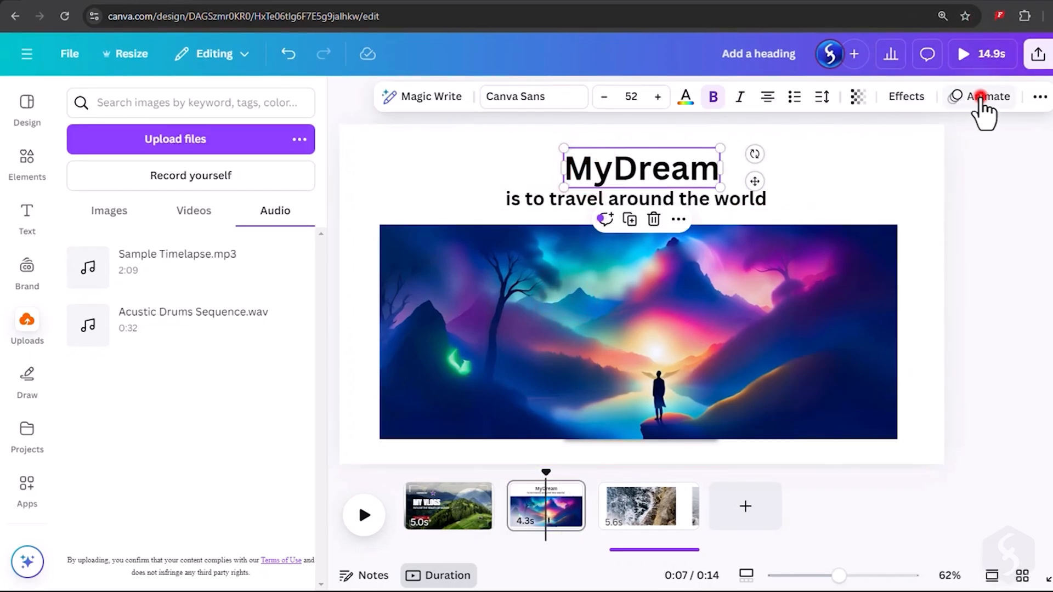
{"action": "left_click", "coordinate": [985, 97]}
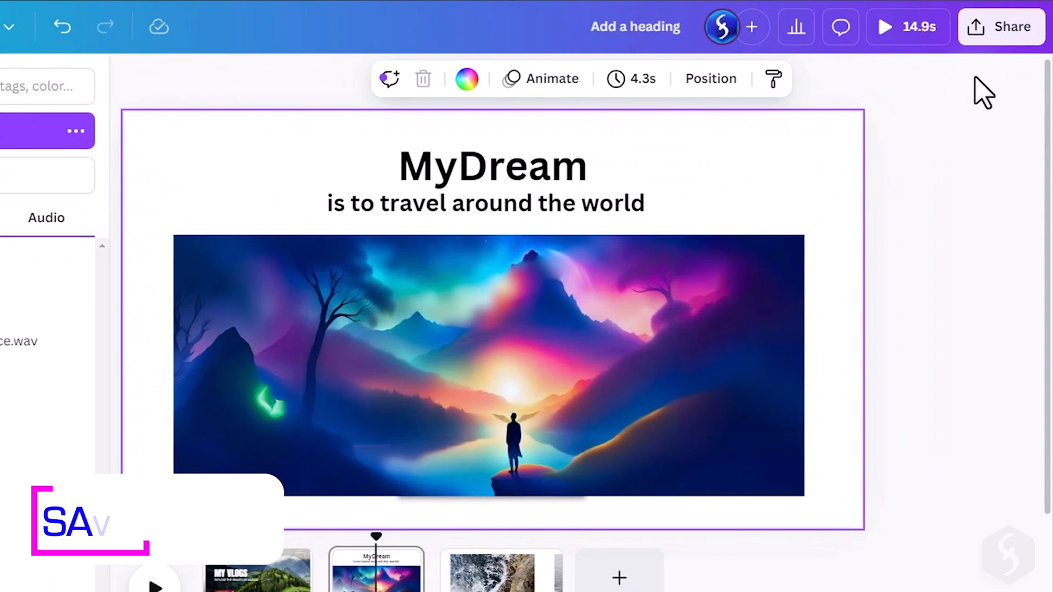
- From Share, reach the Download settings with MP4 Video as the file type for all pages
{"action": "left_click", "coordinate": [1001, 26]}
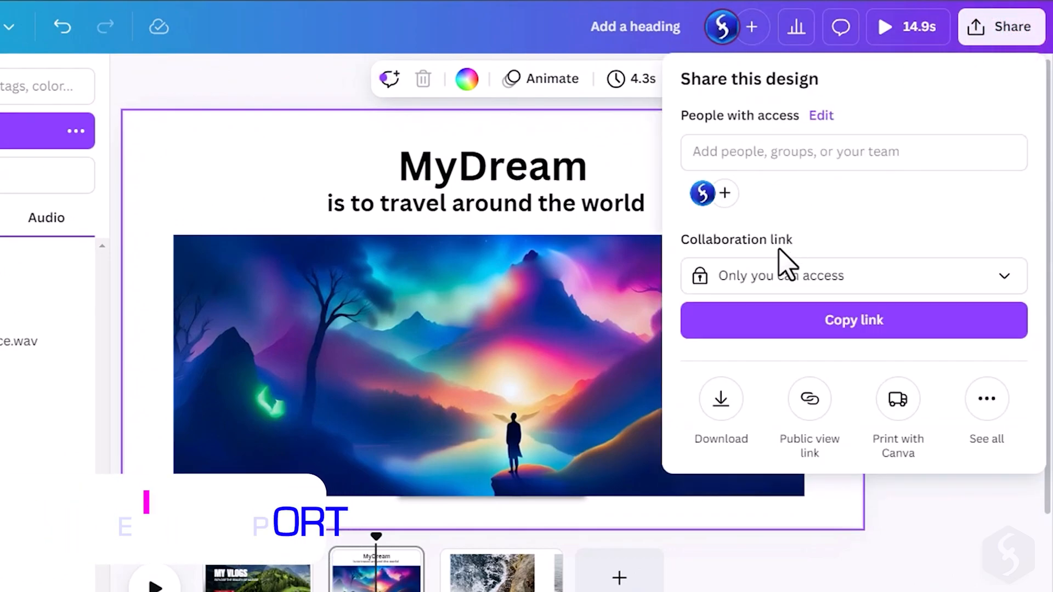
{"action": "left_click", "coordinate": [854, 277]}
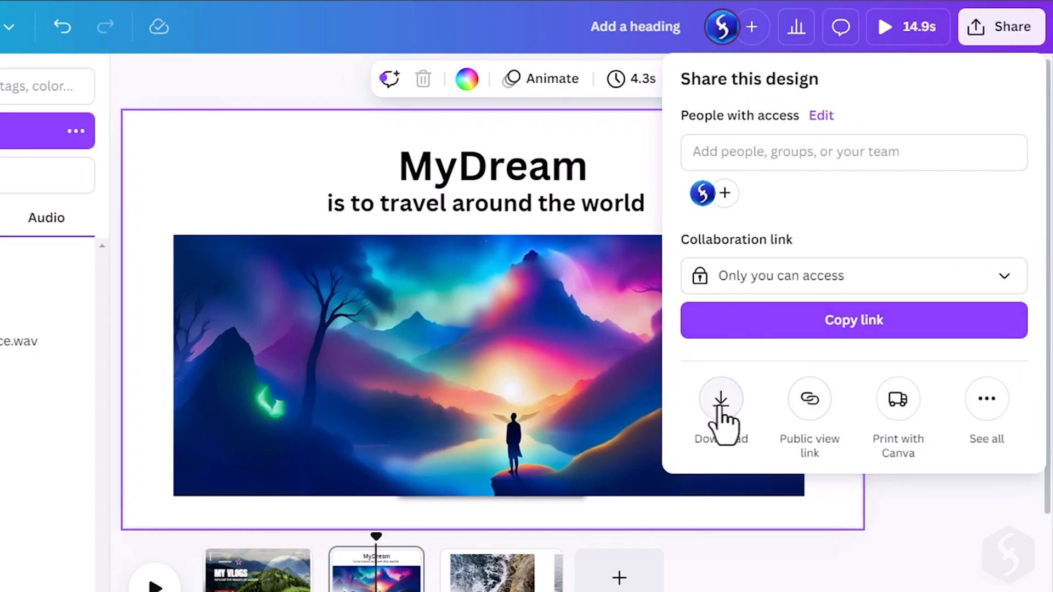
{"action": "left_click", "coordinate": [720, 403]}
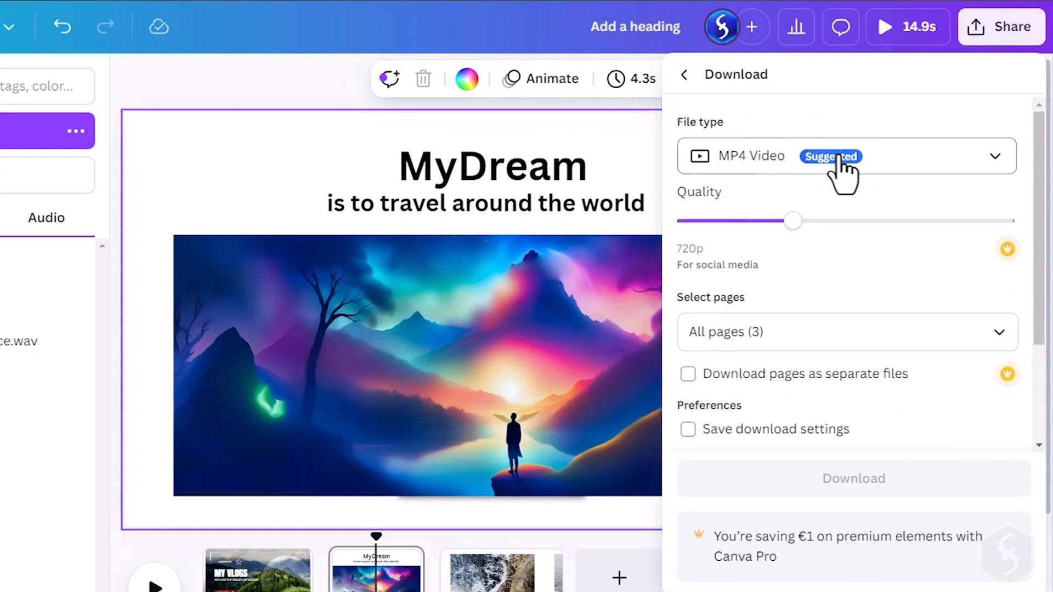
{"action": "left_click", "coordinate": [845, 155]}
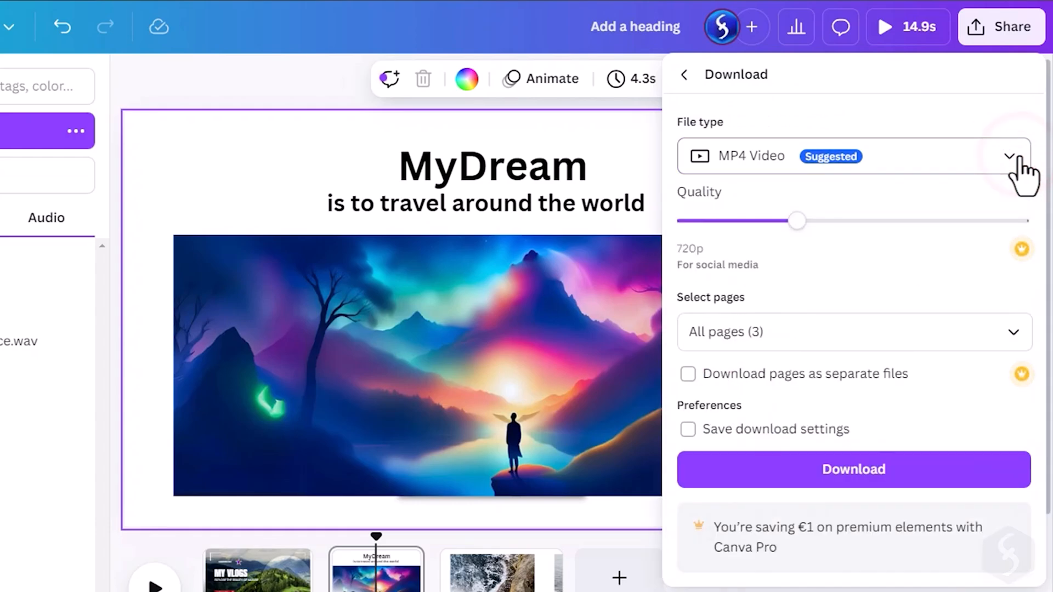
{"action": "left_click", "coordinate": [687, 374]}
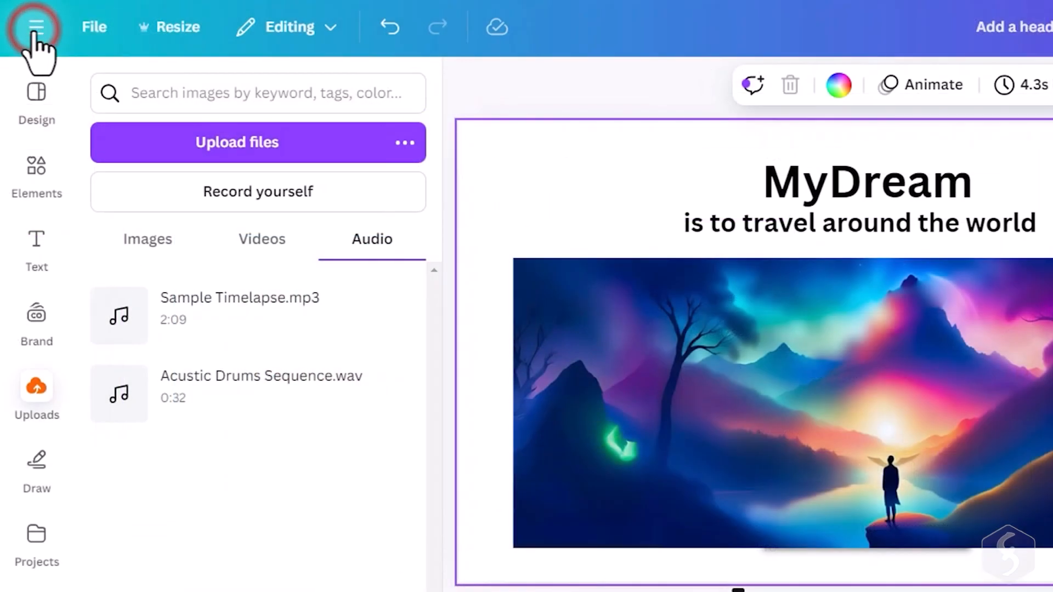
- From Home create a whiteboard with a yellow sticky note 'dgdg', then start a blank presentation
{"action": "left_click", "coordinate": [35, 27]}
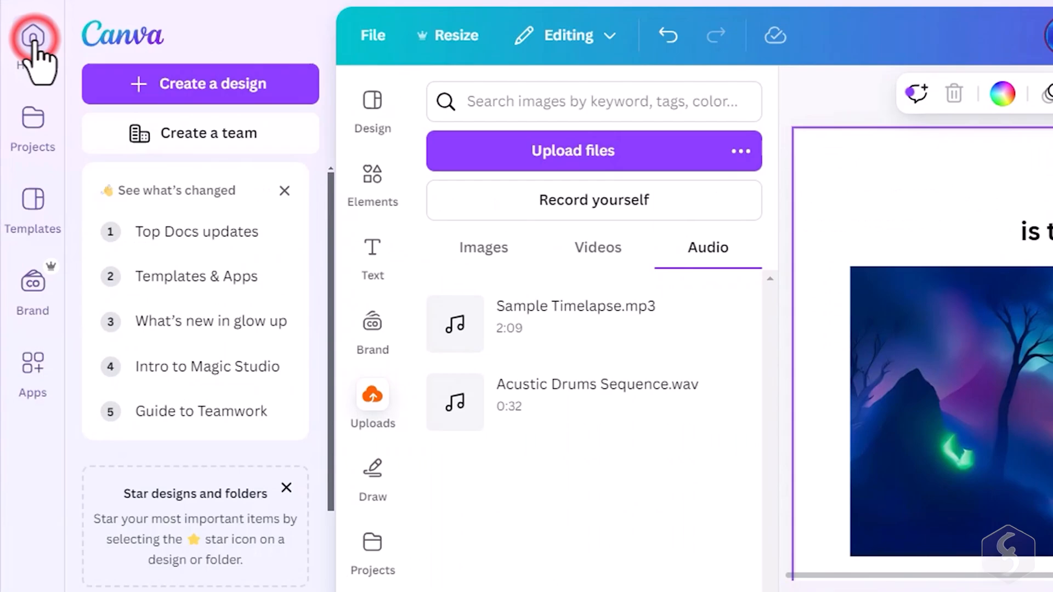
{"action": "left_click", "coordinate": [34, 35]}
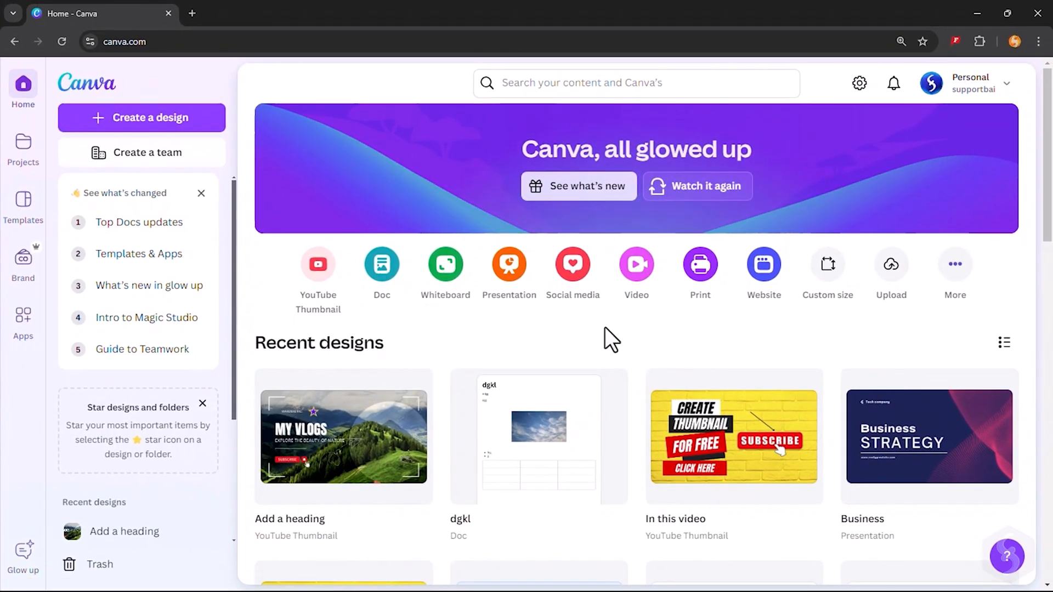
{"action": "left_click", "coordinate": [446, 264]}
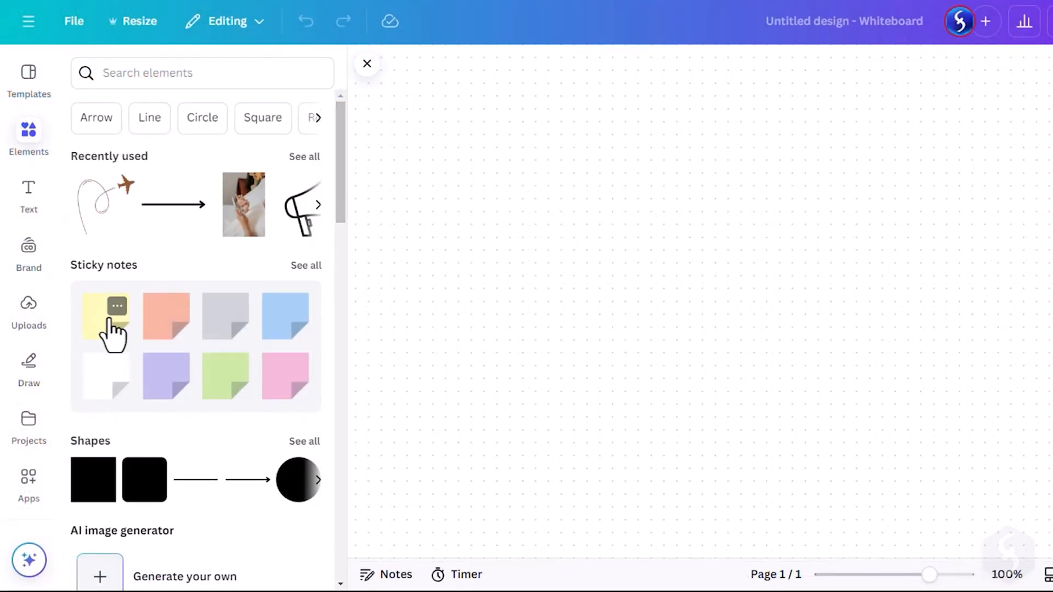
{"action": "left_click", "coordinate": [106, 316]}
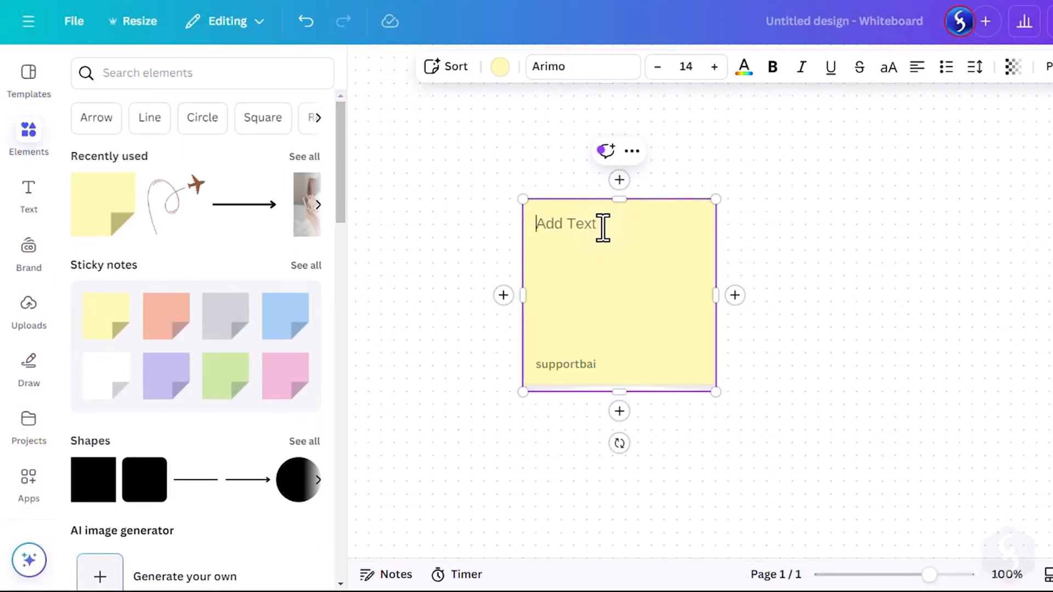
{"action": "type", "text": "dgdg"}
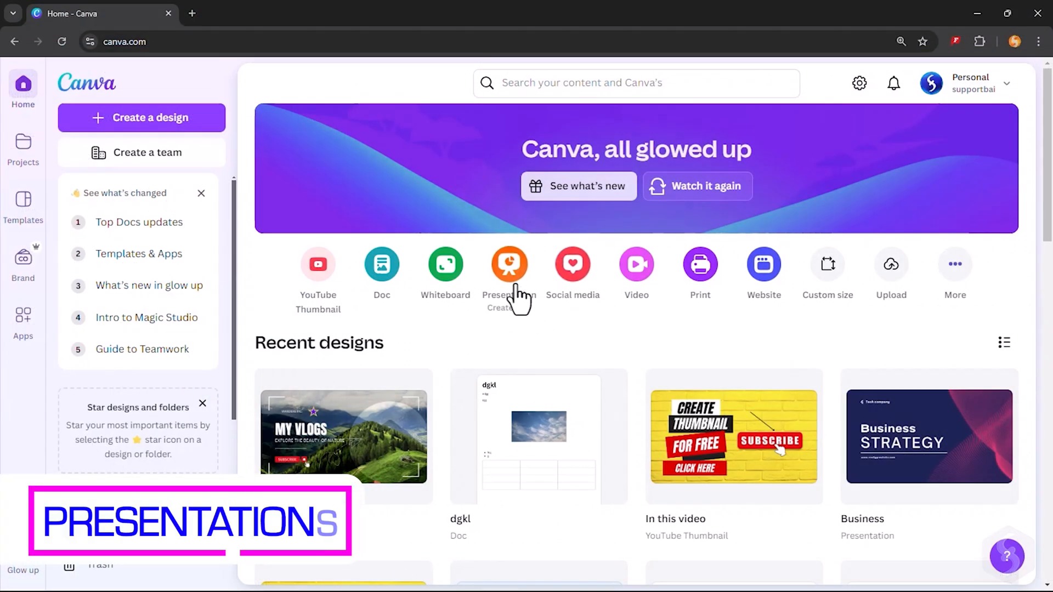
{"action": "left_click", "coordinate": [509, 262]}
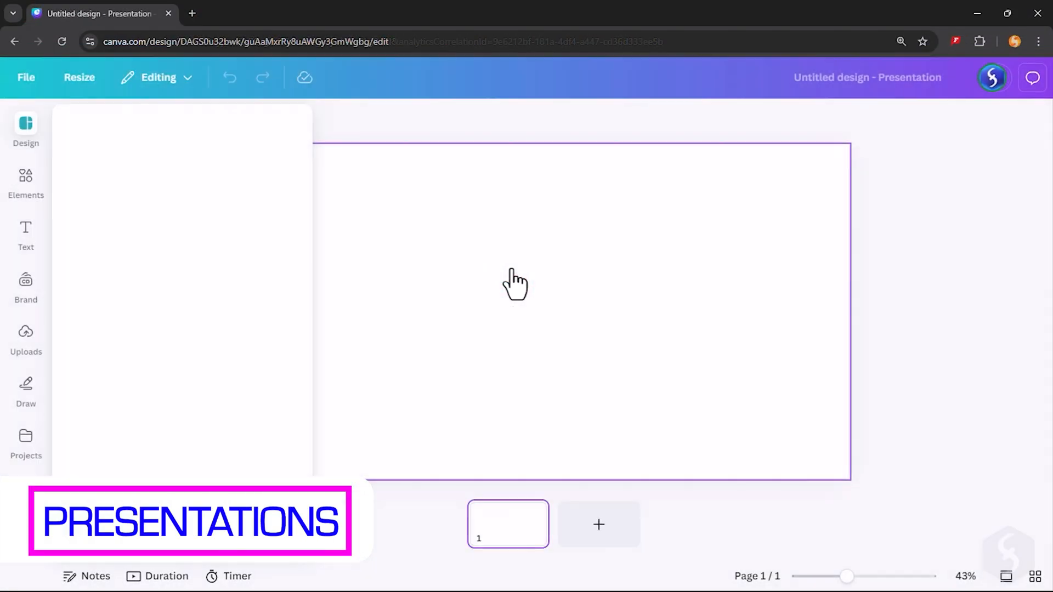
- Apply the green Business Proposal template and add a second page
{"action": "left_click", "coordinate": [25, 127]}
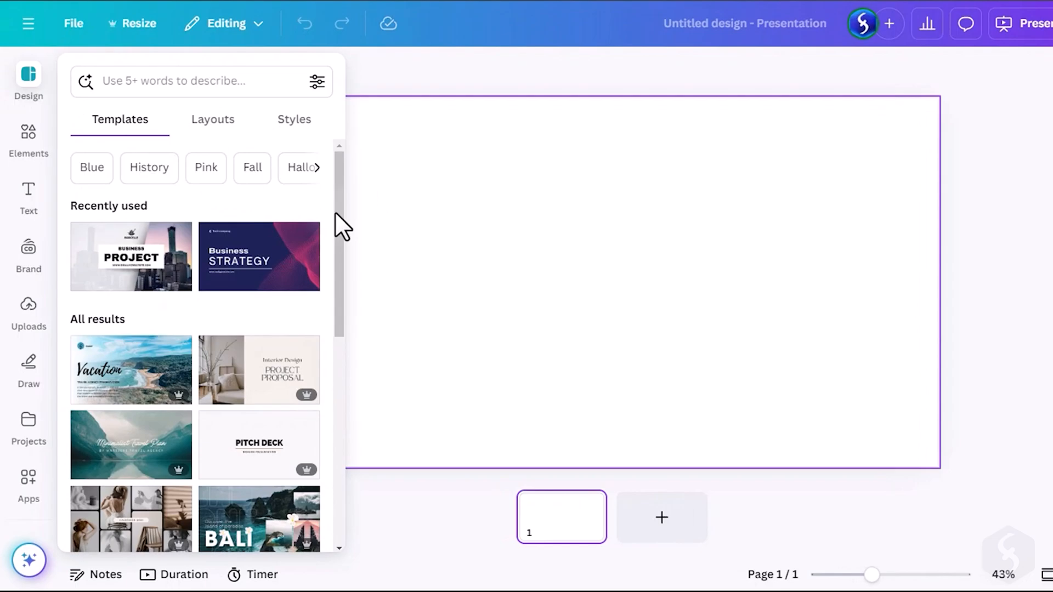
{"action": "scroll", "scroll_direction": "down", "scroll_amount": 3}
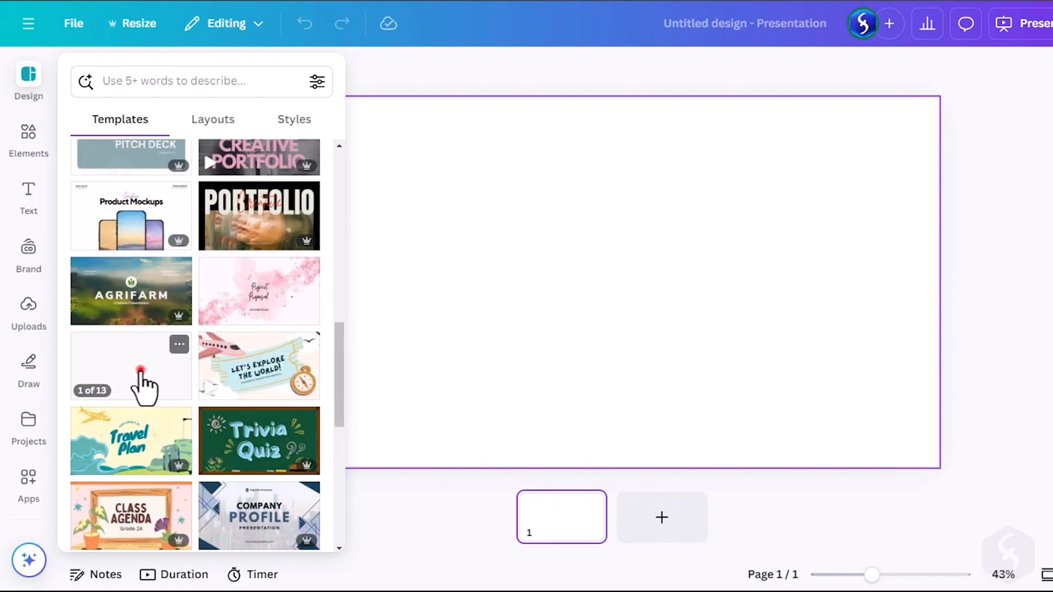
{"action": "left_click", "coordinate": [131, 366]}
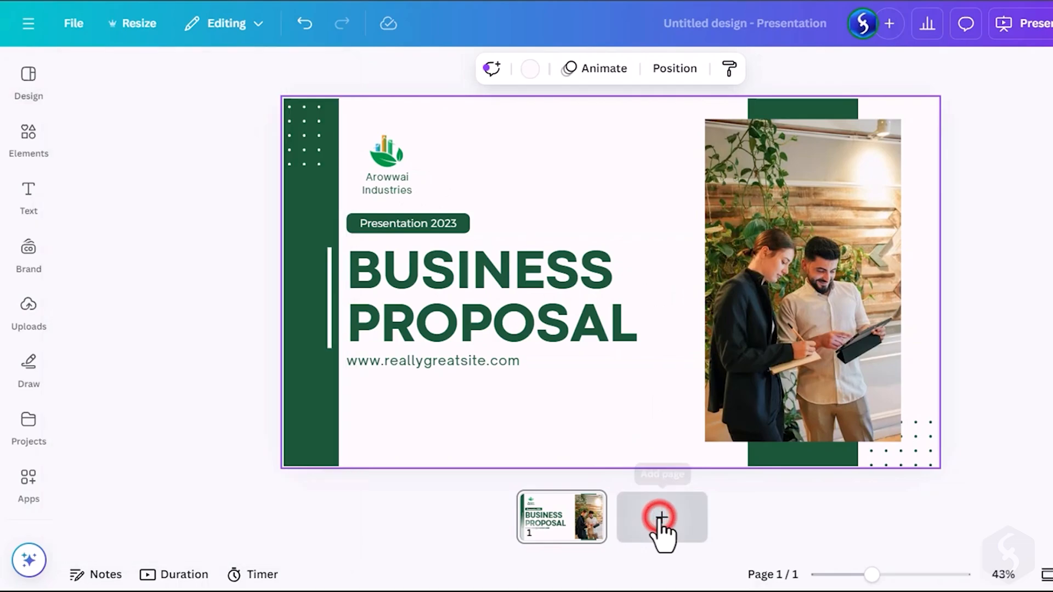
{"action": "left_click", "coordinate": [661, 516]}
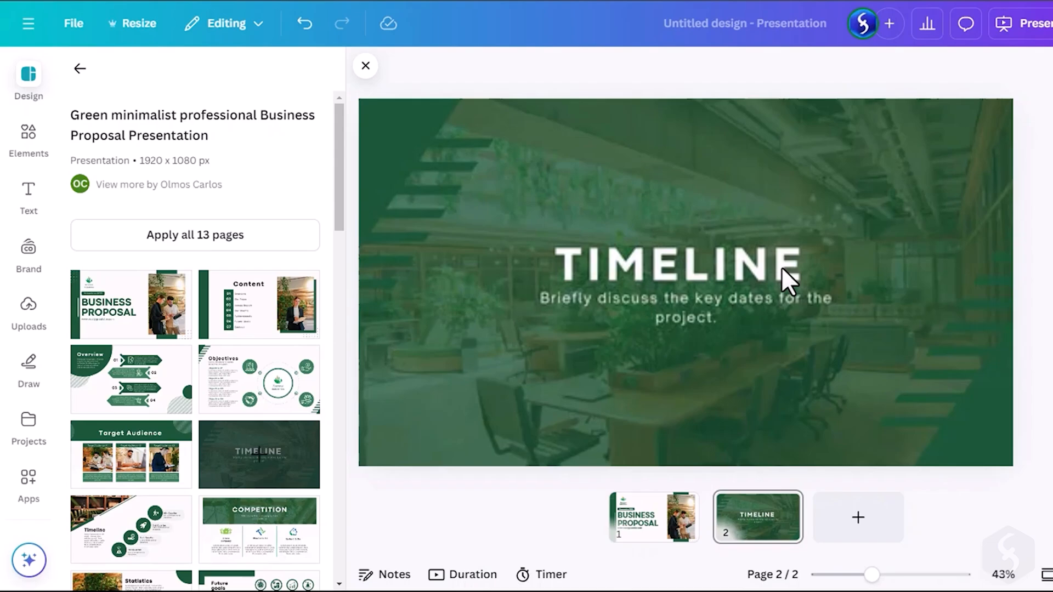
- Set a Dissolve transition between the slides and select the Arowwai logo and title photo
{"action": "left_click", "coordinate": [653, 517]}
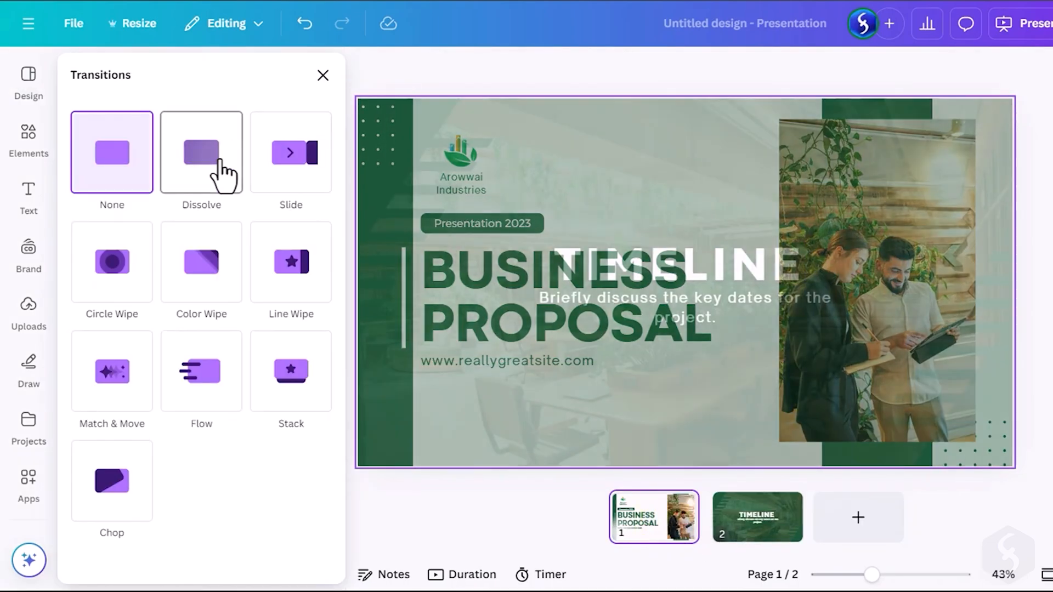
{"action": "left_click", "coordinate": [323, 76]}
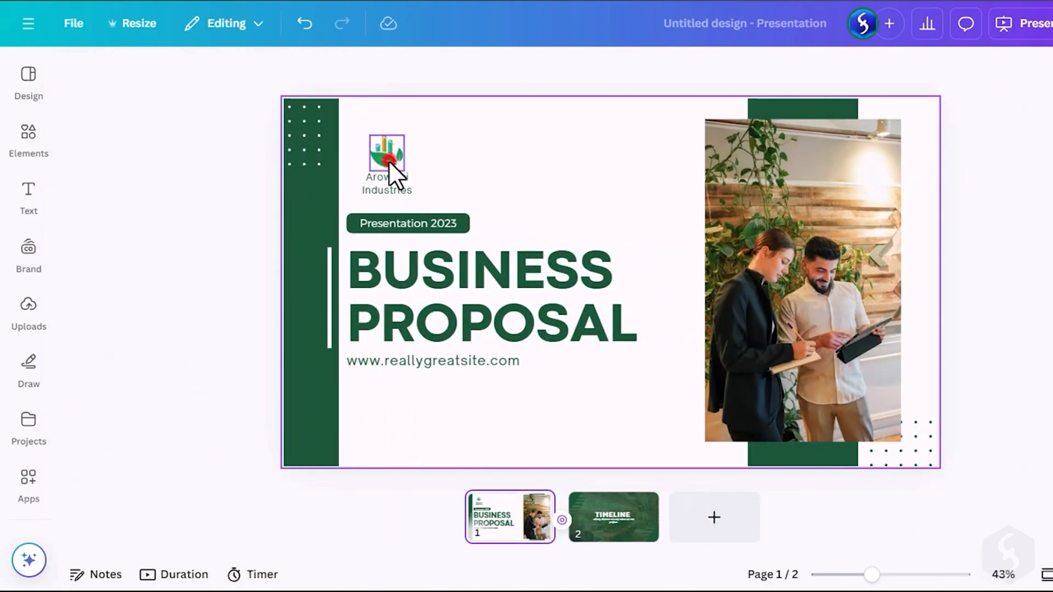
{"action": "left_click", "coordinate": [388, 156]}
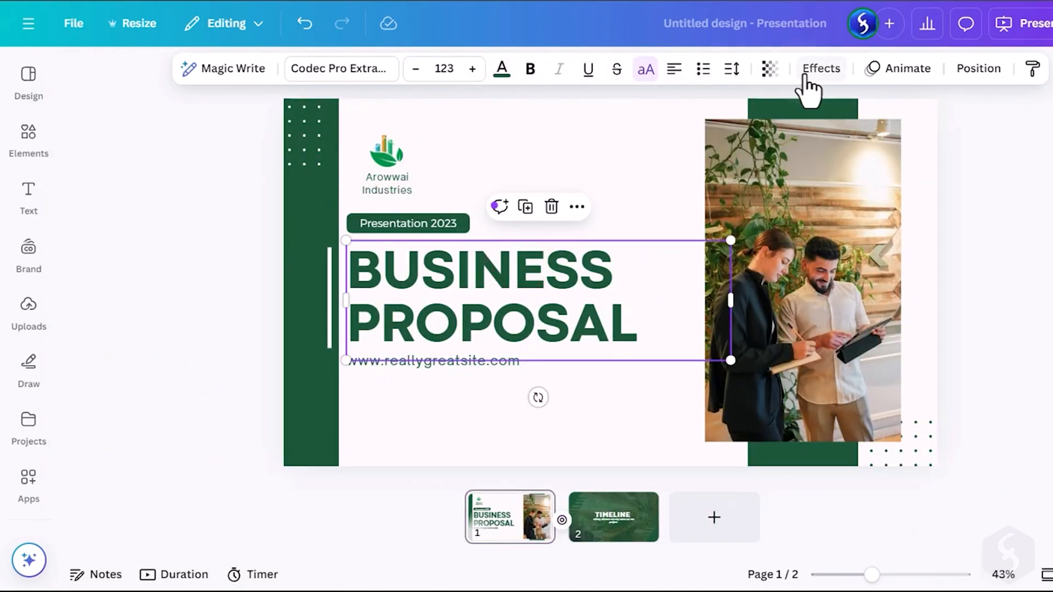
{"action": "left_click", "coordinate": [800, 282]}
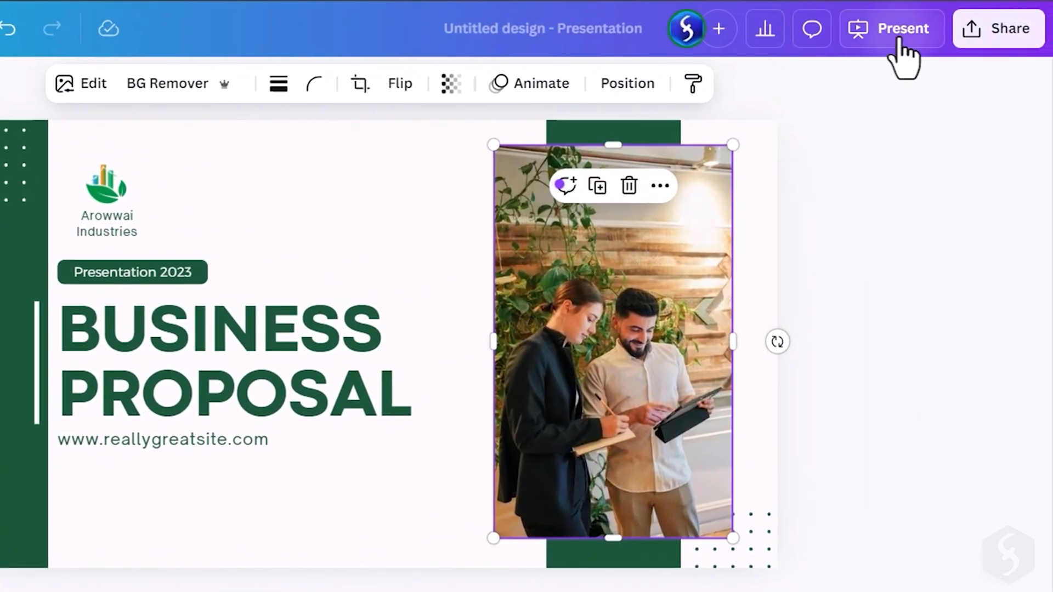
- Present full screen, view the shortcuts and turn on the timer via More
{"action": "left_click", "coordinate": [891, 29]}
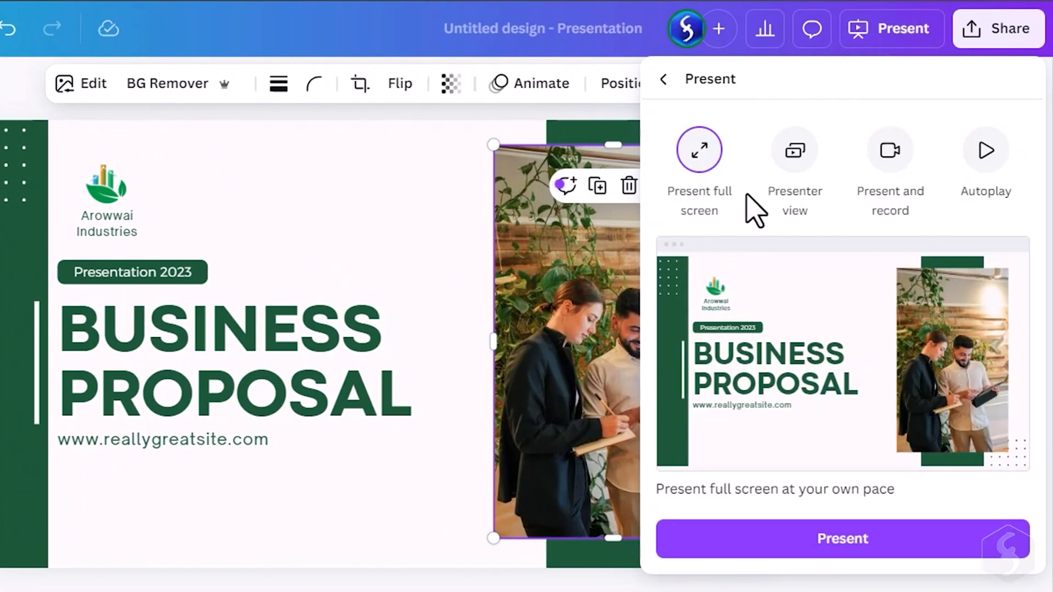
{"action": "left_click", "coordinate": [841, 538]}
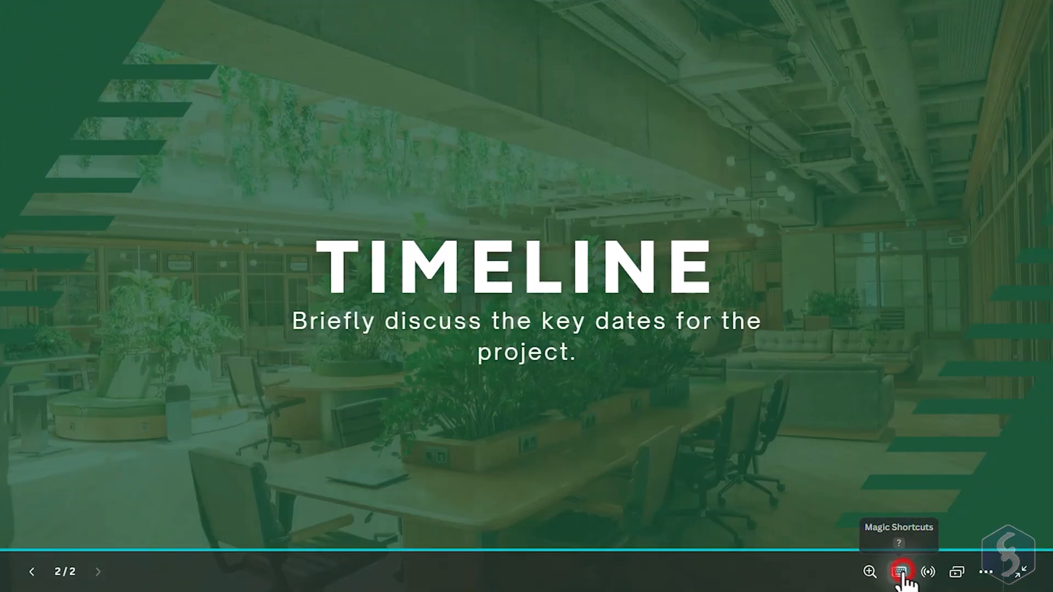
{"action": "left_click", "coordinate": [899, 571]}
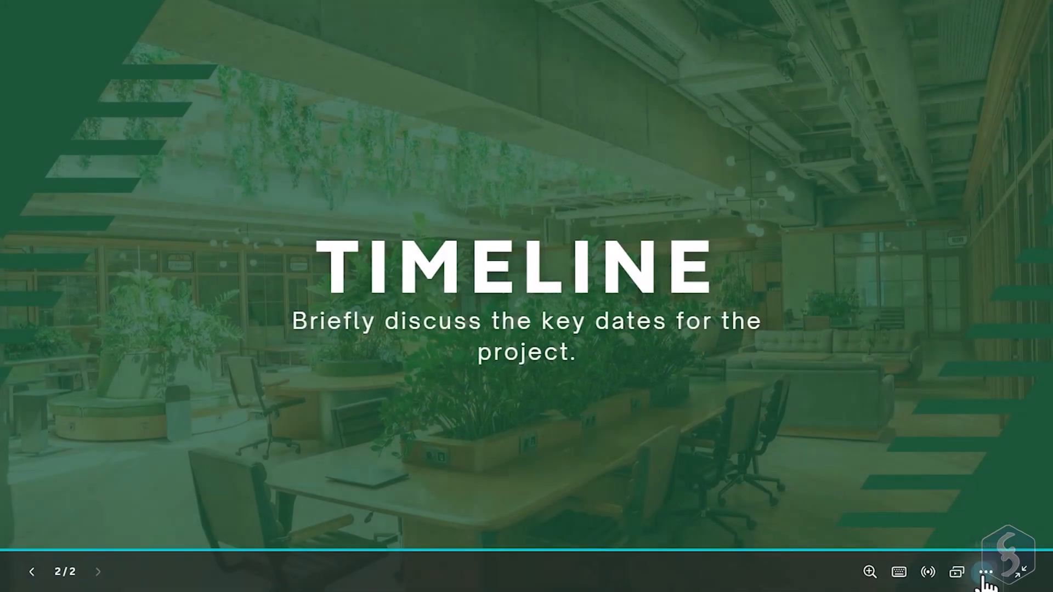
{"action": "left_click", "coordinate": [987, 572]}
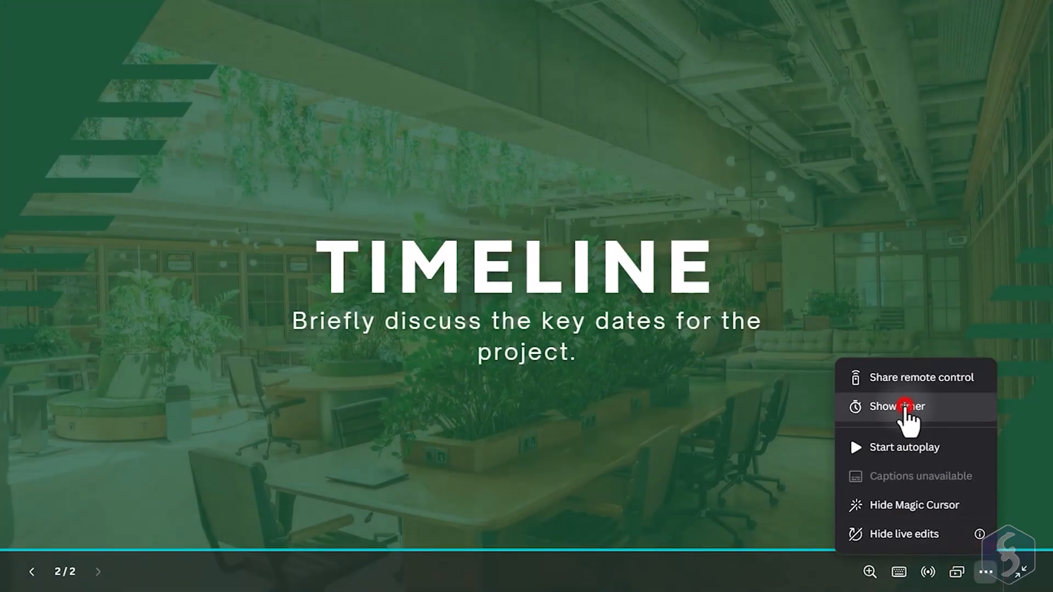
{"action": "left_click", "coordinate": [898, 406]}
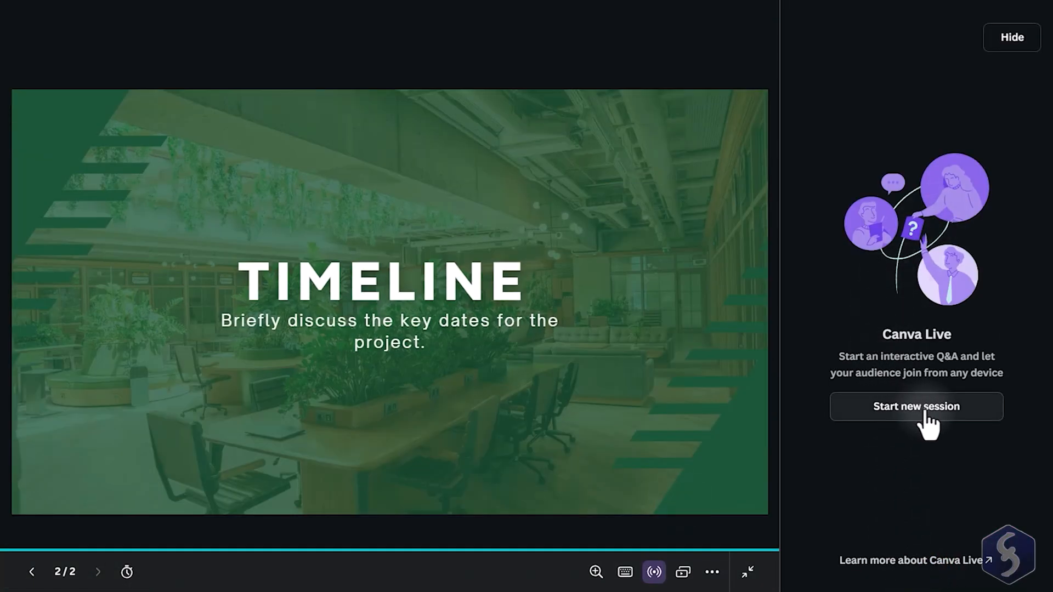
- Exit, present in Presenter view and dismiss the Presenter Window notice
{"action": "left_click", "coordinate": [915, 406]}
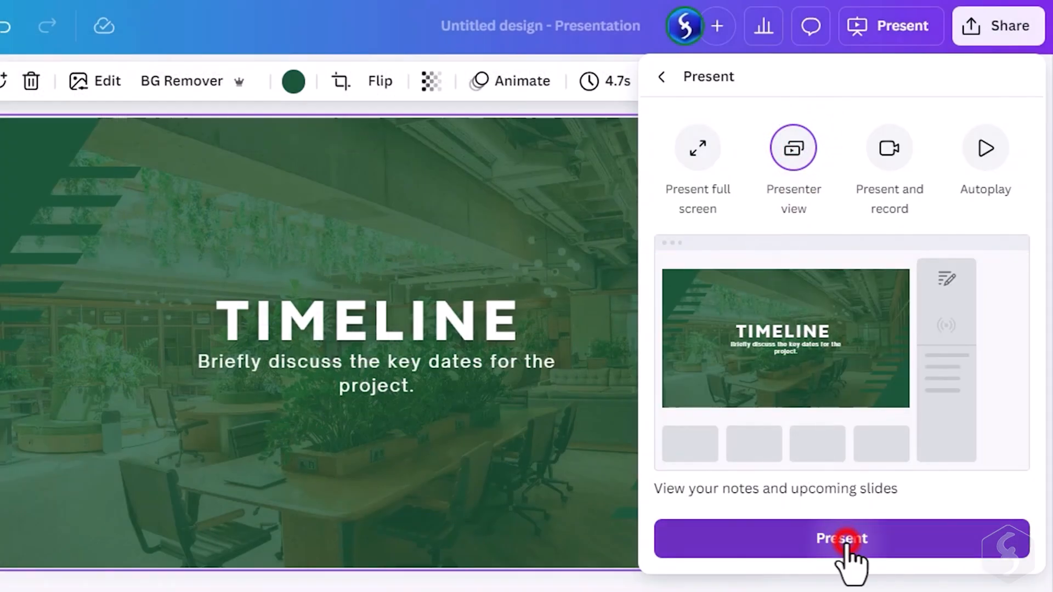
{"action": "left_click", "coordinate": [841, 538]}
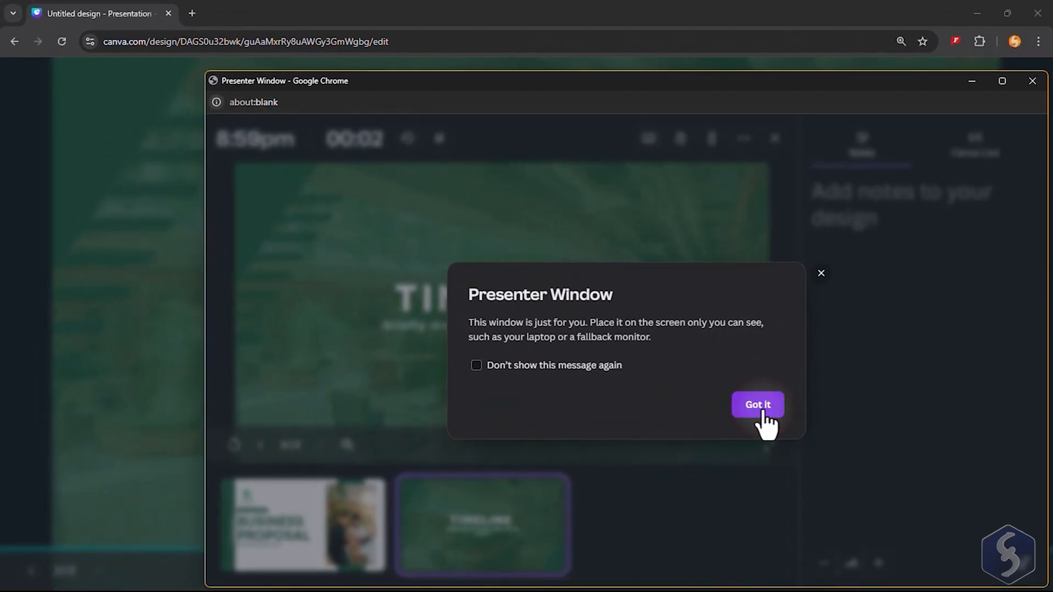
{"action": "left_click", "coordinate": [757, 404]}
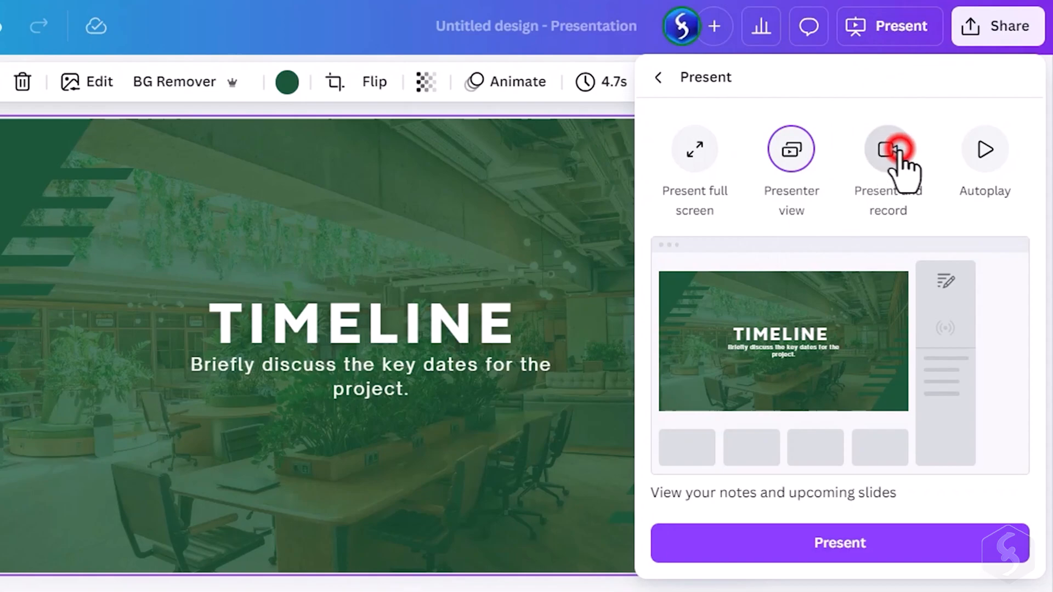
- Record a short talking presentation in the recording studio, save it and reopen Share
{"action": "left_click", "coordinate": [888, 149]}
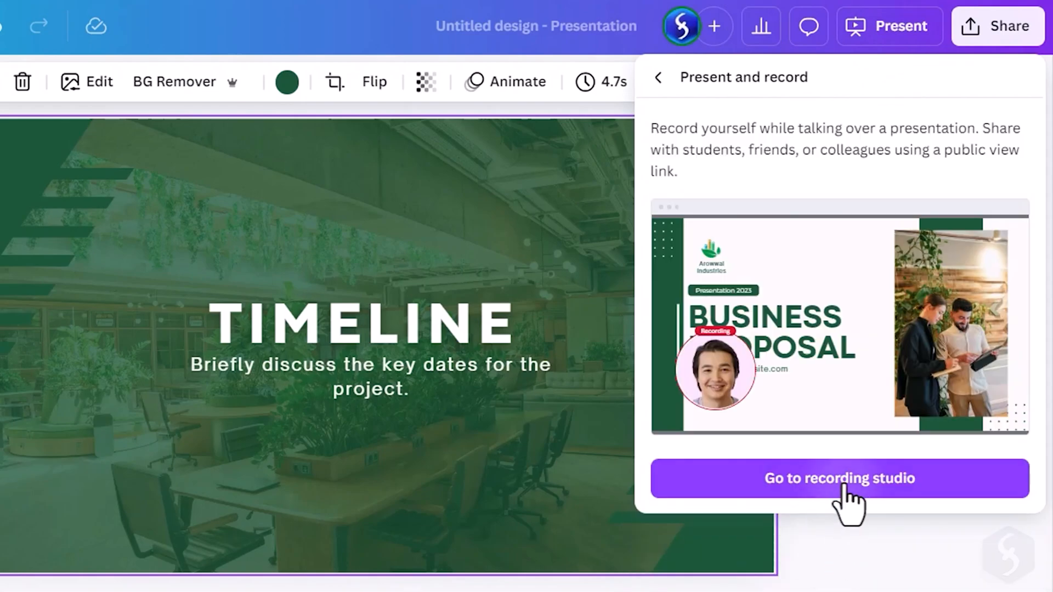
{"action": "left_click", "coordinate": [840, 478]}
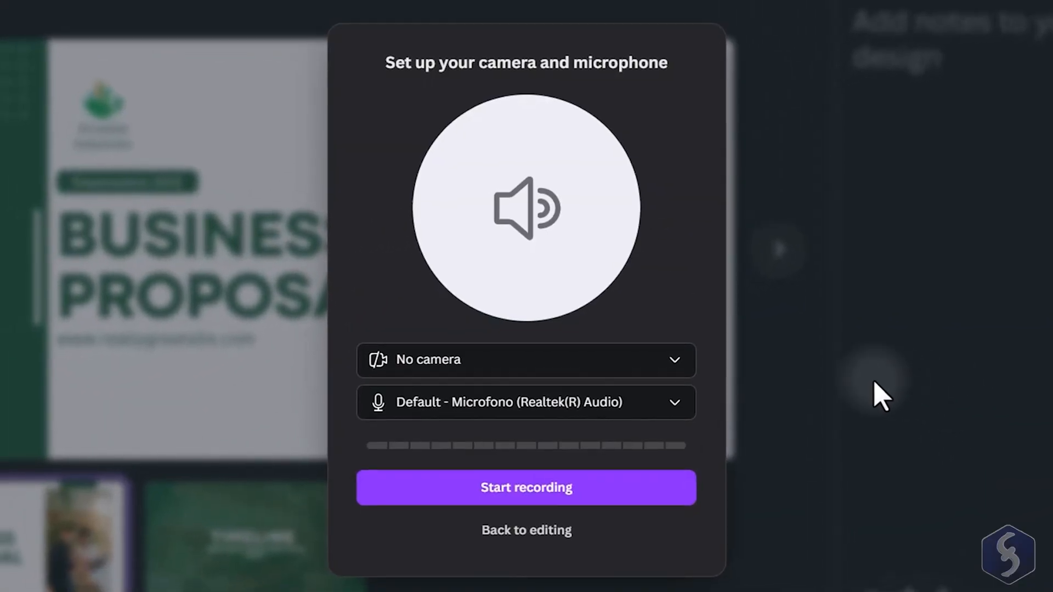
{"action": "mouse_move", "coordinate": [588, 367]}
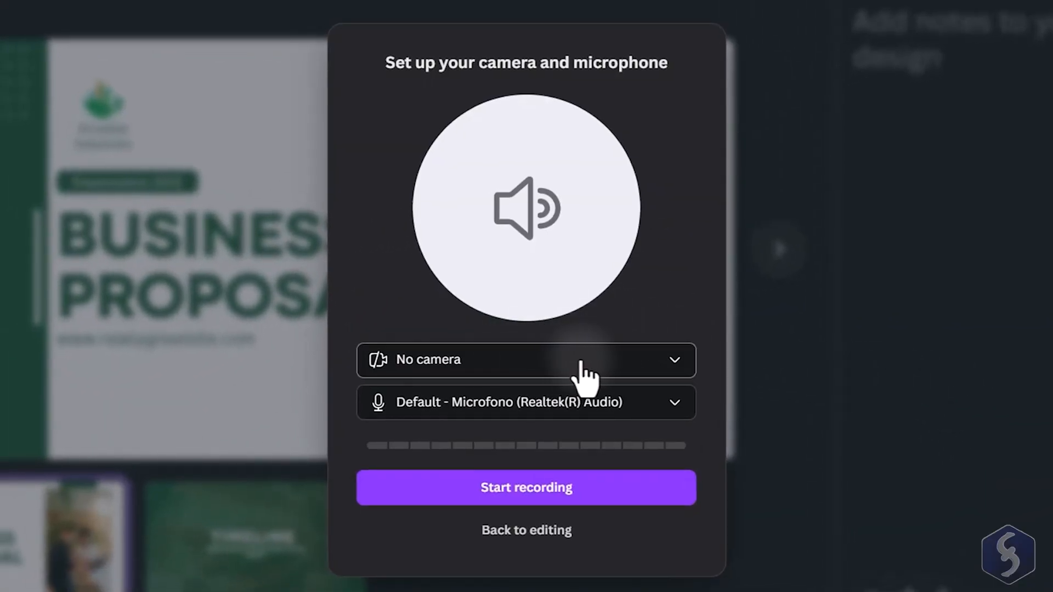
{"action": "left_click", "coordinate": [526, 487]}
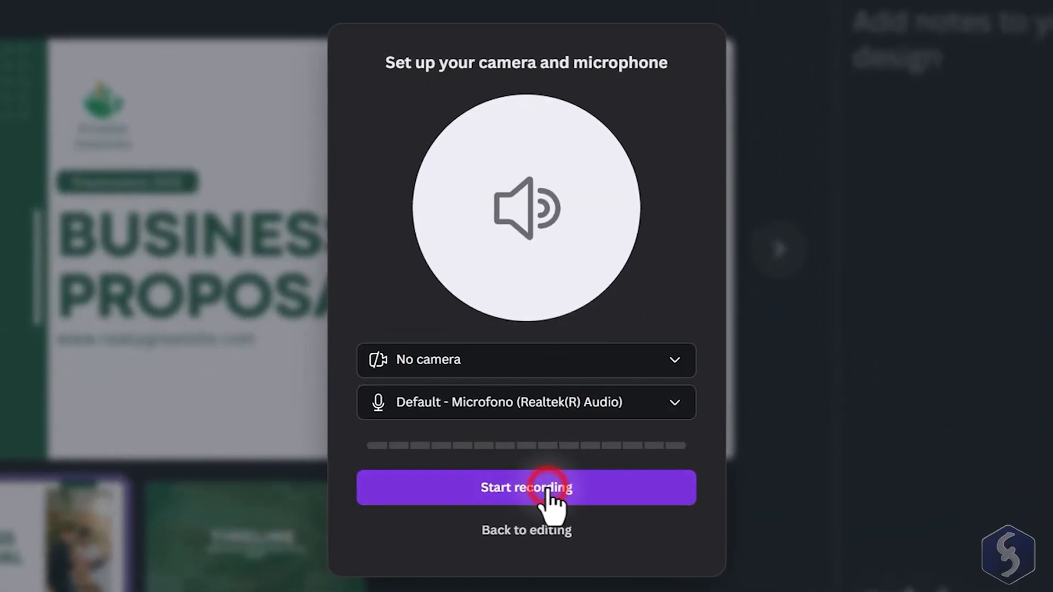
{"action": "left_click", "coordinate": [526, 487]}
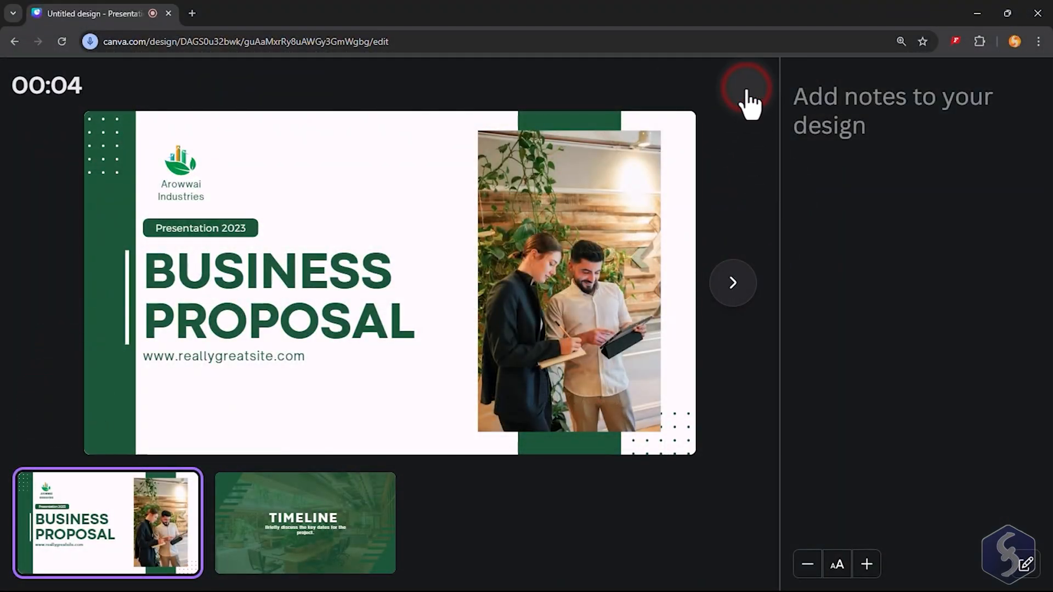
{"action": "left_click", "coordinate": [746, 91]}
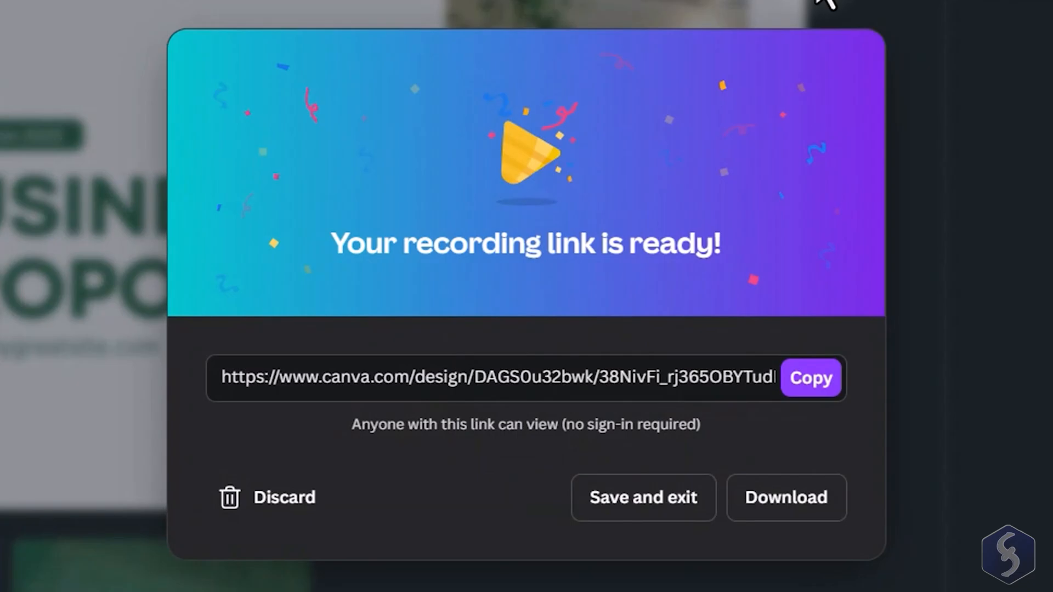
{"action": "double_click", "coordinate": [446, 378]}
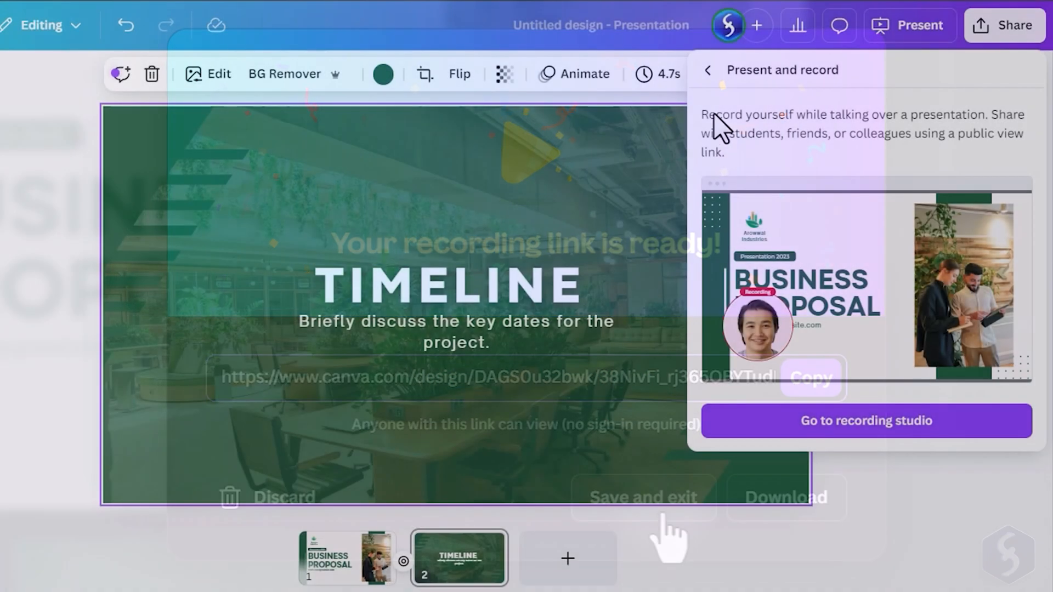
{"action": "left_click", "coordinate": [708, 70]}
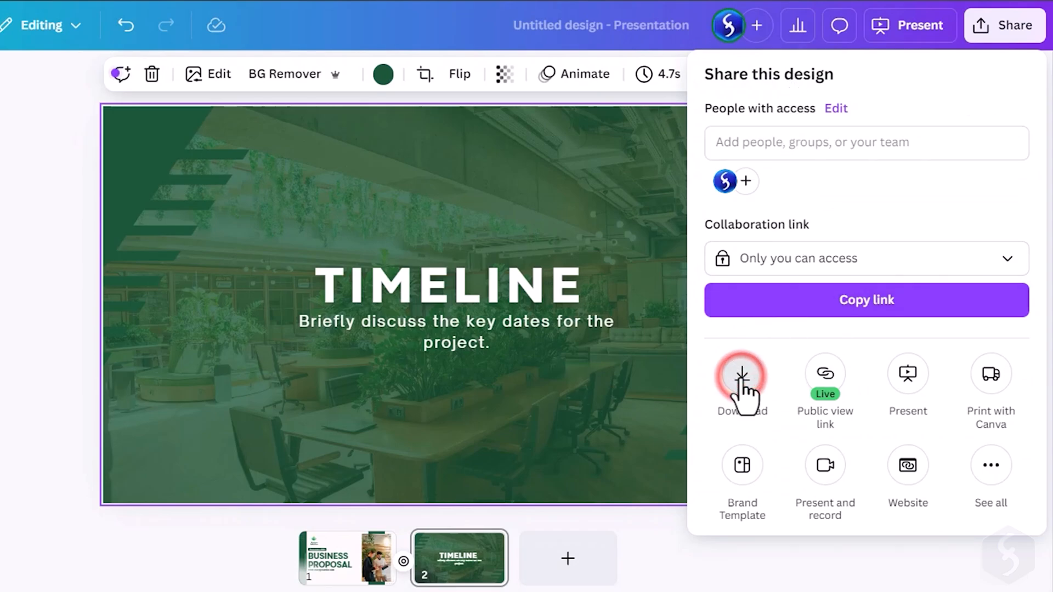
- Preview the Let's go! website on desktop and mobile, then bring up Publish Website
{"action": "left_click", "coordinate": [741, 374]}
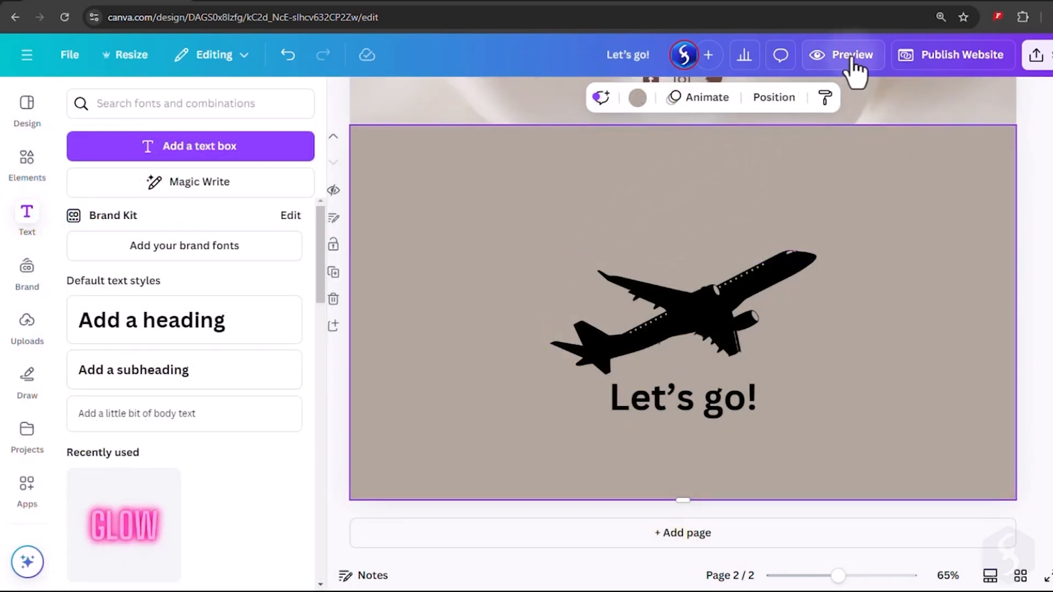
{"action": "left_click", "coordinate": [853, 55]}
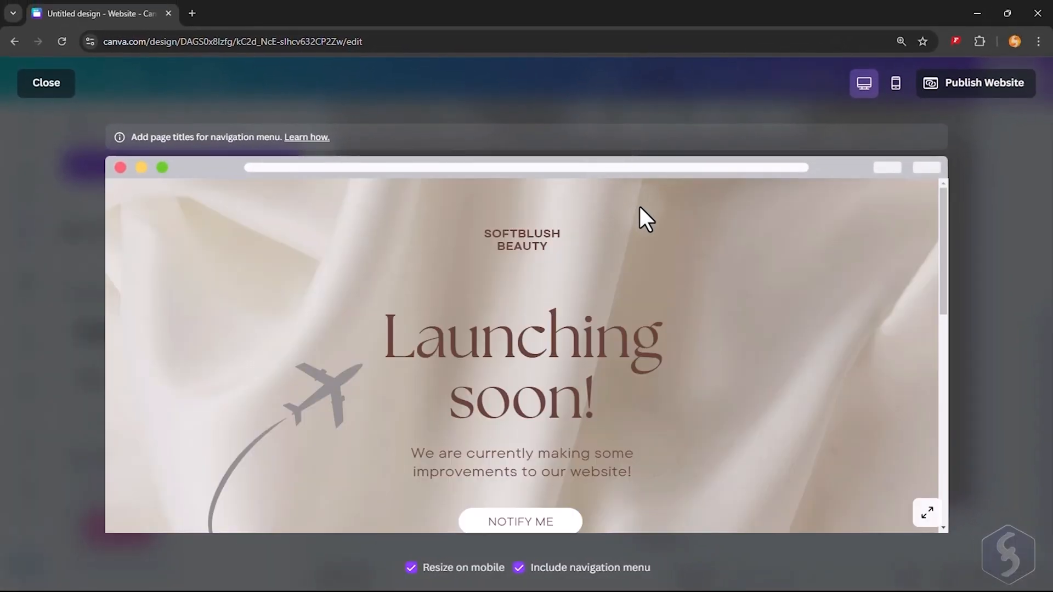
{"action": "left_click", "coordinate": [896, 83]}
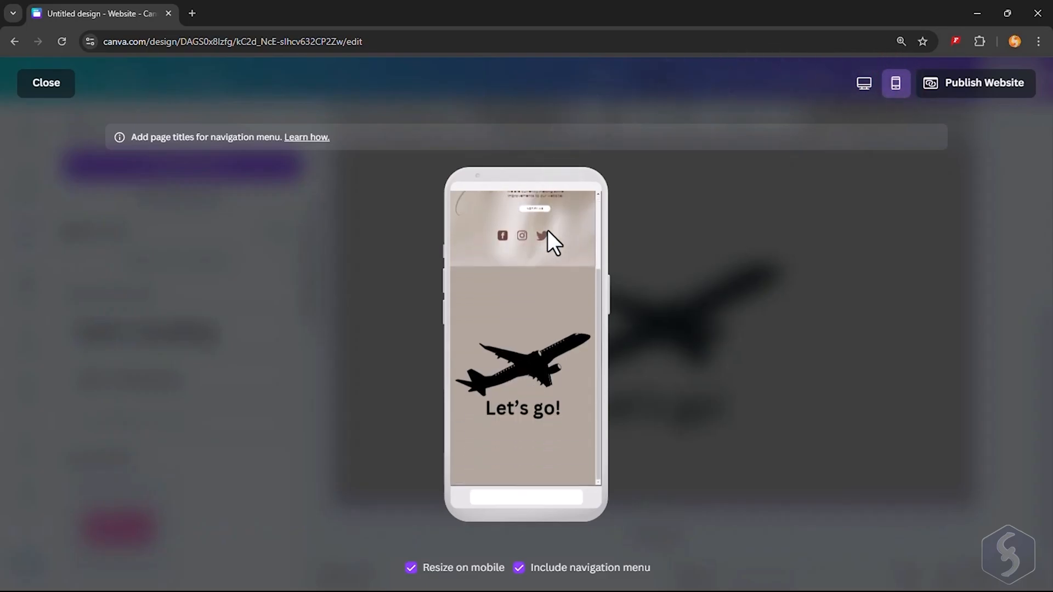
{"action": "left_click", "coordinate": [976, 82]}
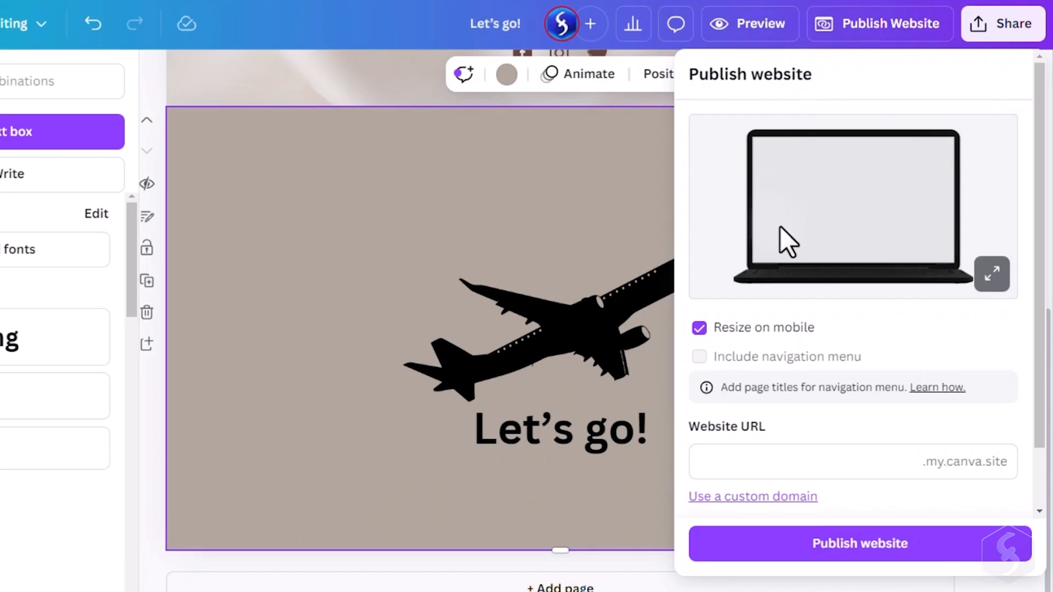
- Try 'mywebsite1234' as the site URL, view custom domain options, then return Home
{"action": "left_click", "coordinate": [806, 462]}
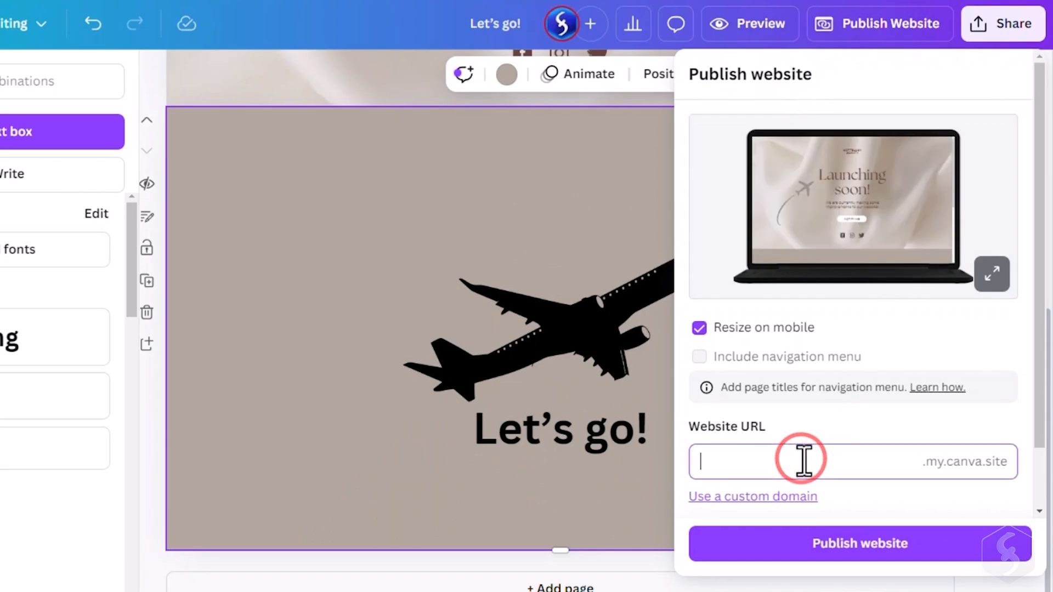
{"action": "type", "text": "mywebsite1234"}
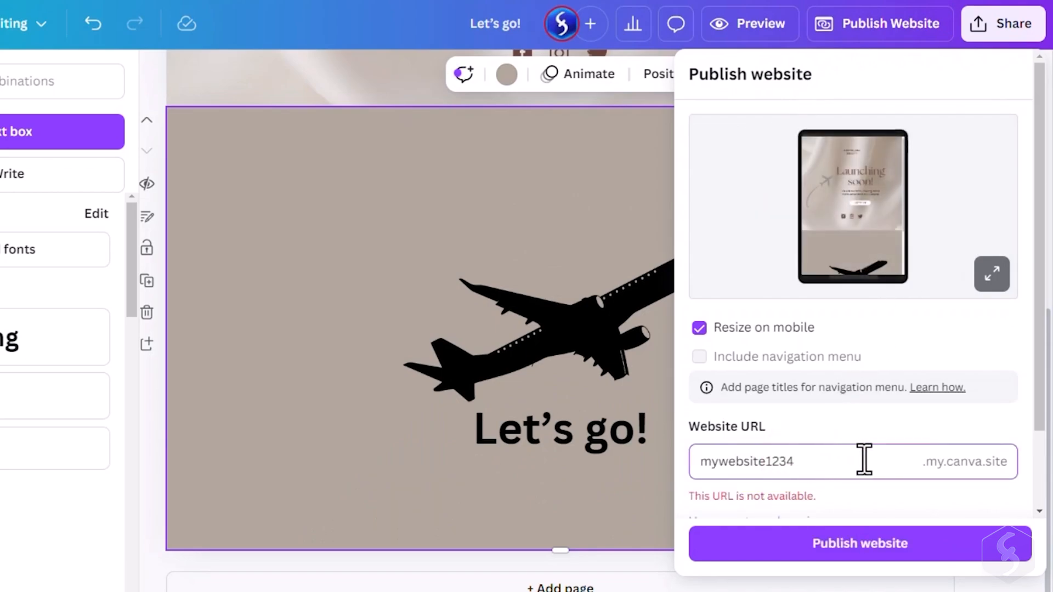
{"action": "mouse_move", "coordinate": [959, 467]}
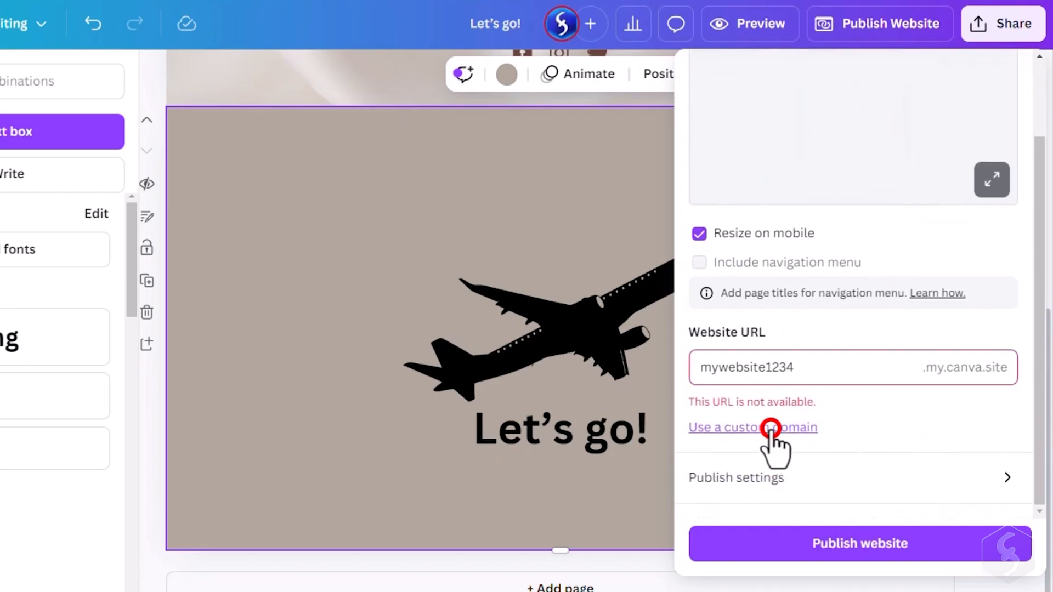
{"action": "left_click", "coordinate": [752, 427]}
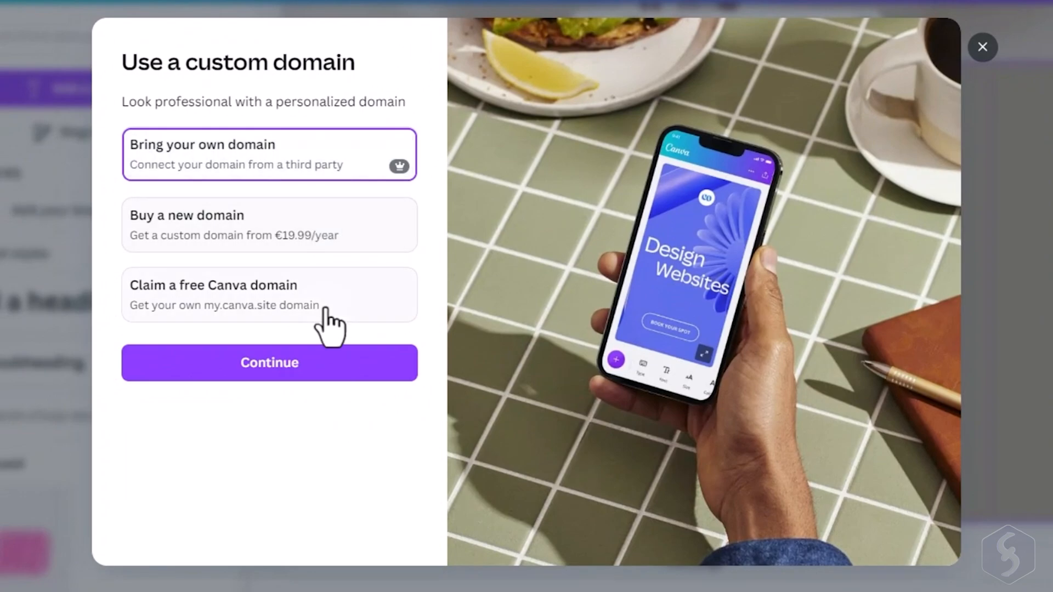
{"action": "mouse_move", "coordinate": [265, 164]}
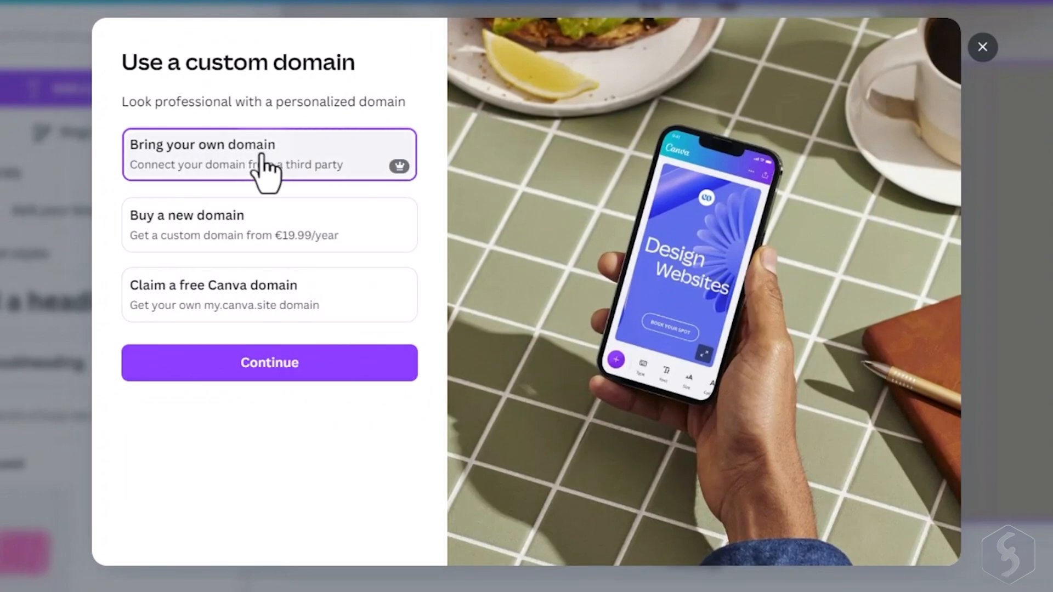
{"action": "left_click", "coordinate": [982, 47]}
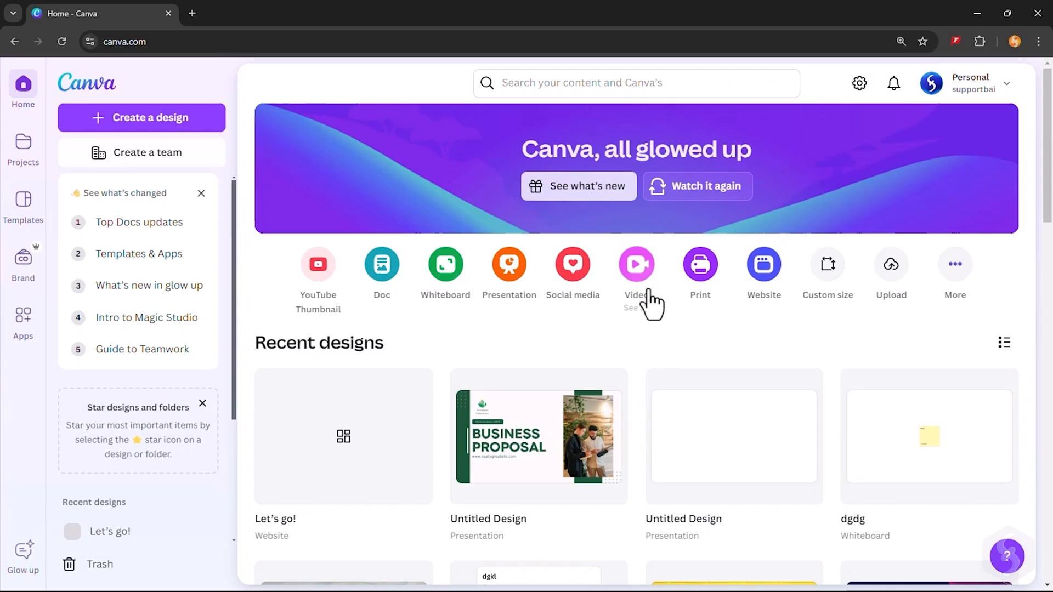
- Create a 1080p video with Insightful Journeys and Secret Unfolding podcast intro pages
{"action": "left_click", "coordinate": [635, 264]}
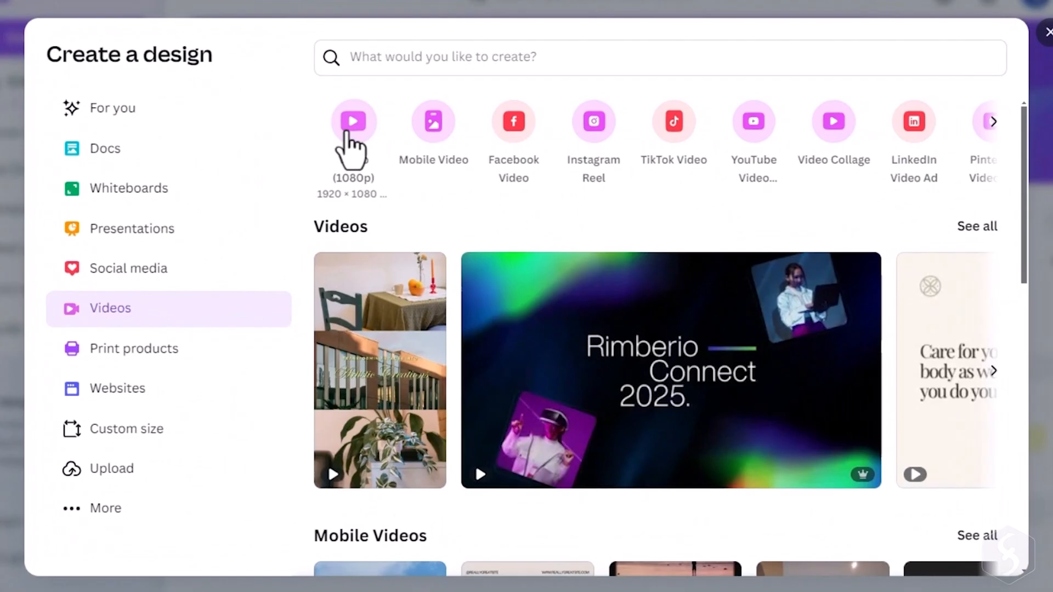
{"action": "left_click", "coordinate": [353, 122]}
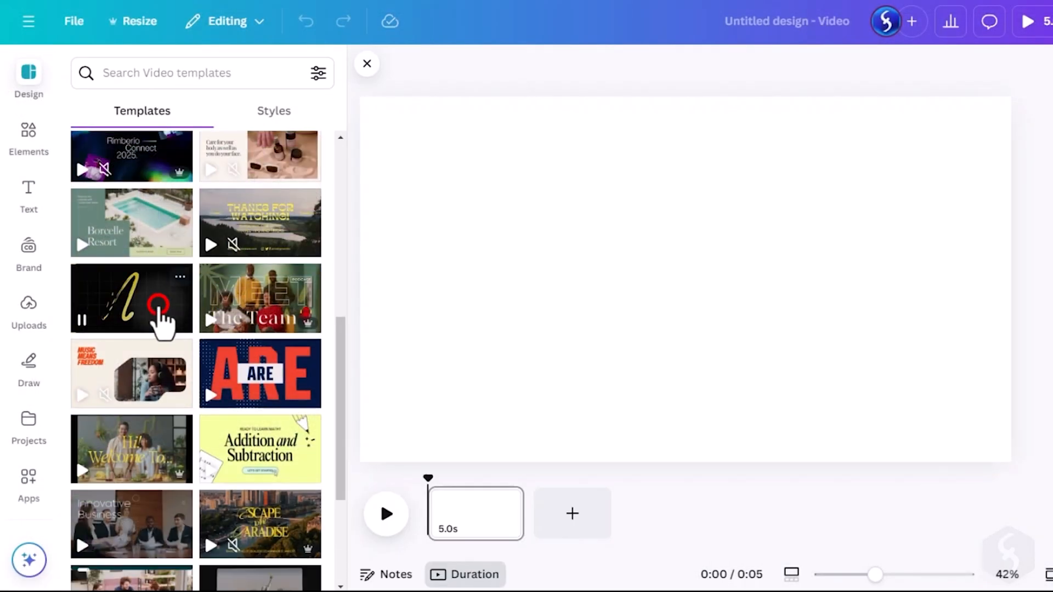
{"action": "left_click", "coordinate": [130, 298]}
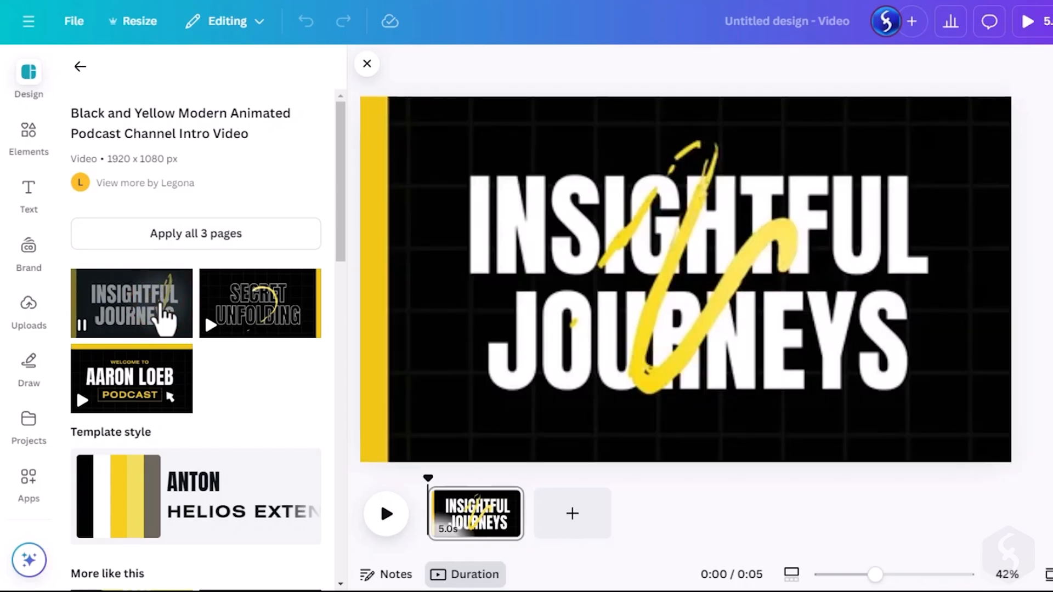
{"action": "left_click", "coordinate": [672, 282]}
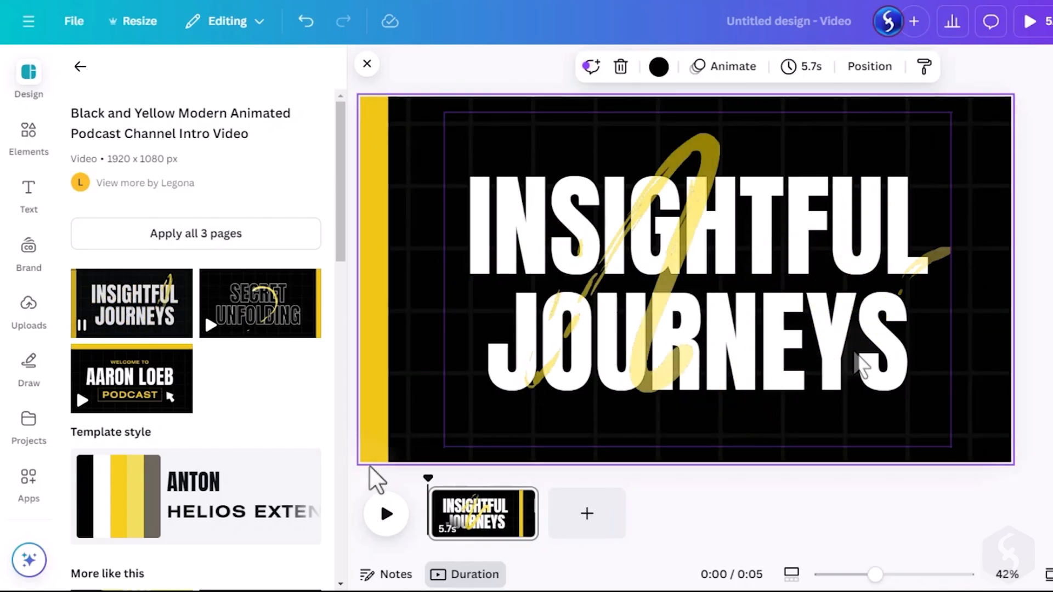
{"action": "left_click", "coordinate": [581, 514]}
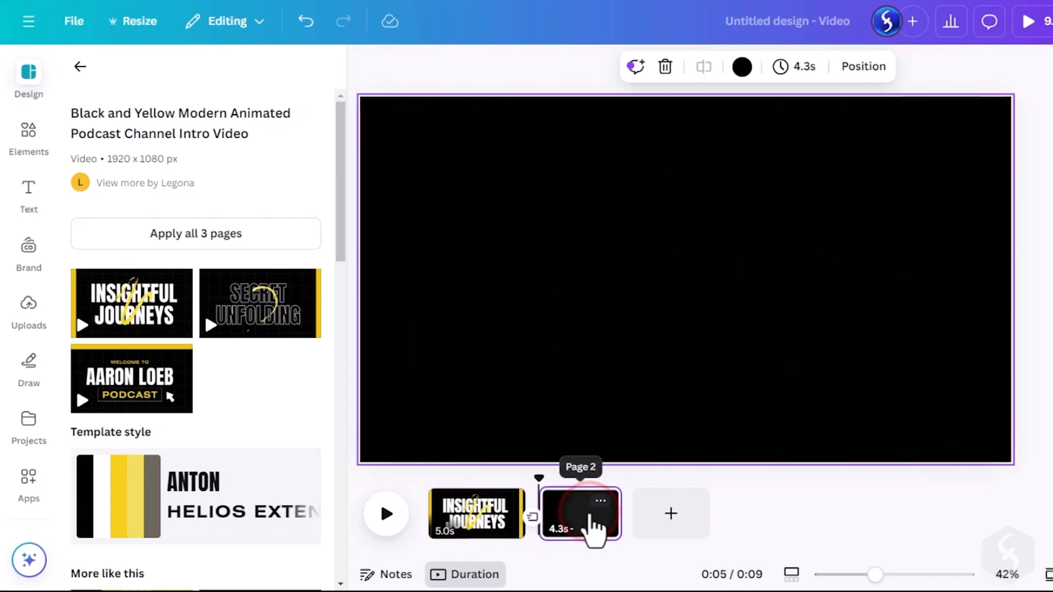
{"action": "left_click", "coordinate": [579, 514]}
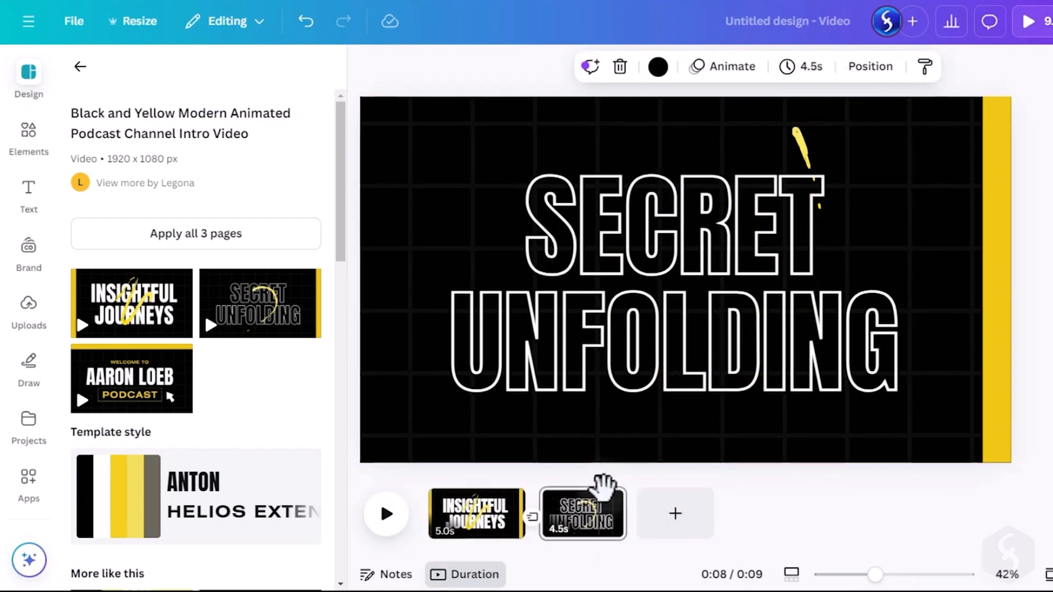
- Add a third page with an uploaded clip and audio track, and shorten the audio
{"action": "left_click", "coordinate": [674, 513]}
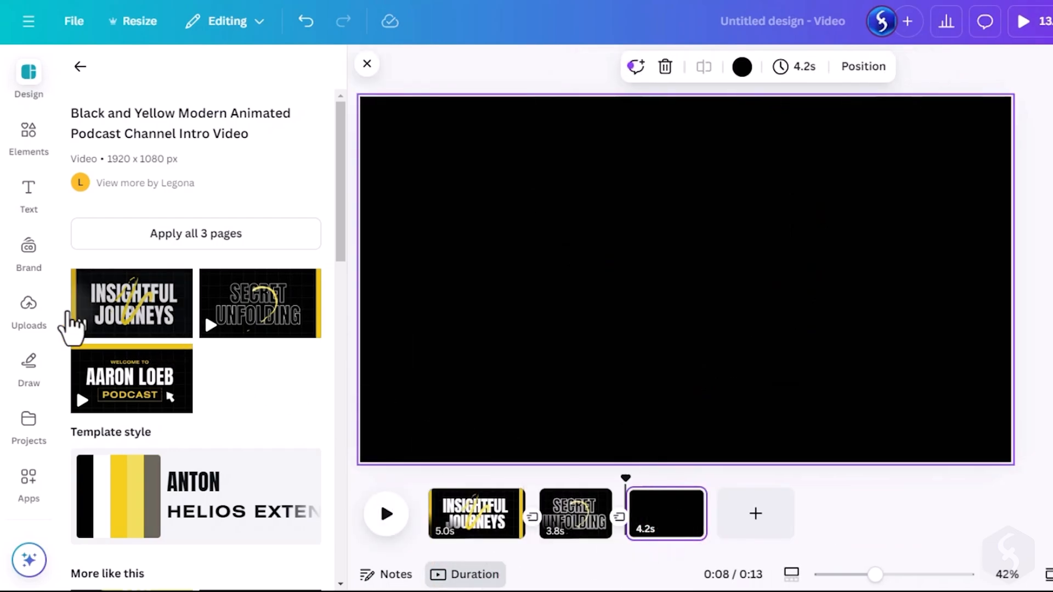
{"action": "left_click", "coordinate": [28, 309]}
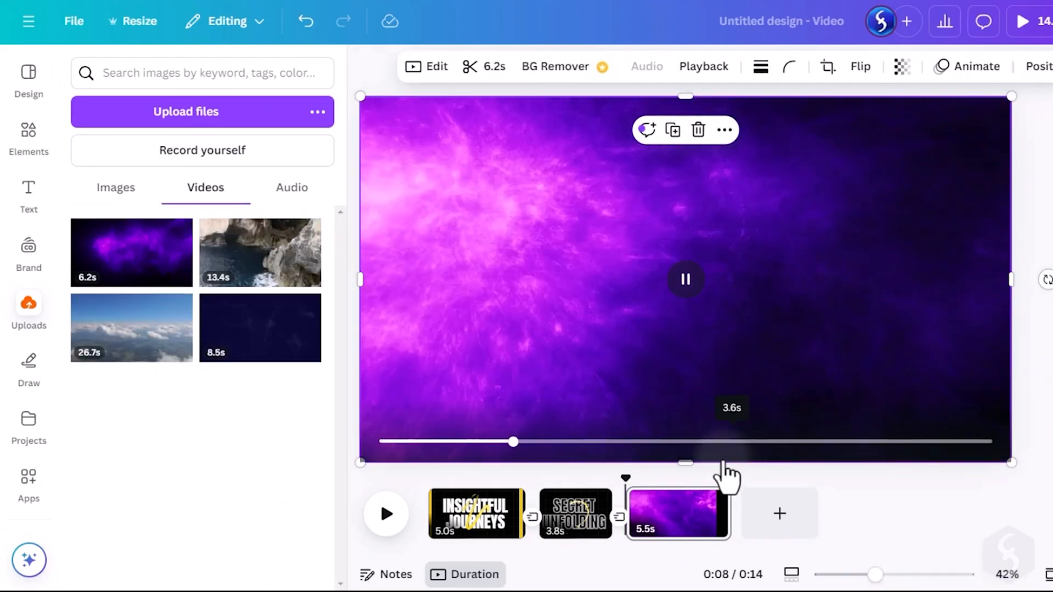
{"action": "left_click", "coordinate": [292, 187]}
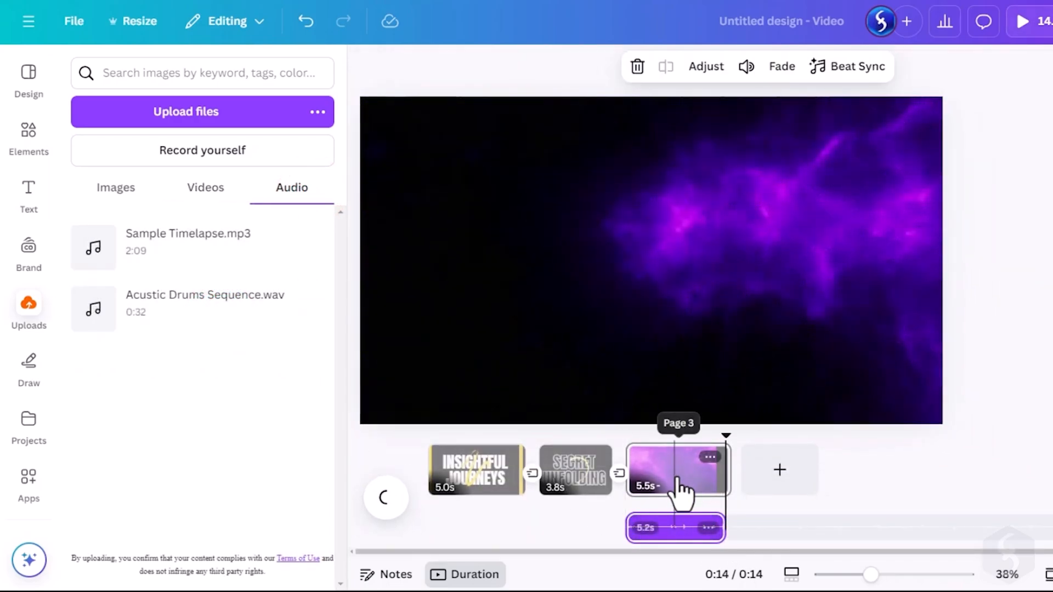
{"action": "left_click", "coordinate": [28, 138]}
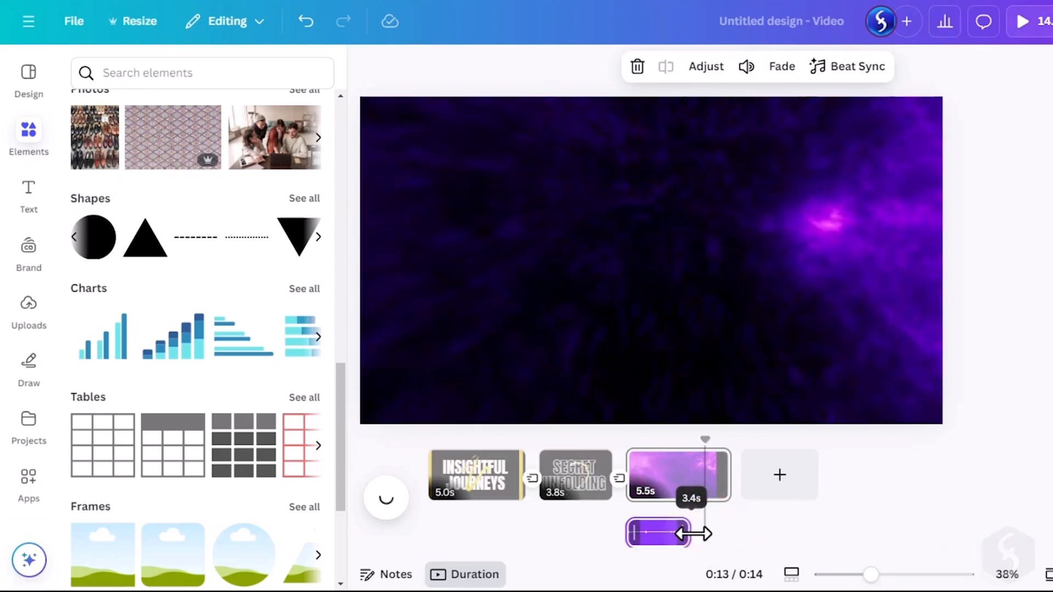
{"action": "left_click_drag", "start_coordinate": [702, 534], "coordinate": [728, 484]}
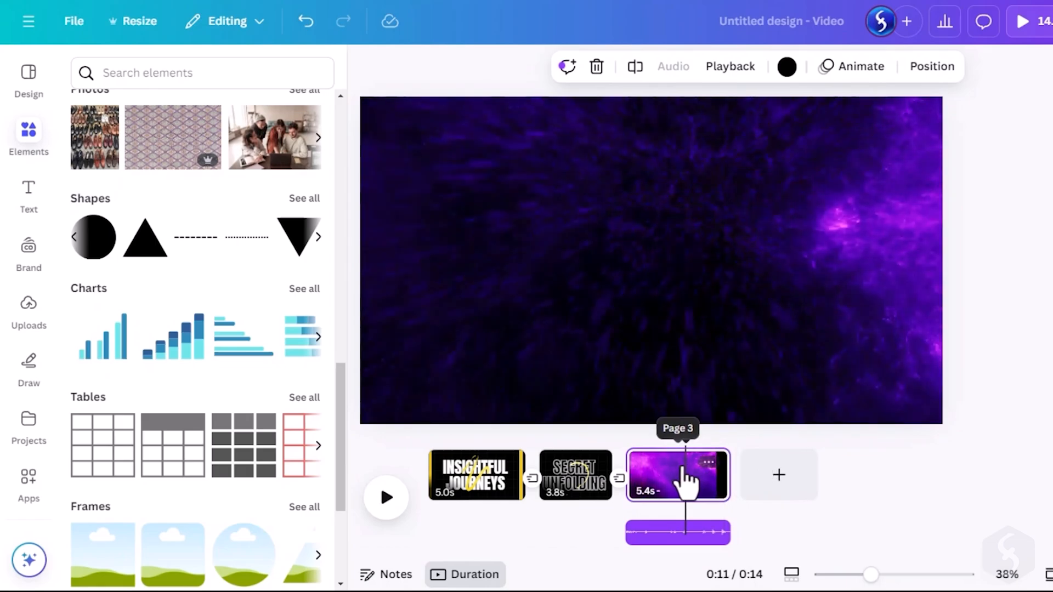
{"action": "left_click", "coordinate": [707, 463]}
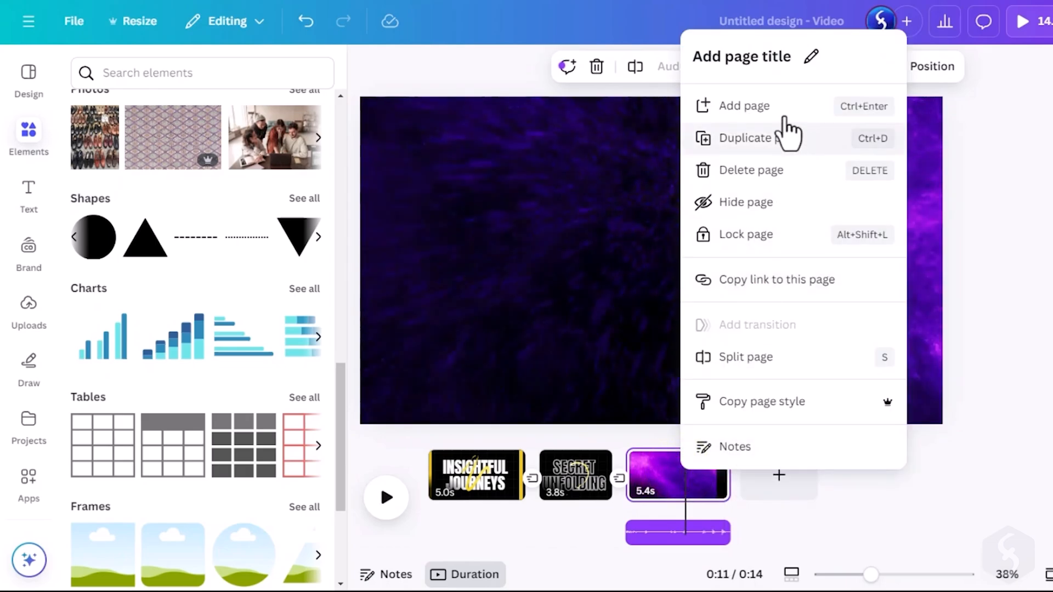
{"action": "mouse_move", "coordinate": [756, 249]}
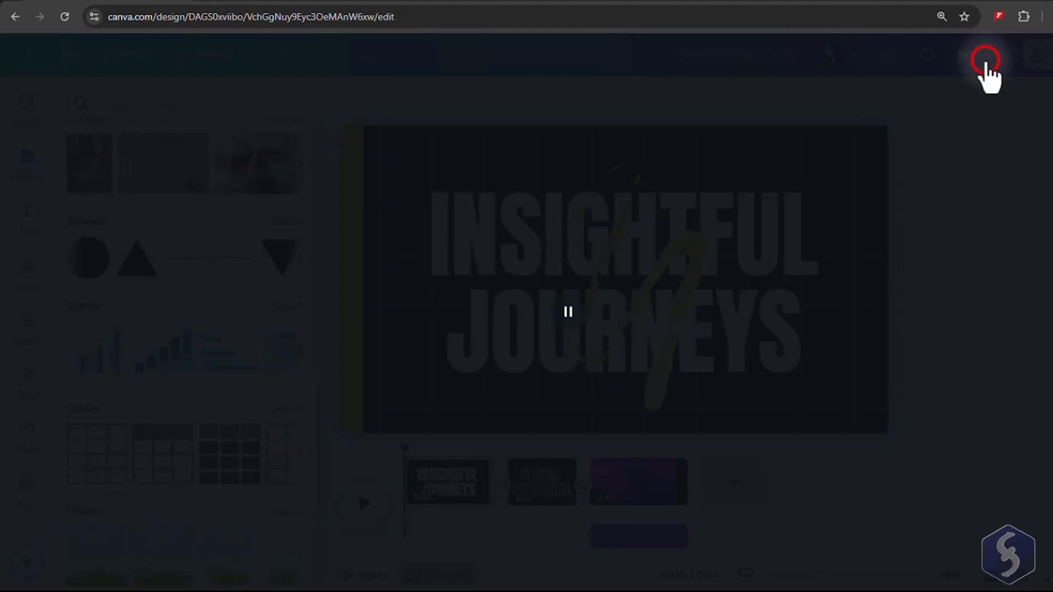
- Open the video's Share options and choose Download
{"action": "left_click", "coordinate": [985, 59]}
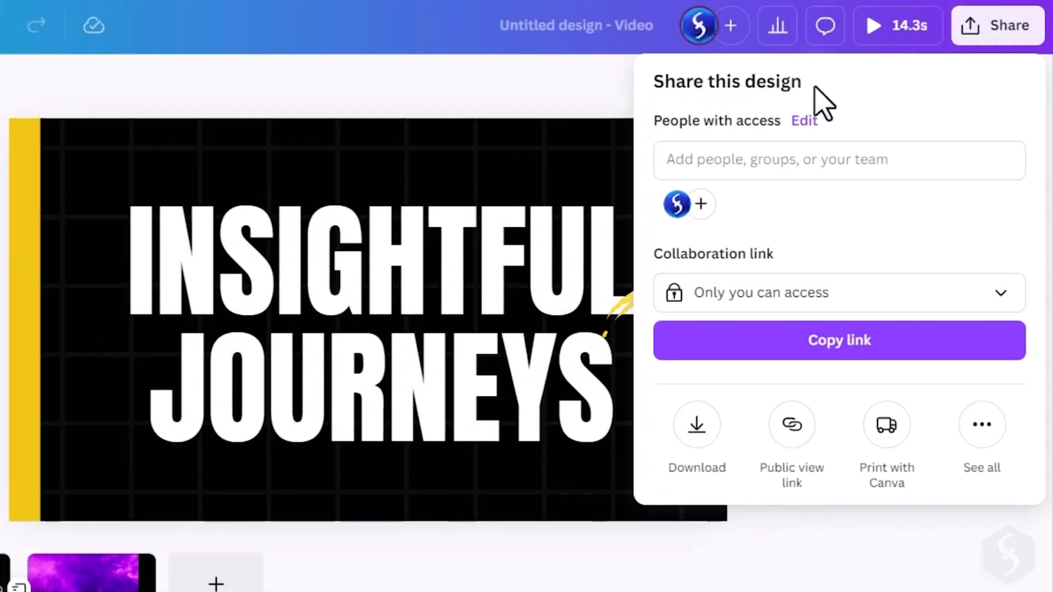
{"action": "left_click", "coordinate": [696, 426]}
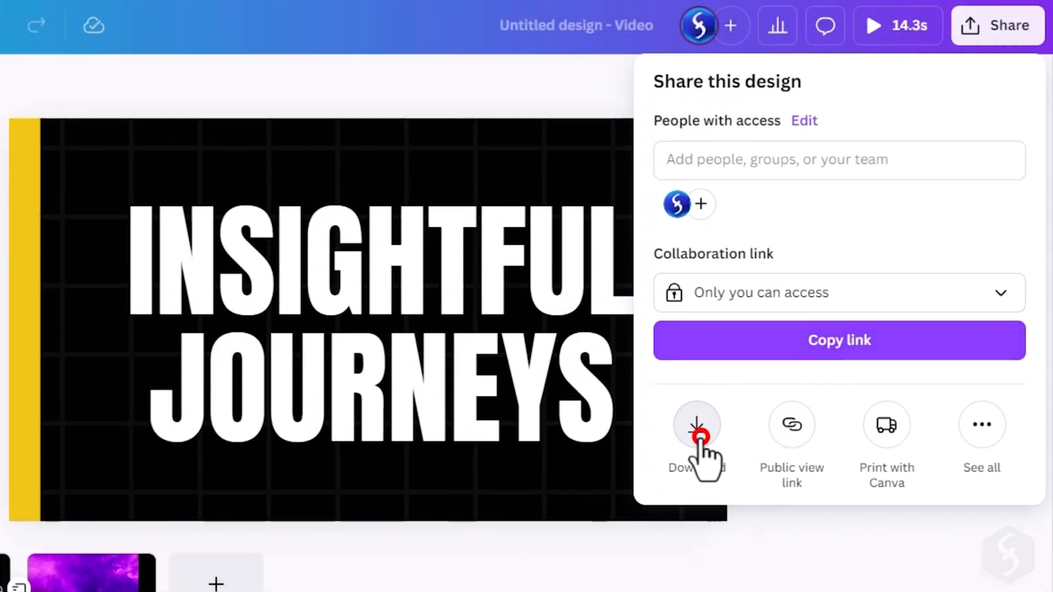
{"action": "left_click", "coordinate": [696, 425]}
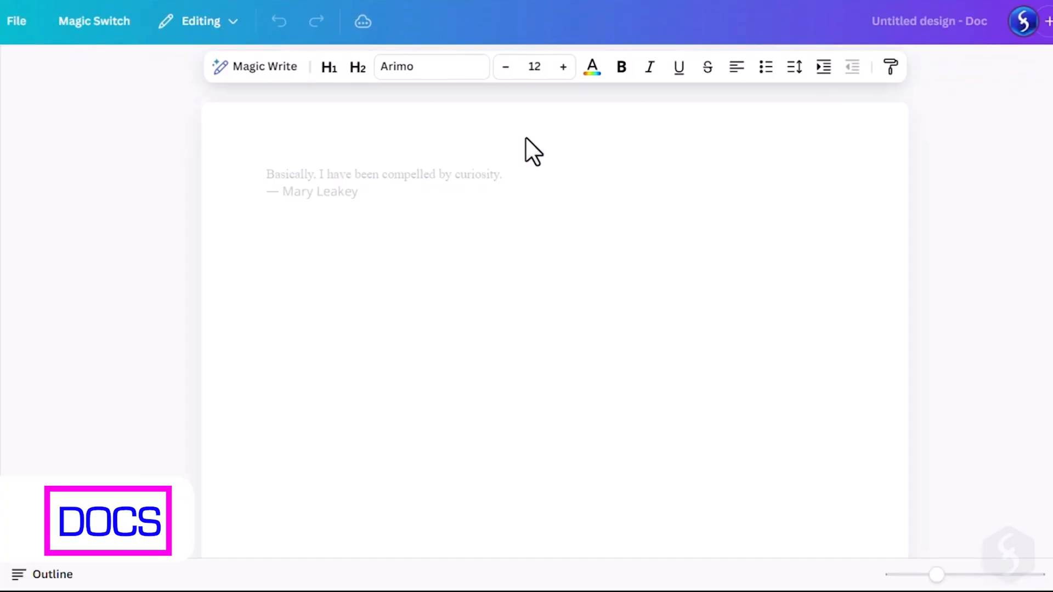
- Type the heading 'This is my journey' and body line, then open the Design options
{"action": "type", "text": "This is my"}
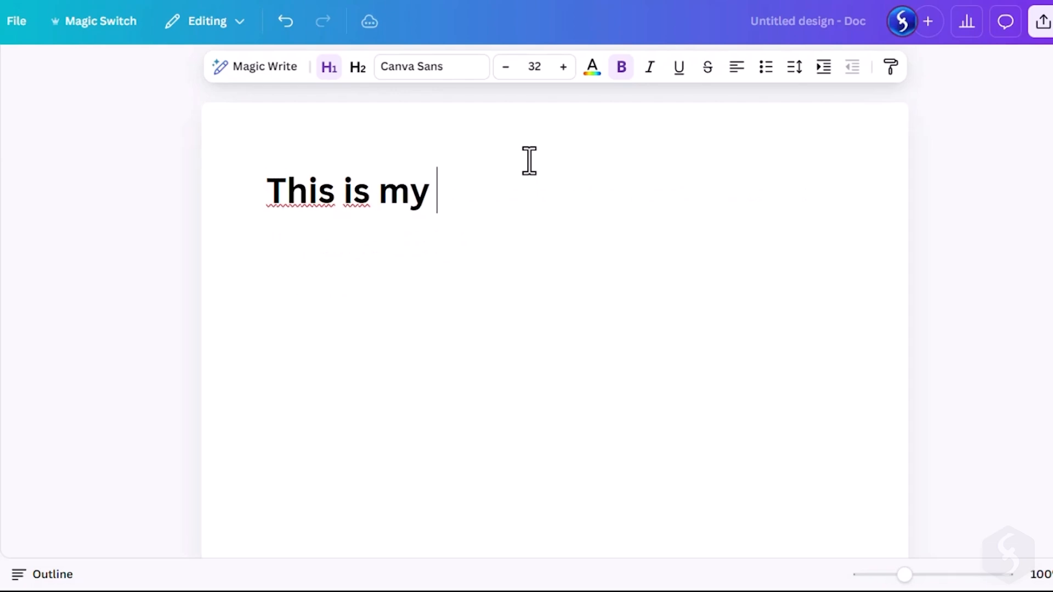
{"action": "type", "text": "journey"}
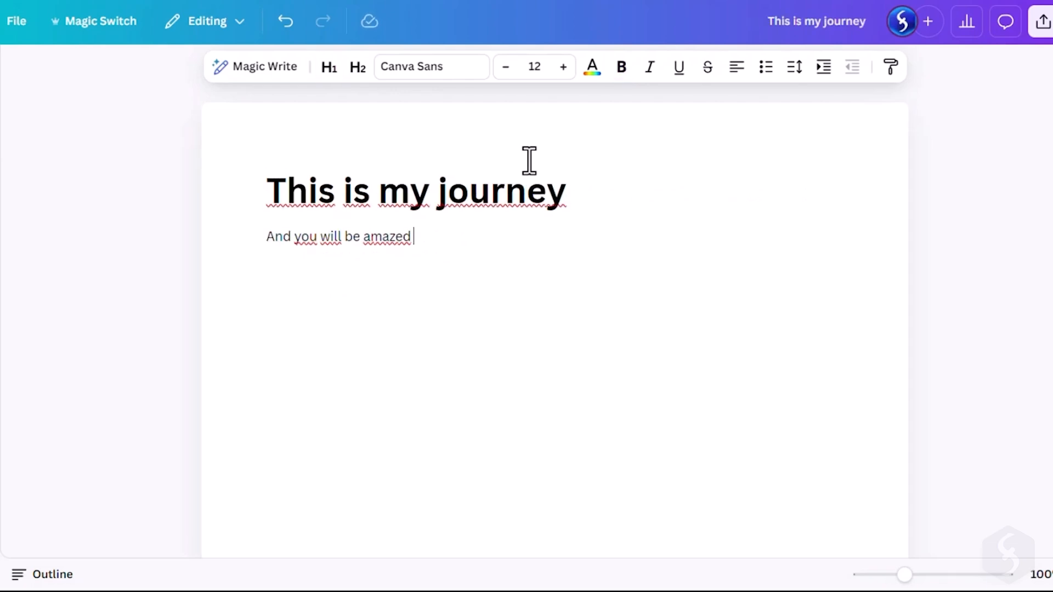
{"action": "type", "text": "."}
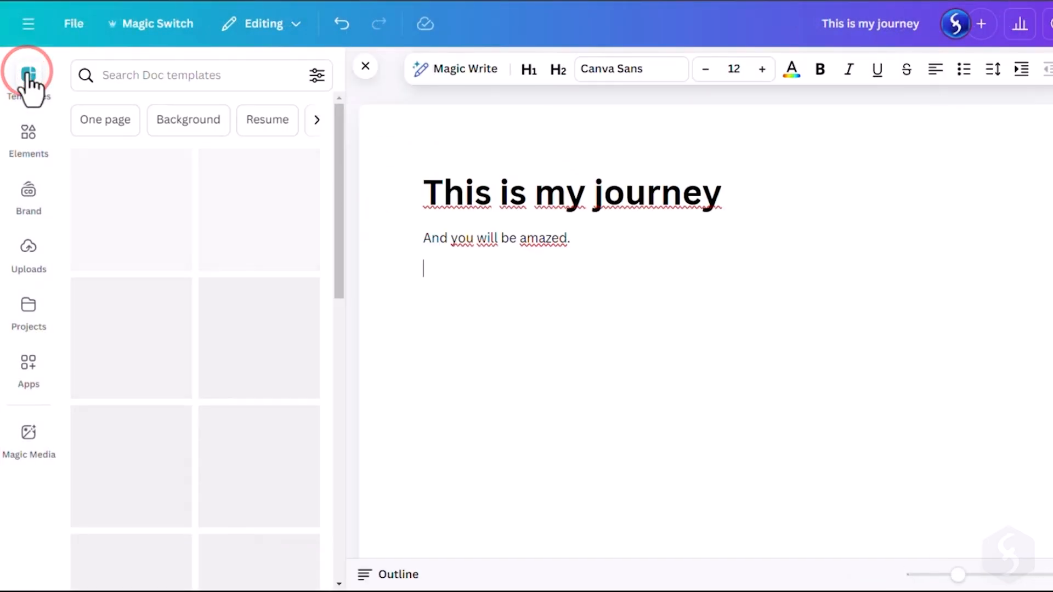
{"action": "left_click", "coordinate": [131, 208]}
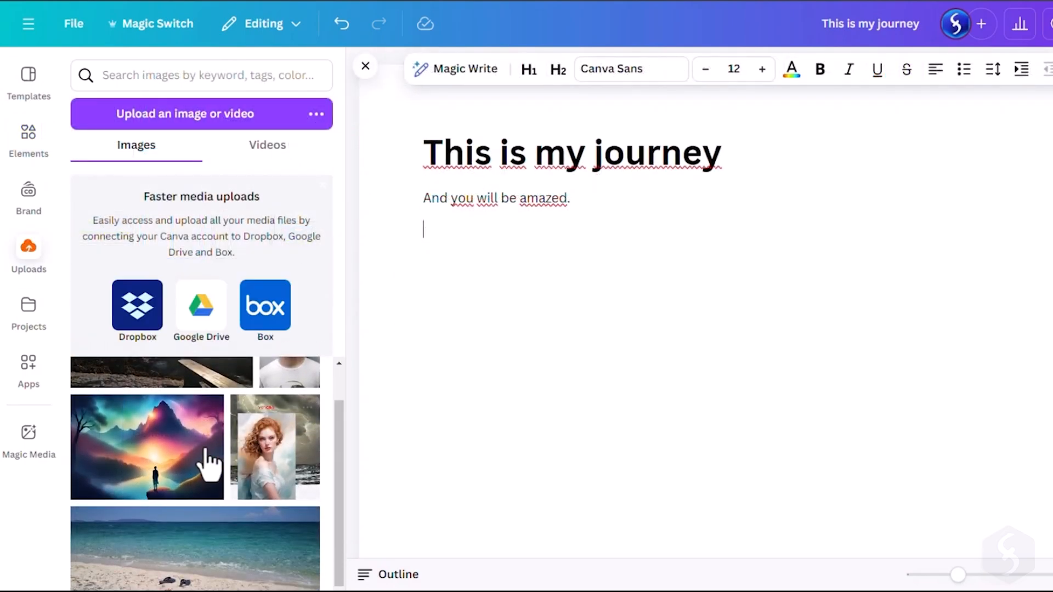
- Insert the mountain landscape image and add an 'And I will explain why' subheading
{"action": "left_click", "coordinate": [147, 446]}
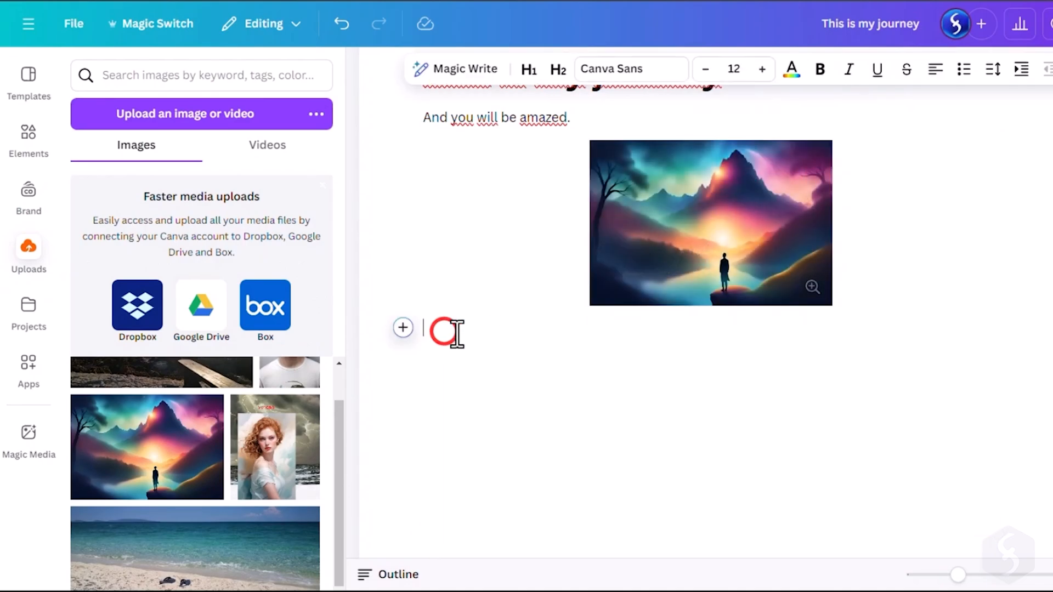
{"action": "left_click", "coordinate": [402, 328]}
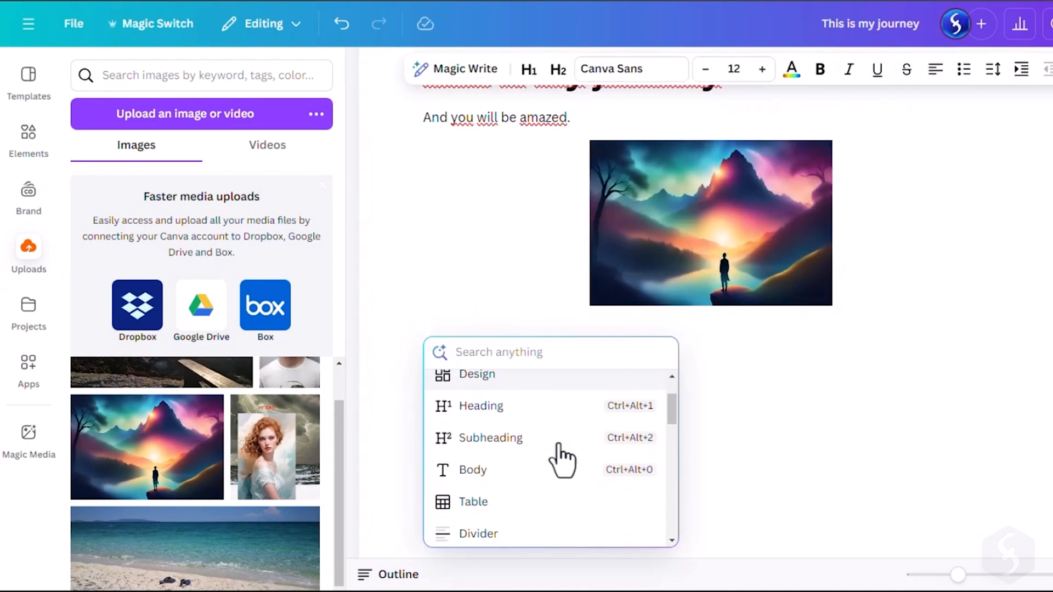
{"action": "left_click", "coordinate": [490, 437]}
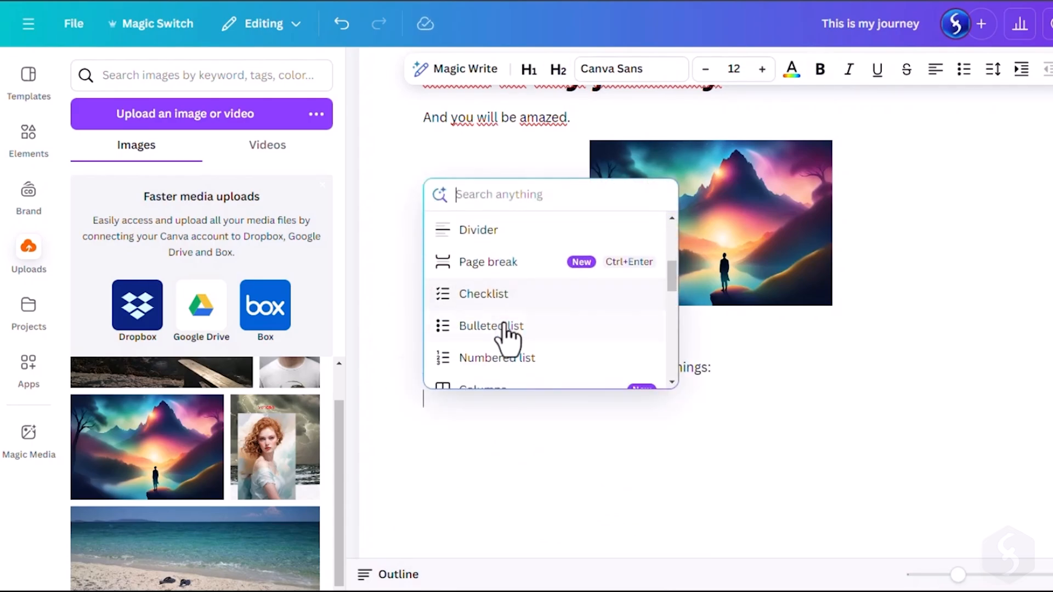
- Add a bulleted list of reasons starting with 'natural landscapes'
{"action": "left_click", "coordinate": [490, 325]}
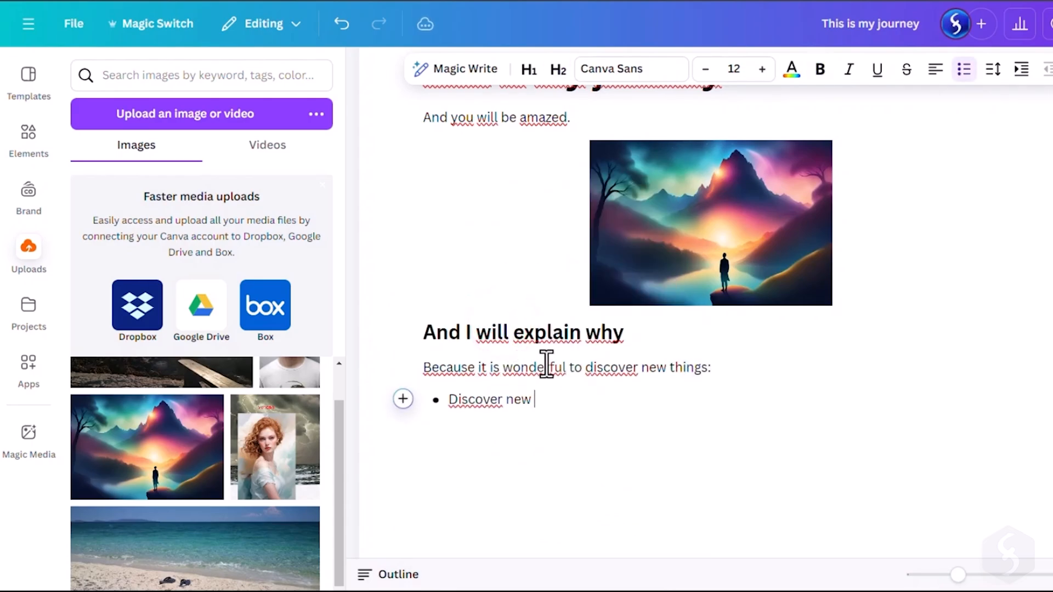
{"action": "type", "text": "natural landscapes"}
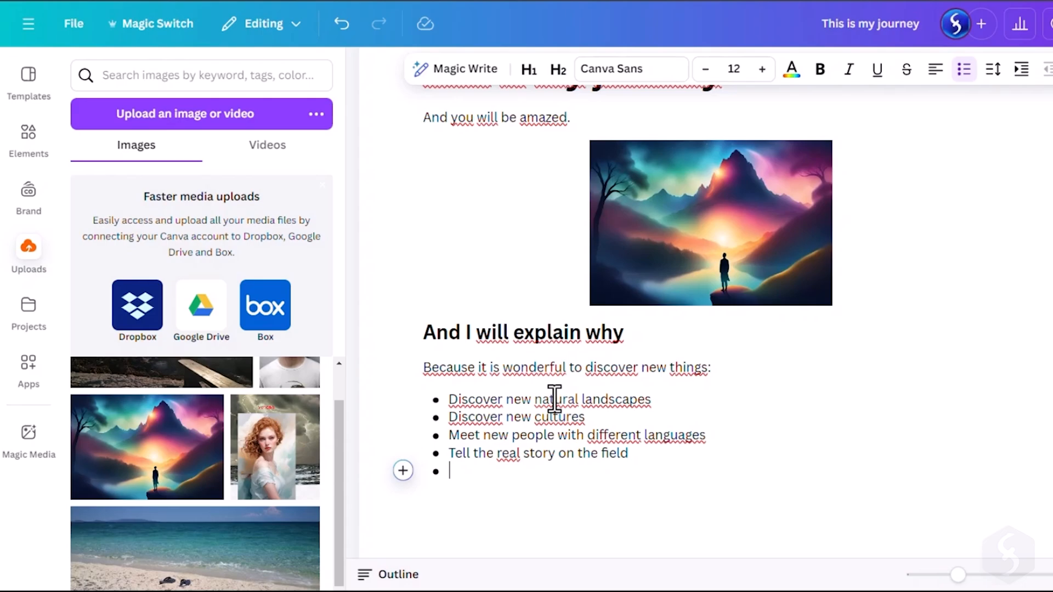
{"action": "type", "text": "xcc"}
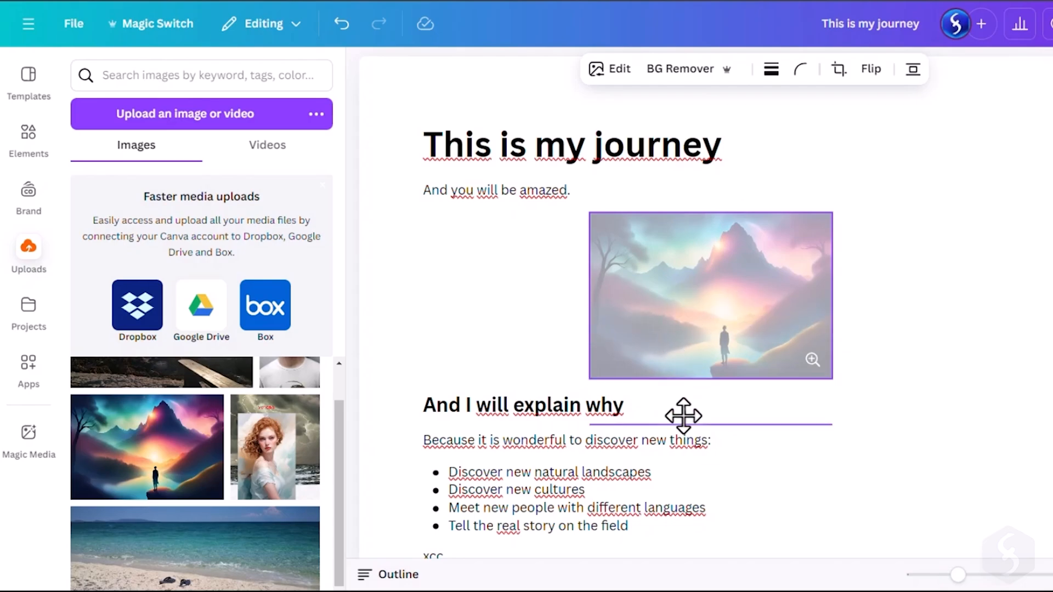
{"action": "left_click_drag", "start_coordinate": [710, 295], "coordinate": [710, 450]}
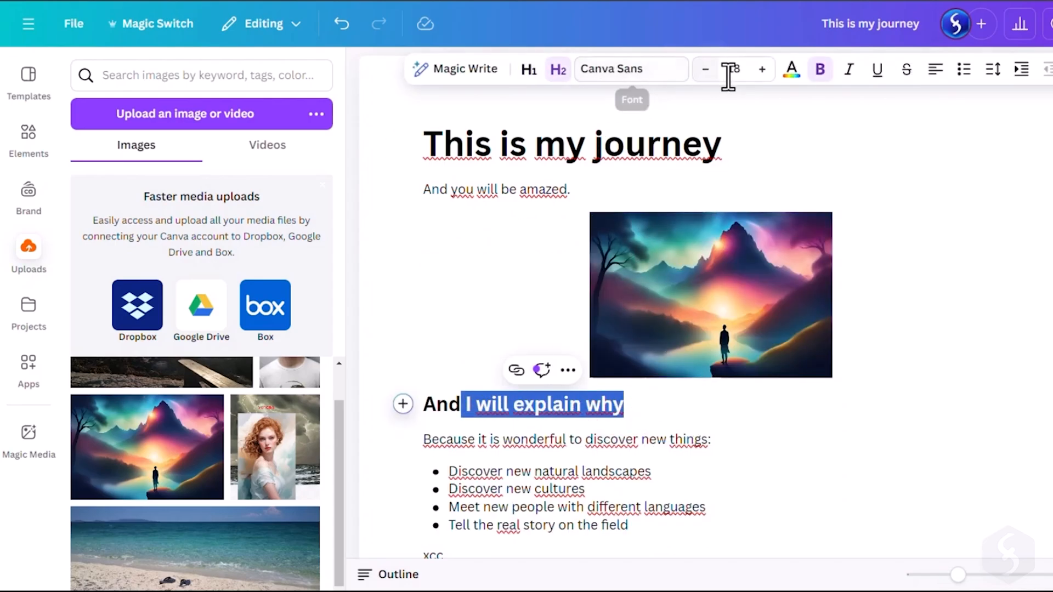
{"action": "left_click", "coordinate": [711, 294]}
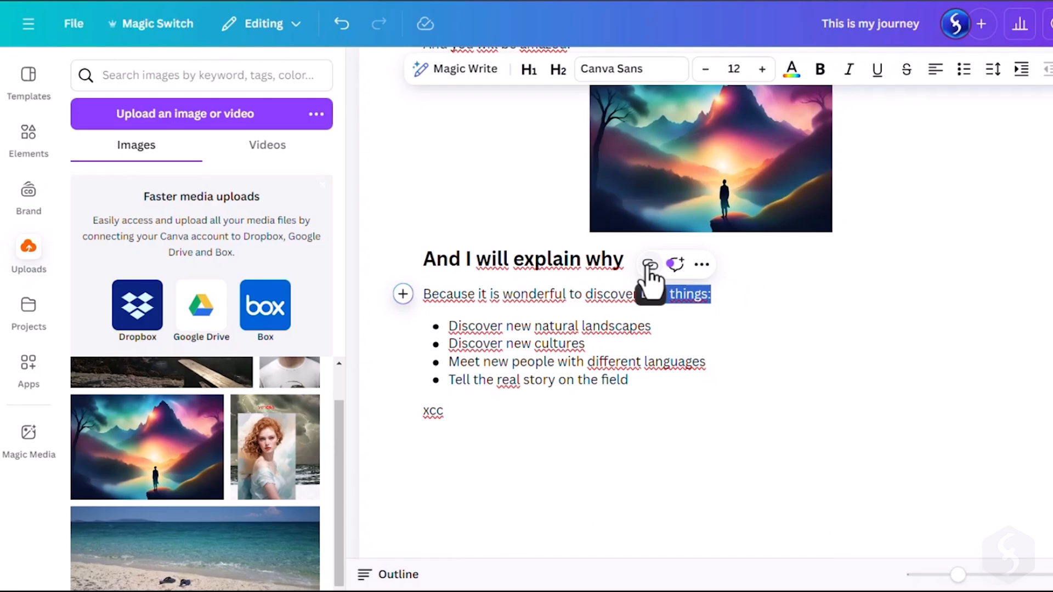
{"action": "left_click", "coordinate": [649, 263]}
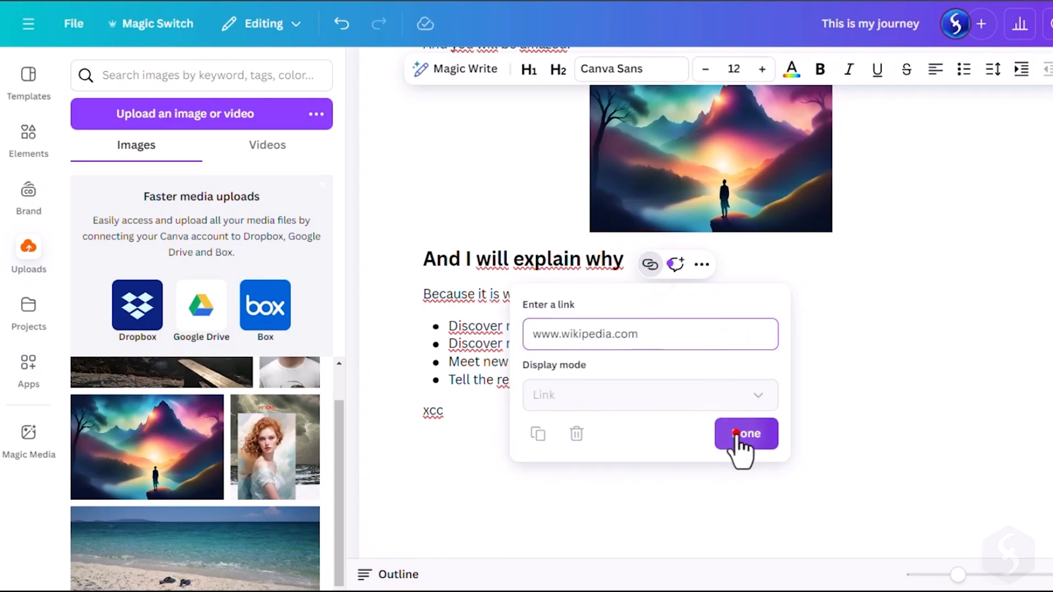
{"action": "left_click", "coordinate": [746, 435]}
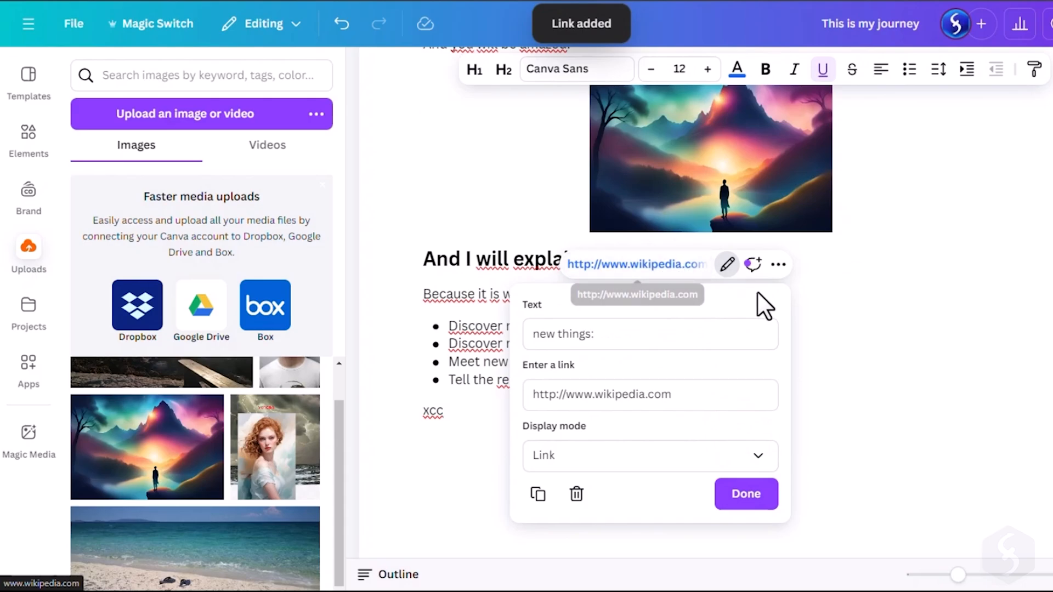
{"action": "left_click", "coordinate": [463, 69]}
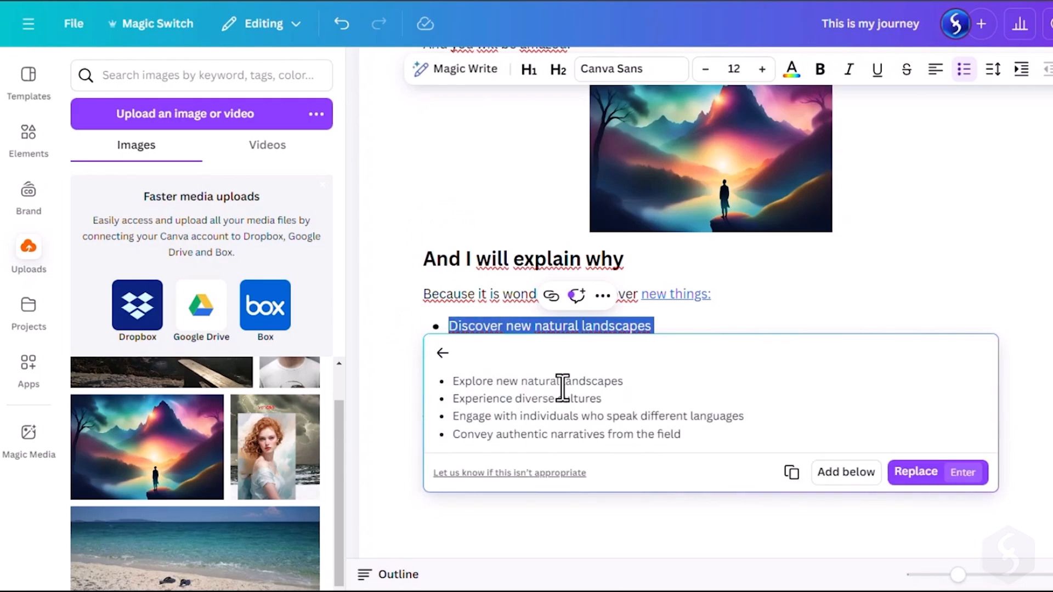
- Replace the four bullets with the AI rewrite and view the Share > Download settings (PDF Standard, A4)
{"action": "left_click", "coordinate": [914, 471]}
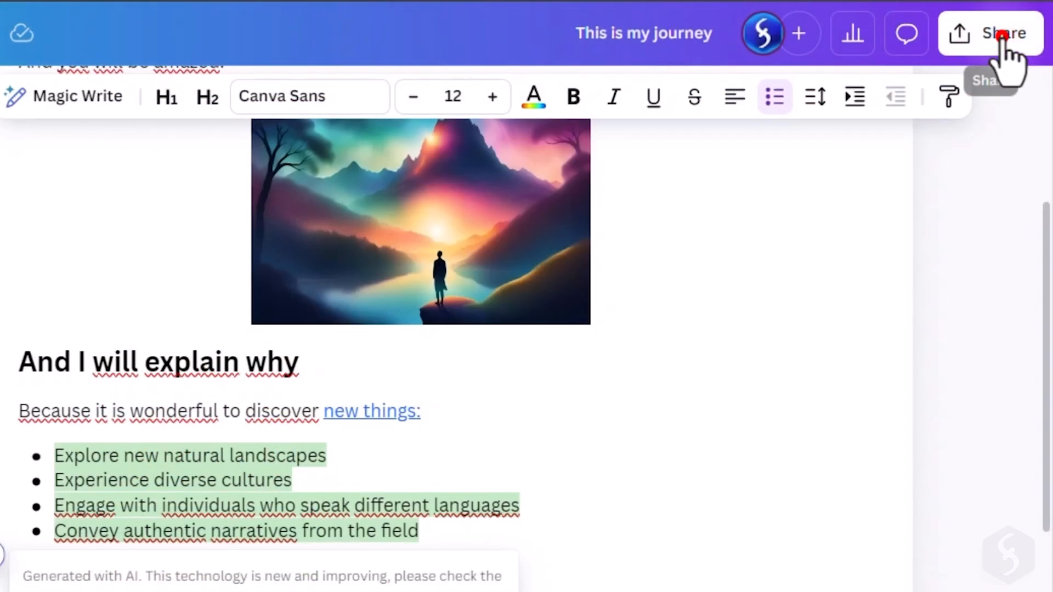
{"action": "left_click", "coordinate": [1001, 33]}
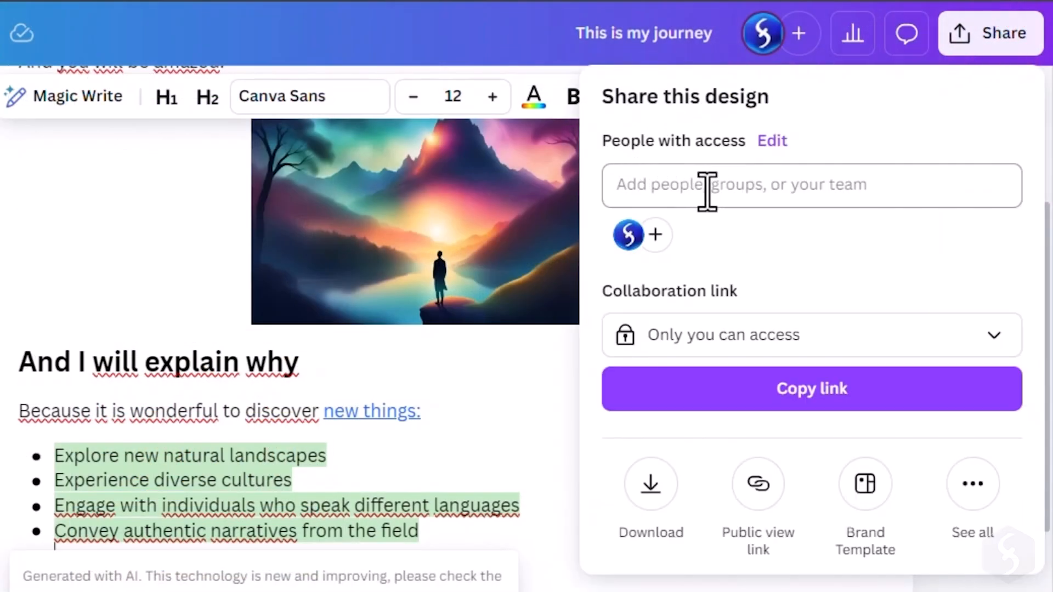
{"action": "left_click", "coordinate": [649, 484]}
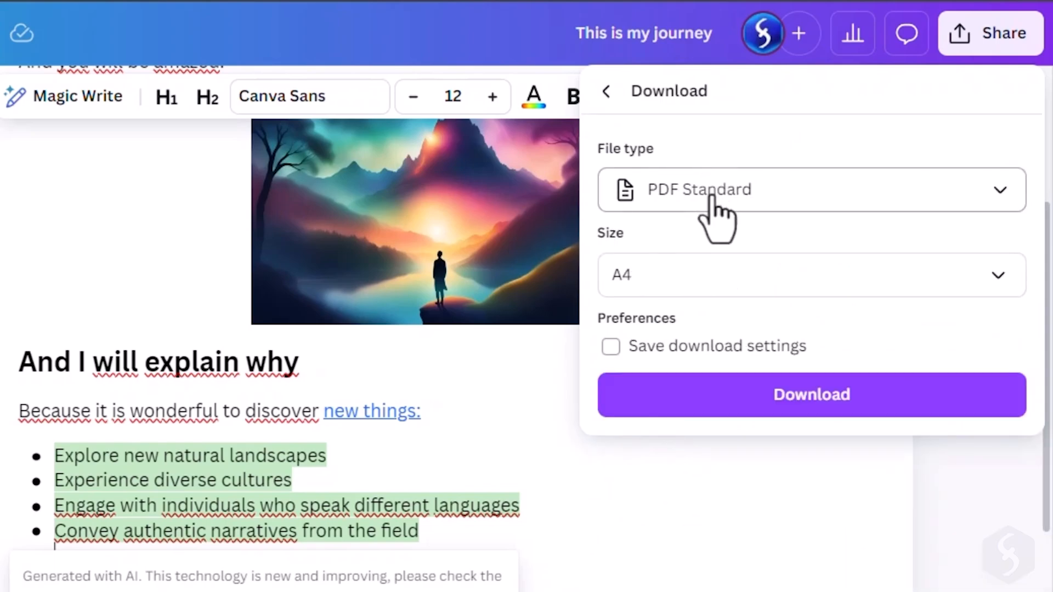
{"action": "mouse_move", "coordinate": [680, 359]}
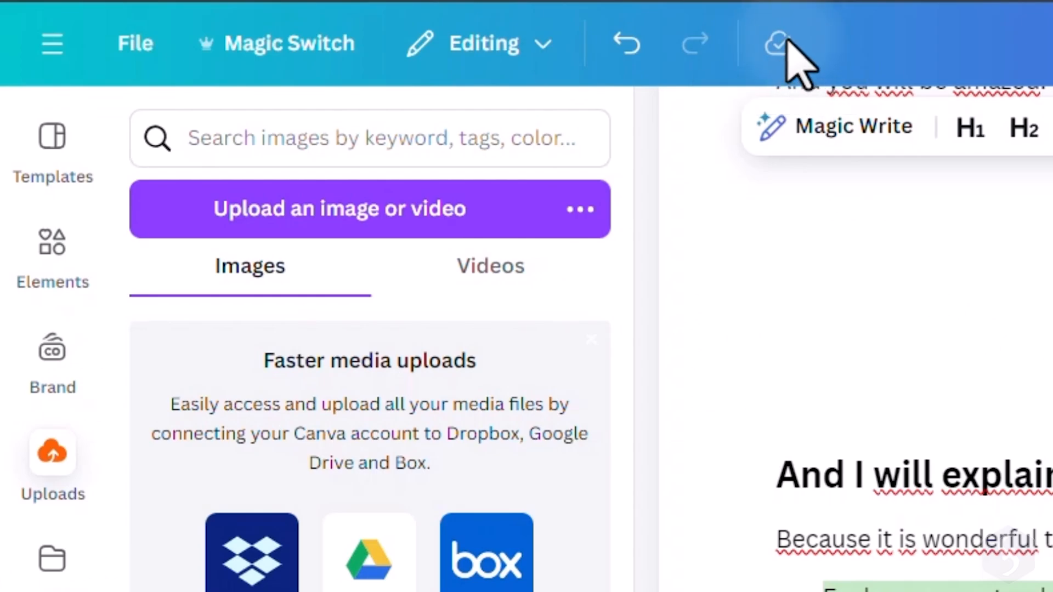
{"action": "mouse_move", "coordinate": [777, 43]}
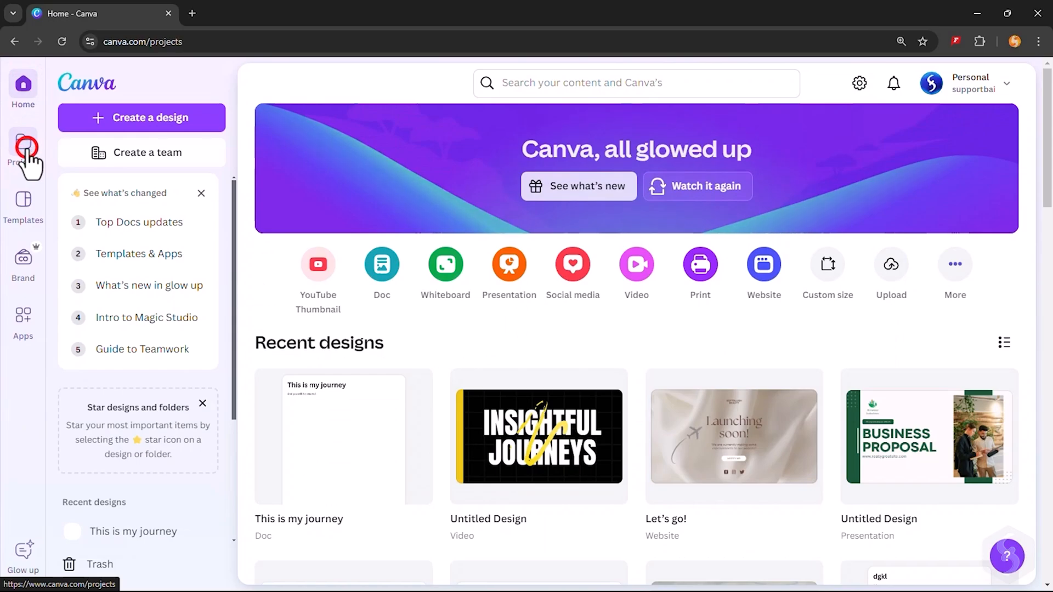
- Visit the Projects page, then return to the Canva home page
{"action": "left_click", "coordinate": [24, 148]}
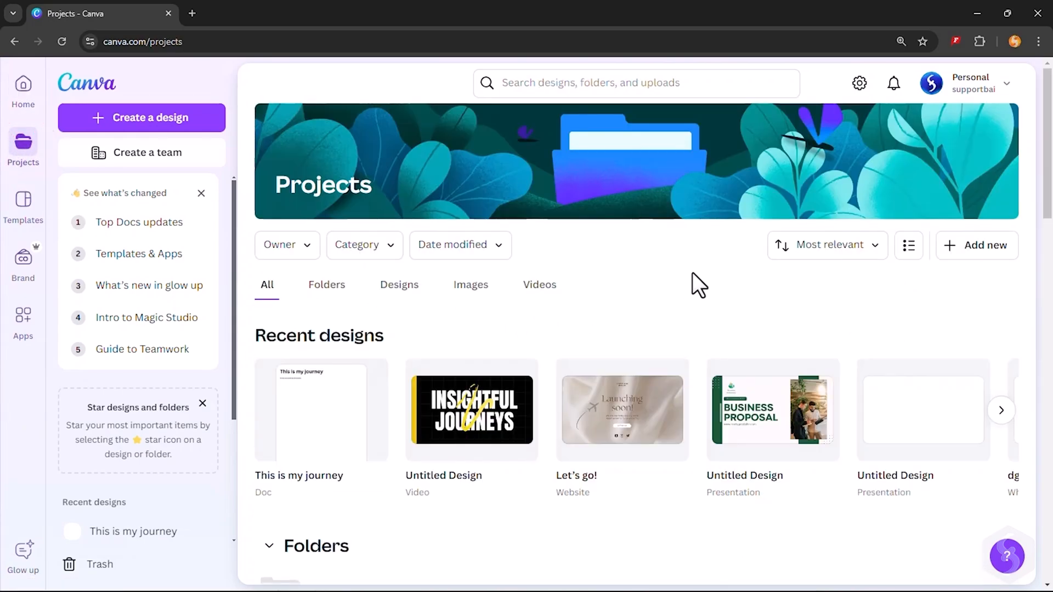
{"action": "left_click", "coordinate": [320, 410]}
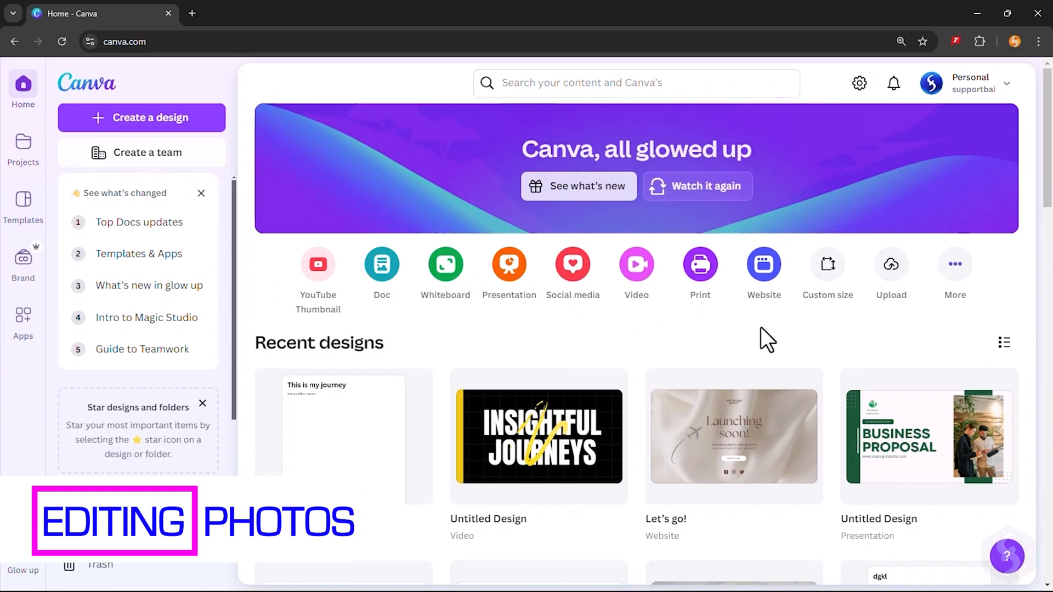
- Upload Portrait.jpg via Create a design and open it in the image editor
{"action": "left_click", "coordinate": [141, 117]}
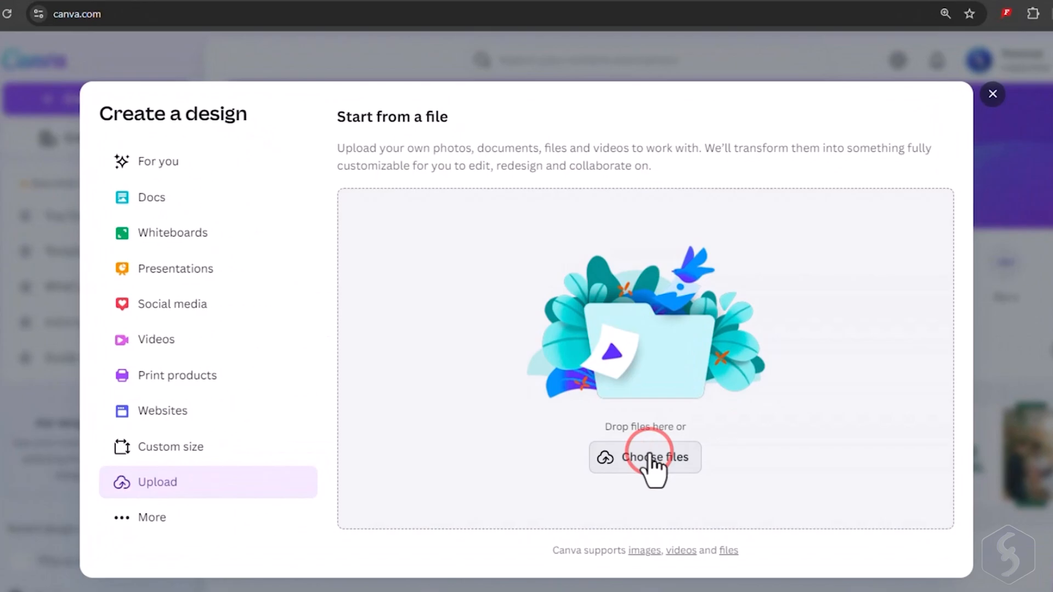
{"action": "left_click", "coordinate": [644, 456]}
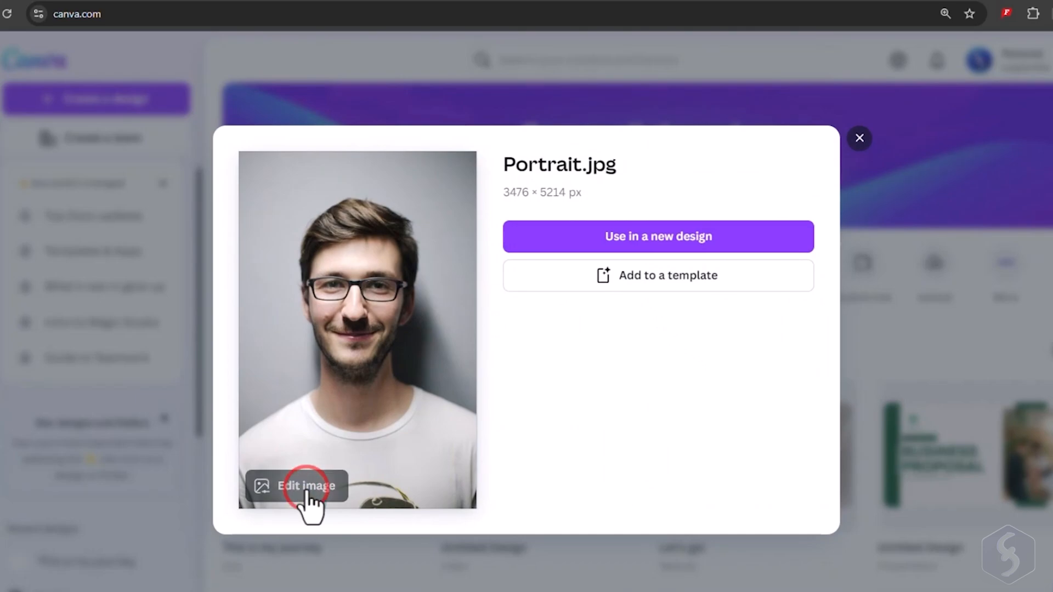
{"action": "left_click", "coordinate": [306, 486]}
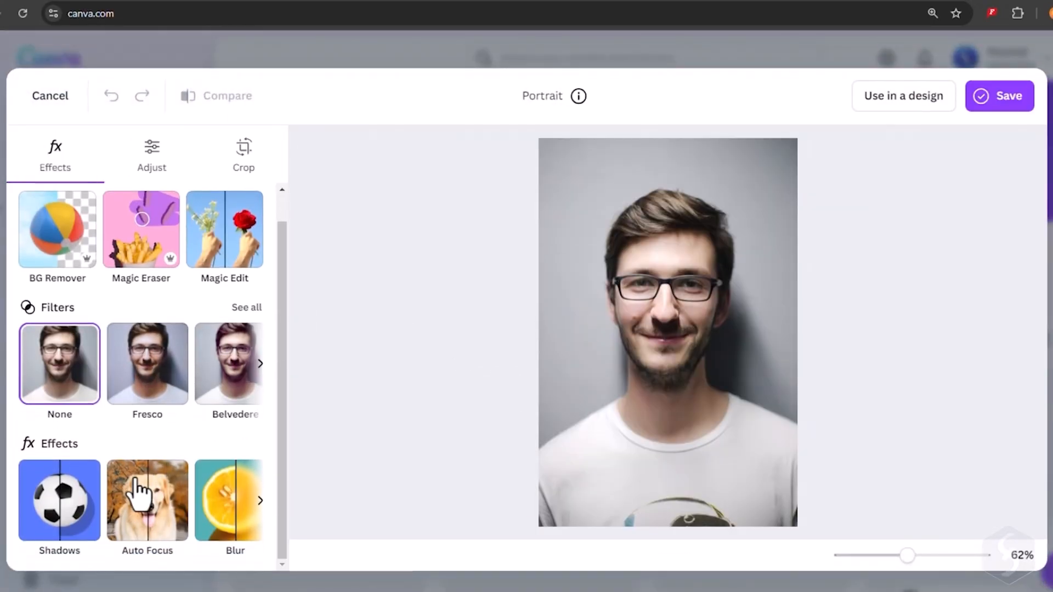
- Apply BG Remover to the portrait and bring up Save to Canva / Download choices
{"action": "left_click", "coordinate": [152, 155]}
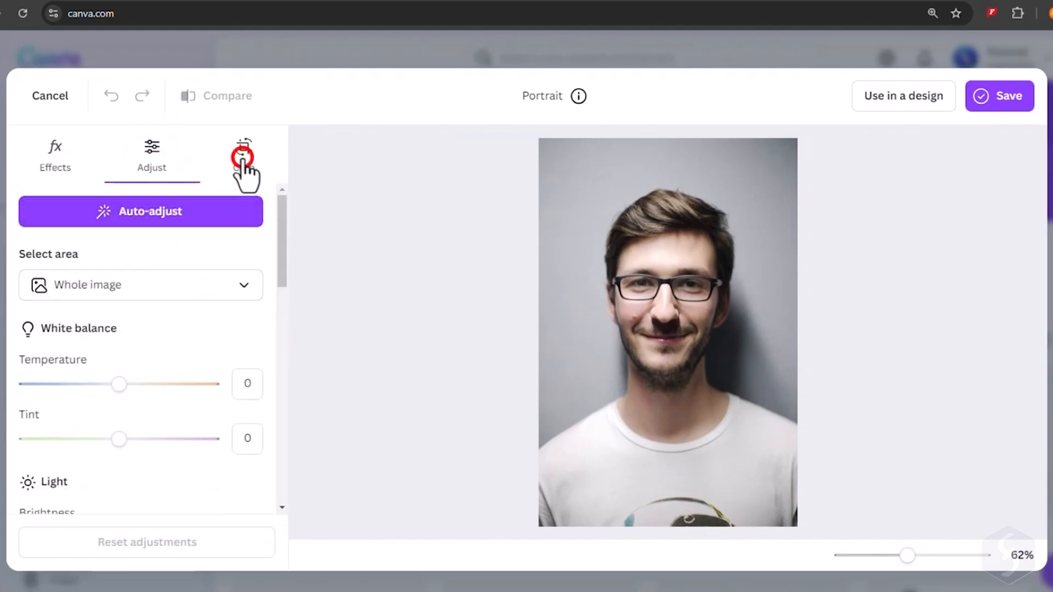
{"action": "left_click", "coordinate": [244, 154]}
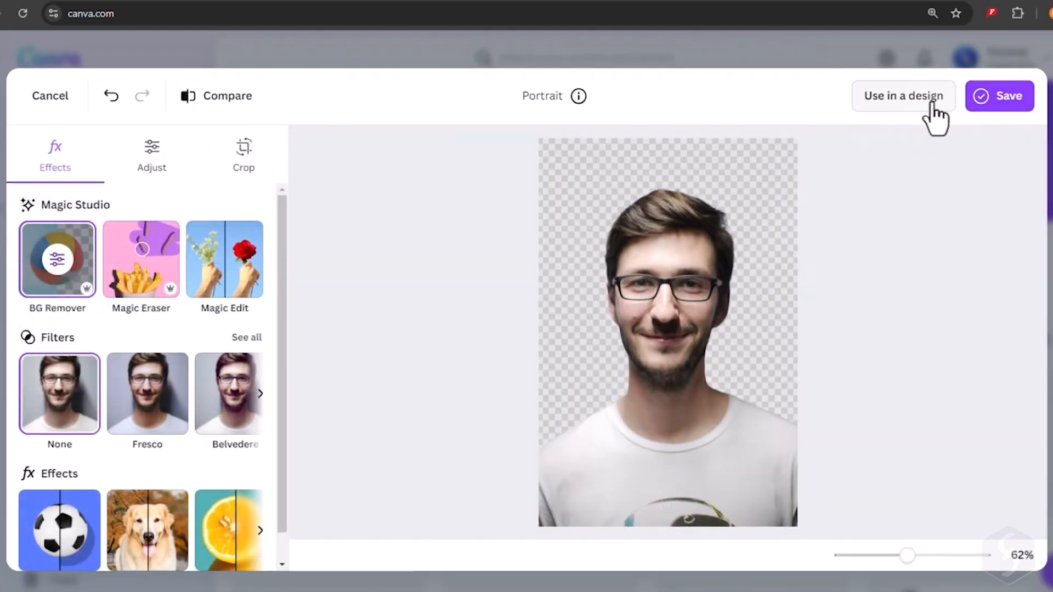
{"action": "mouse_move", "coordinate": [1007, 114]}
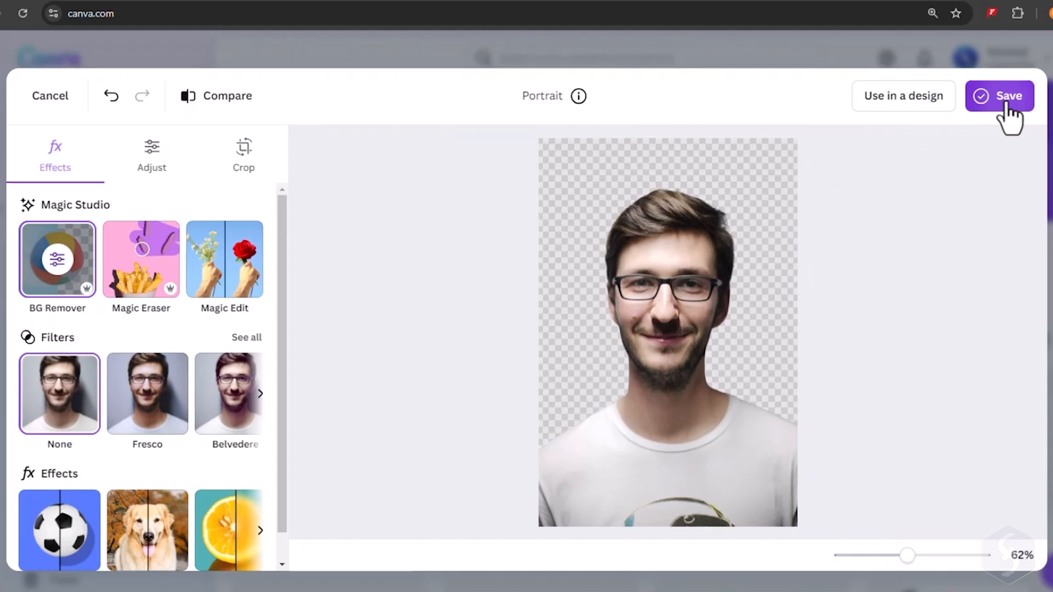
{"action": "left_click", "coordinate": [1000, 96]}
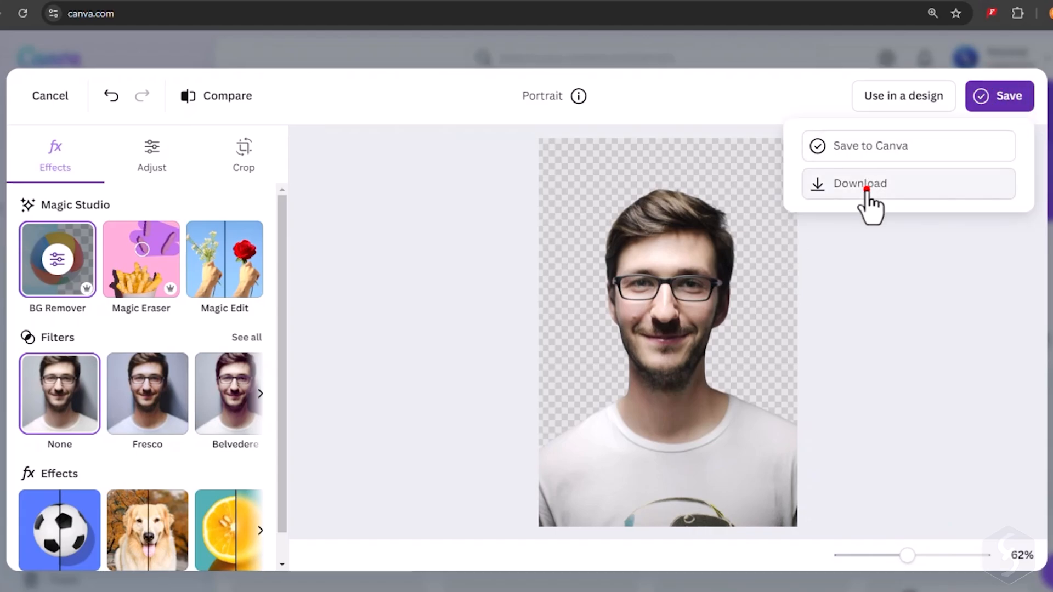